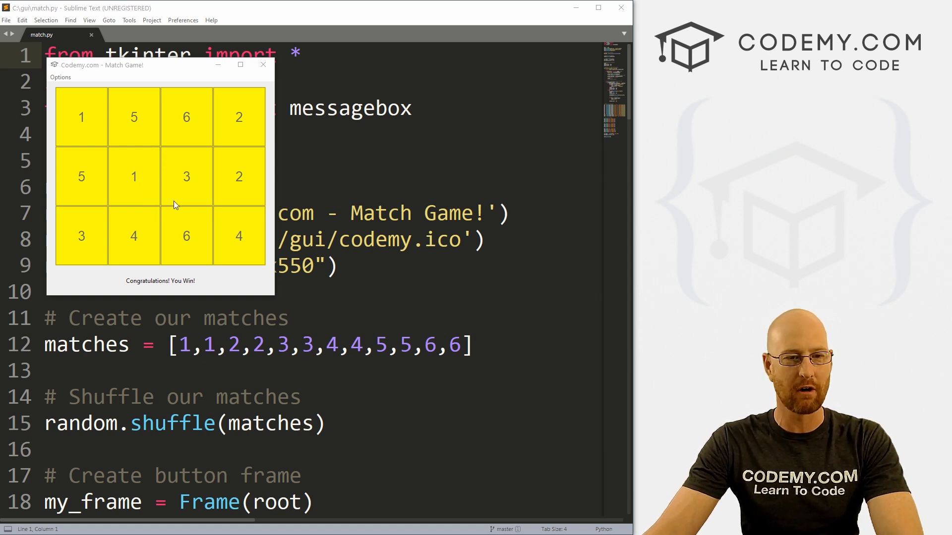
mouse_move(179, 257)
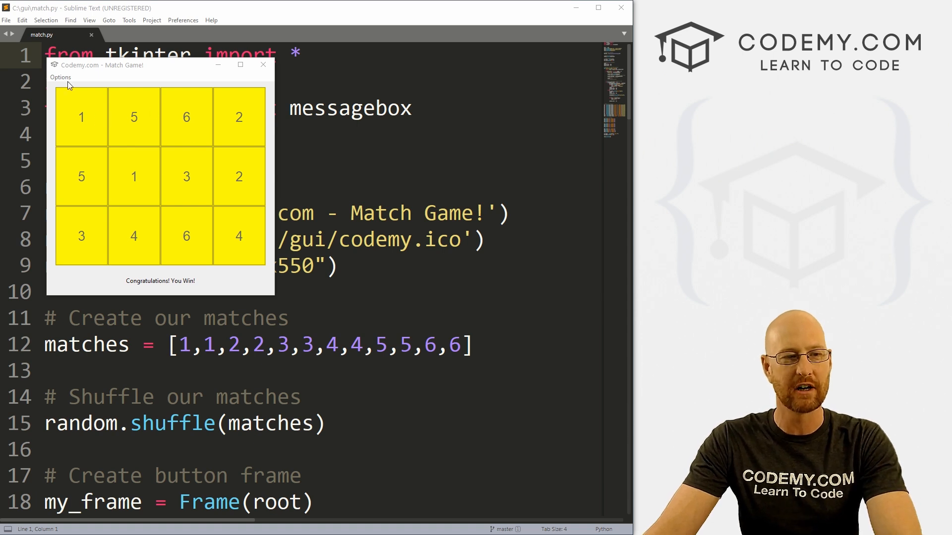
Reset the won game with Options > Reset Game, then reveal tiles to test it
left_click(60, 78)
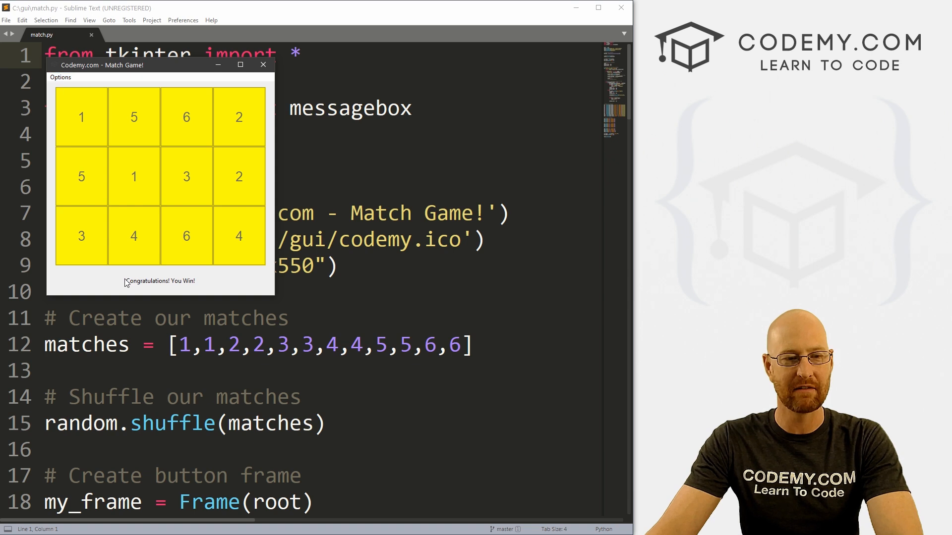
mouse_move(206, 284)
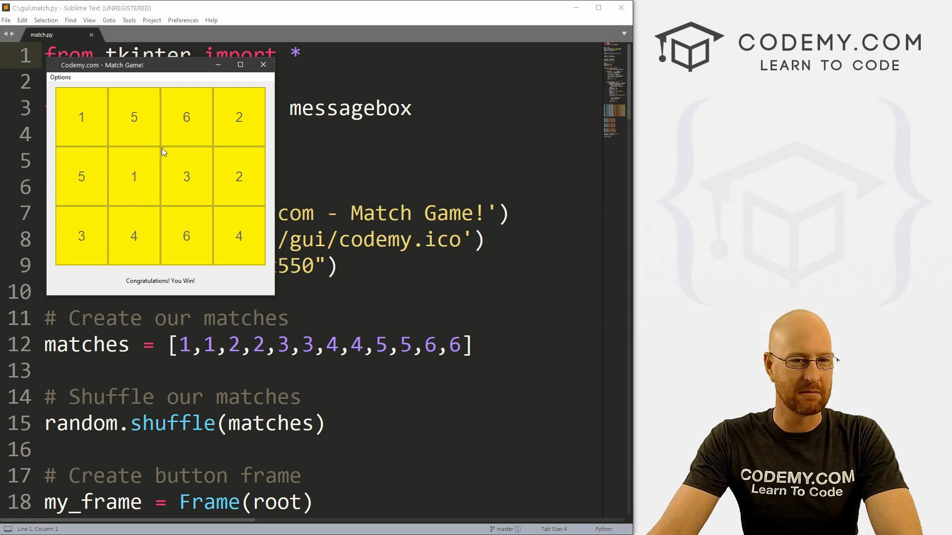
mouse_move(76, 91)
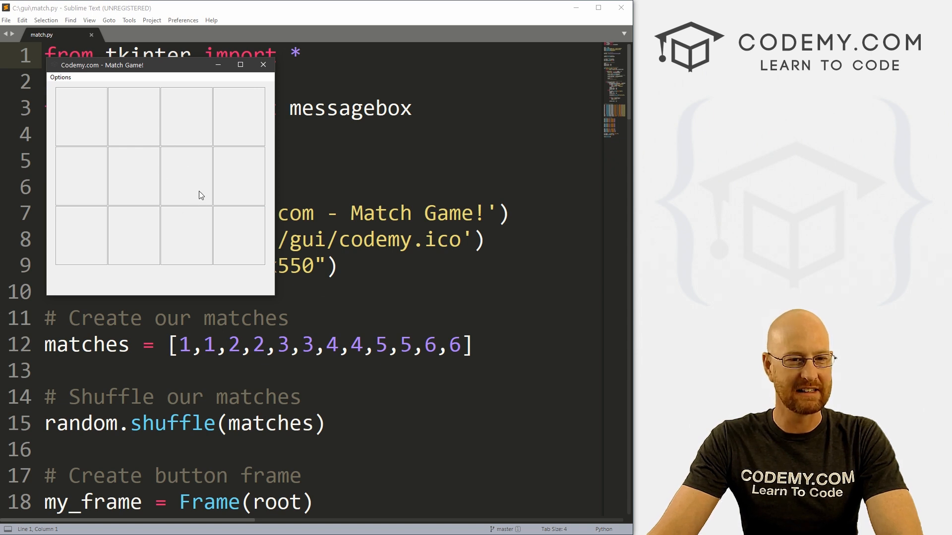
left_click(187, 176)
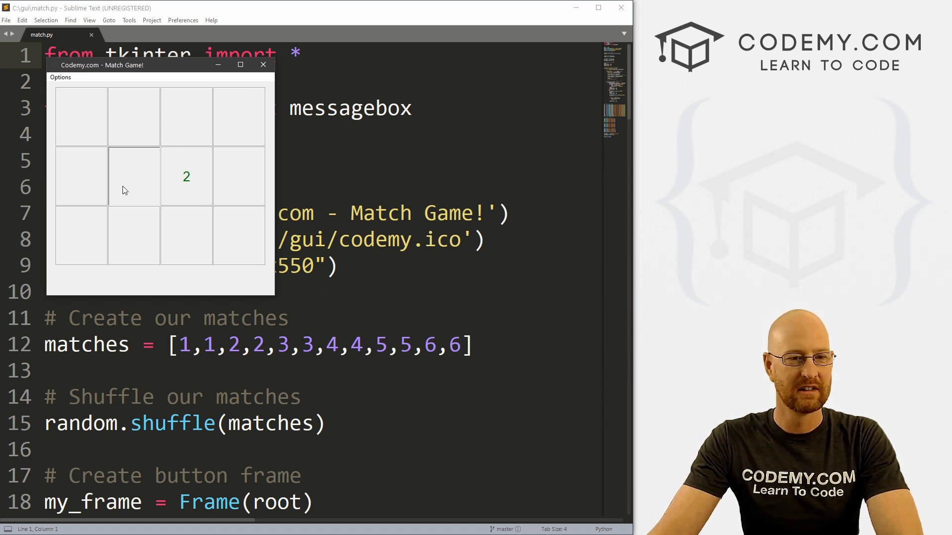
left_click(187, 176)
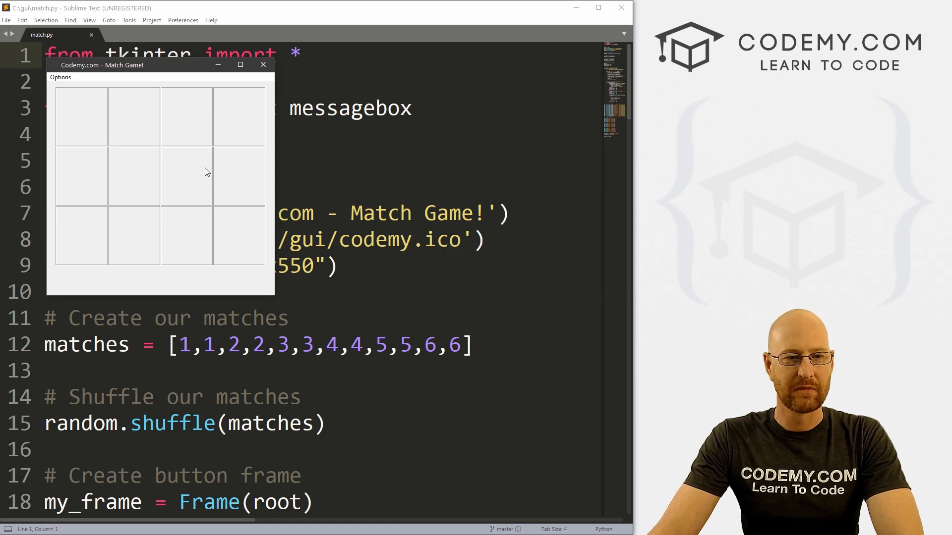
Close the Tkinter game window and scroll match.py toward '# Create our matches'
left_click(263, 64)
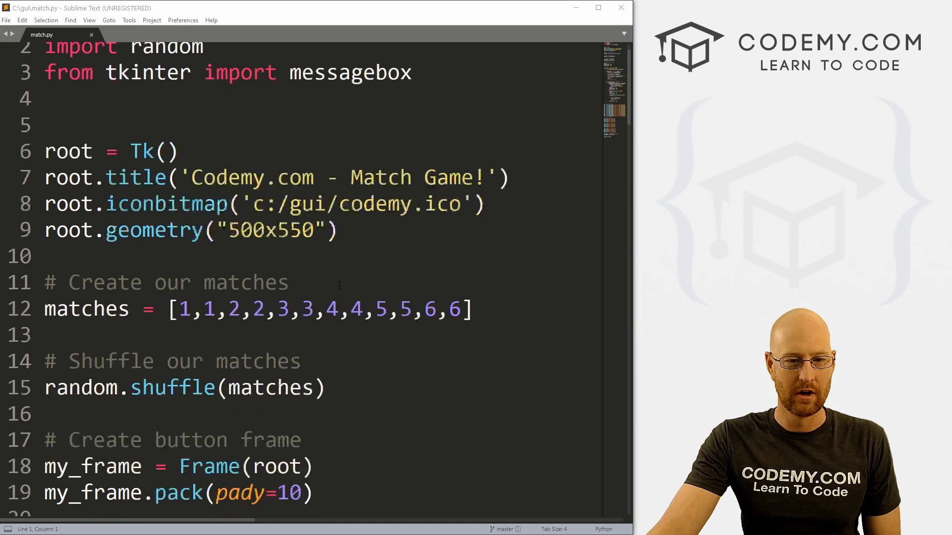
scroll("down", 3)
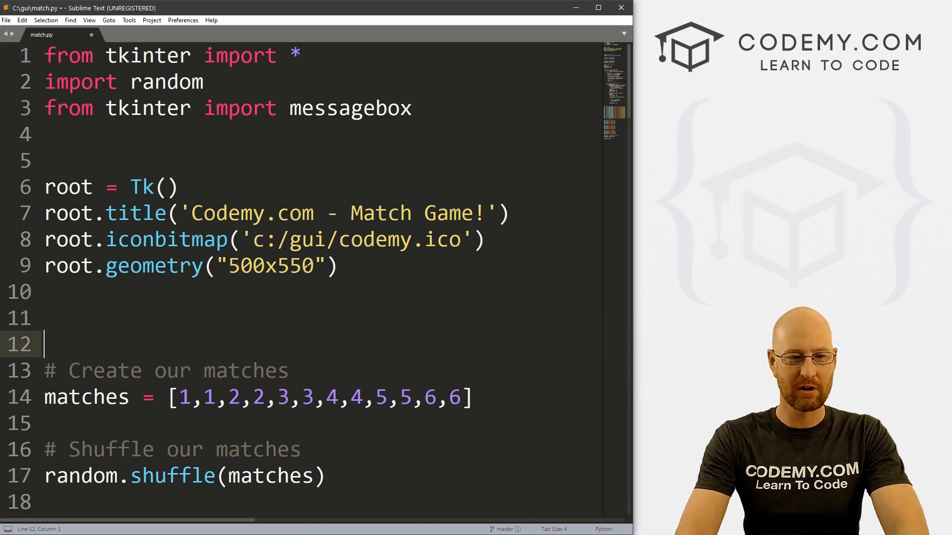
Add 'global winner', 'winner = 0' and the comment '# Set Winner counter to 0'
type("global")
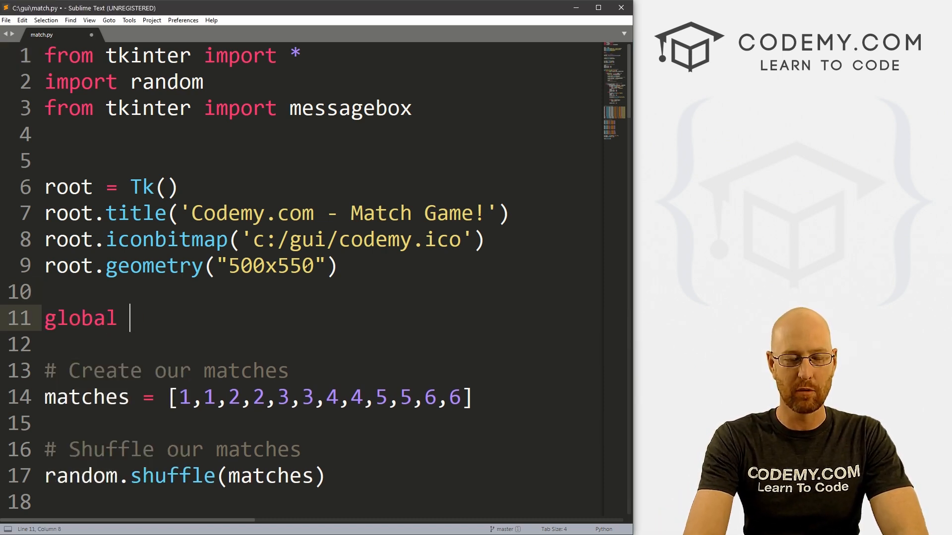
type("winner")
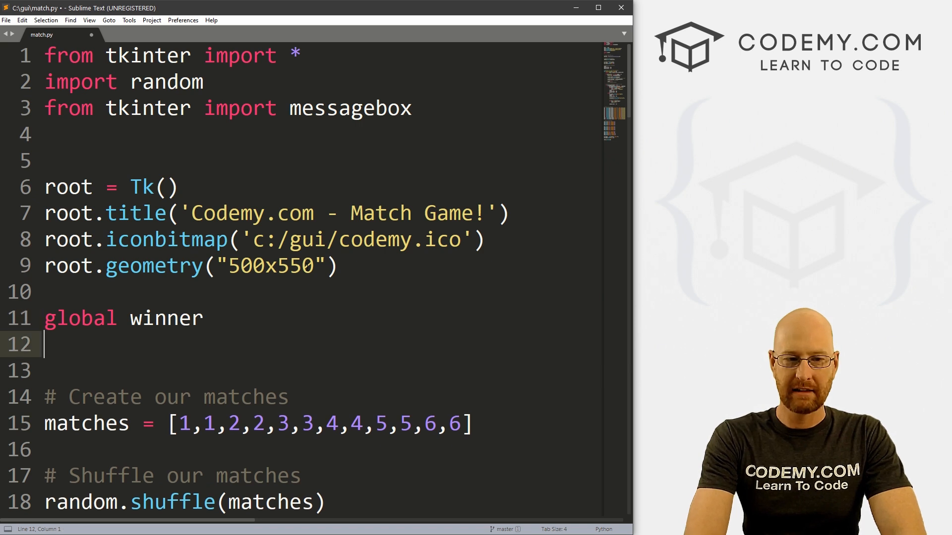
type("winner = 0")
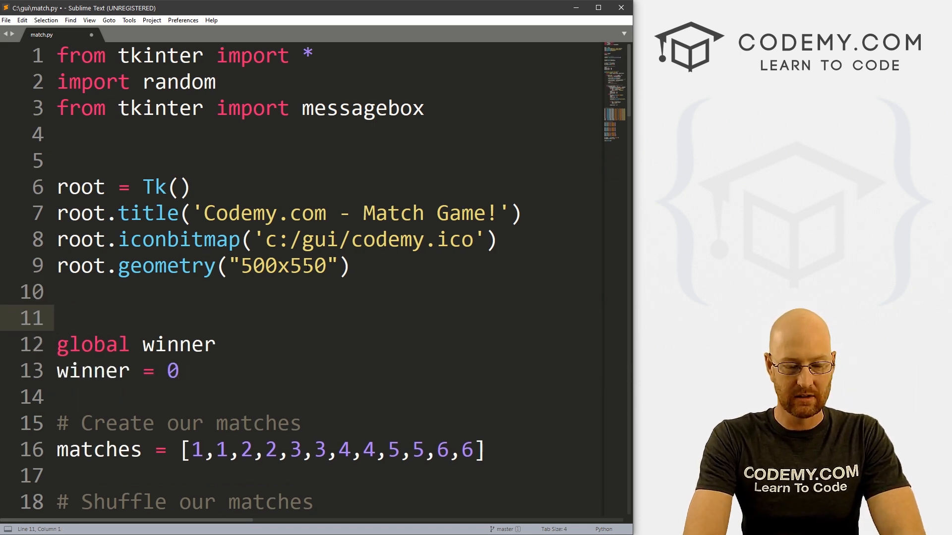
type("# Set")
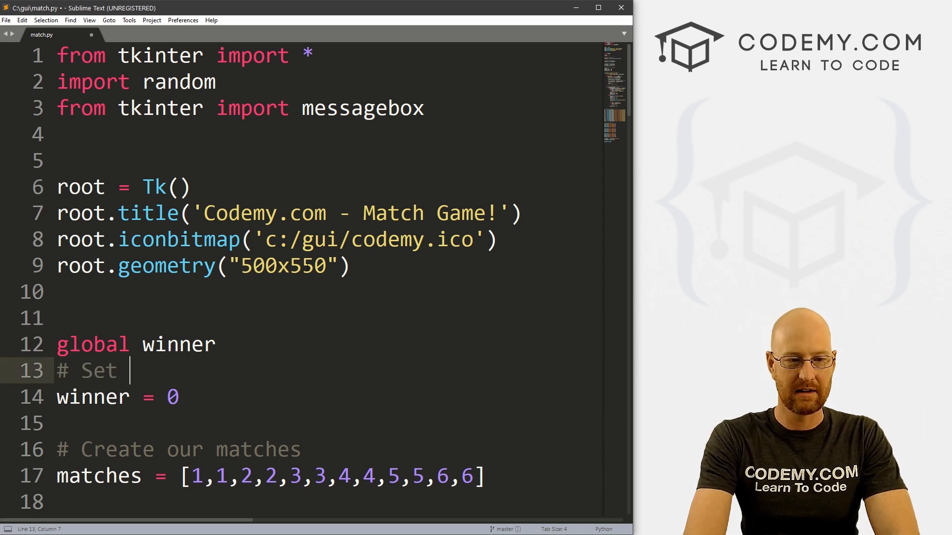
type("Winner counter t")
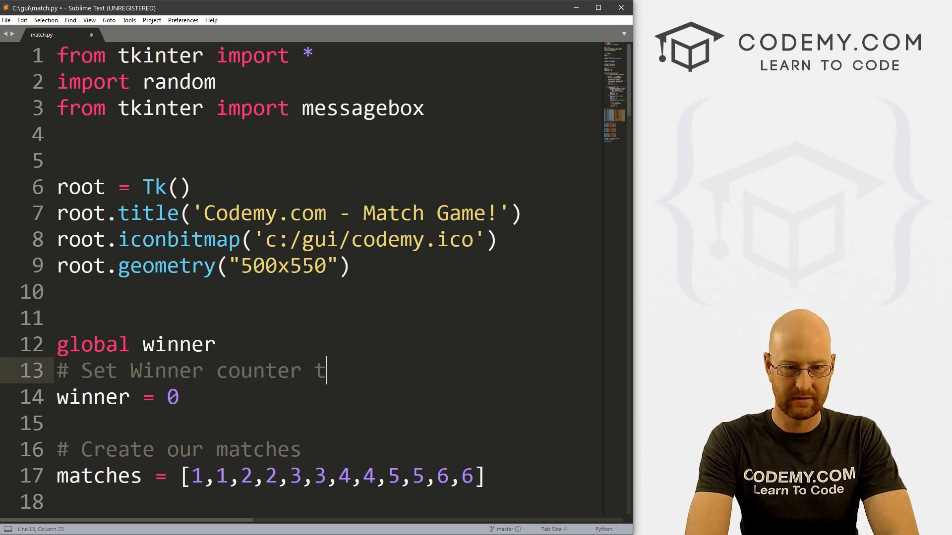
type("o 0")
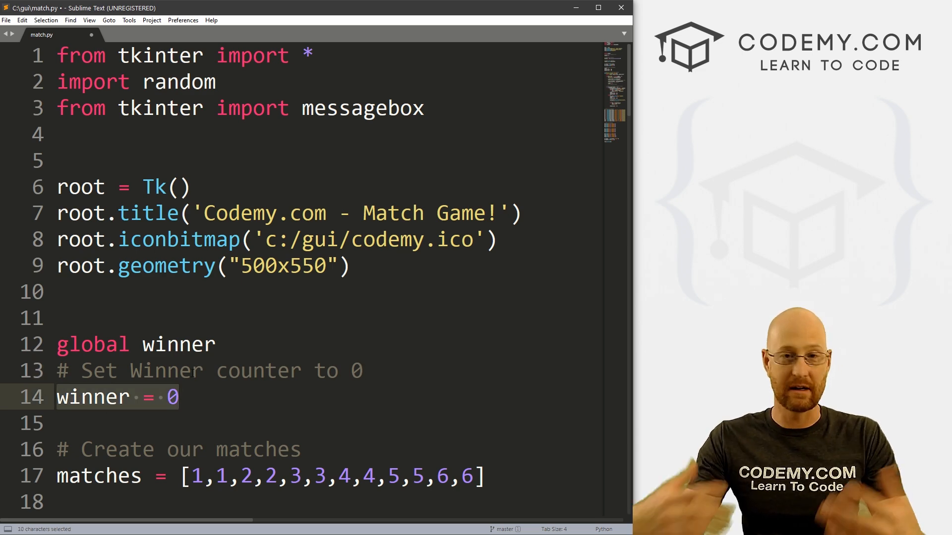
scroll("down", 3)
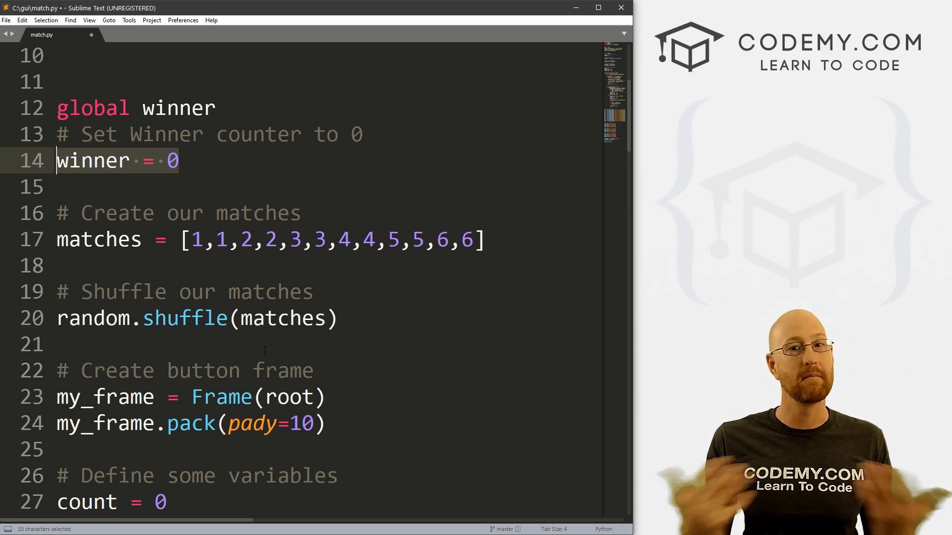
scroll("down", 3)
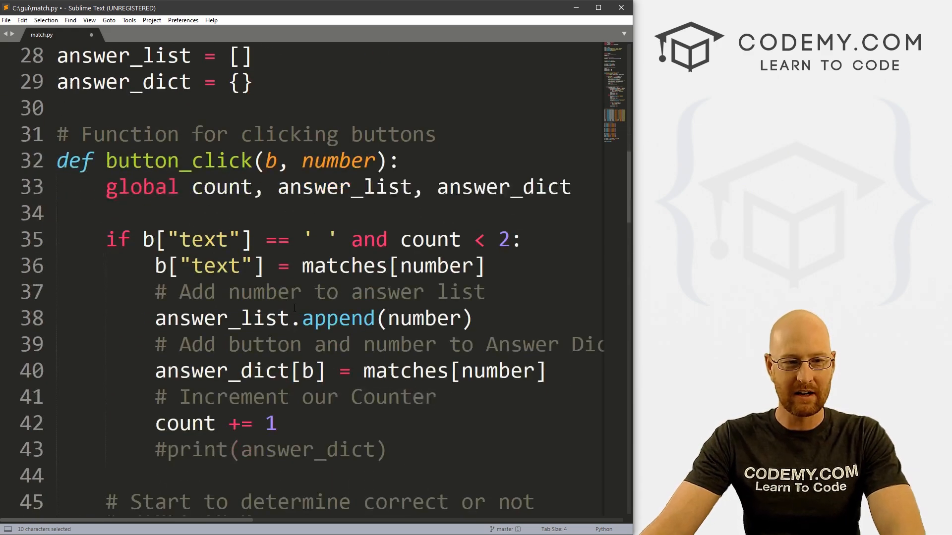
scroll("down", 3)
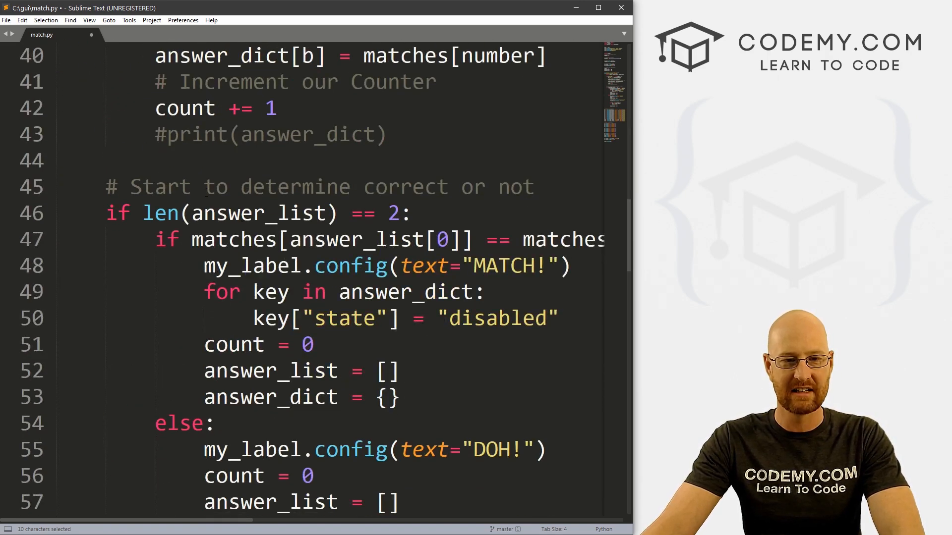
left_click_drag(129, 186, 302, 187)
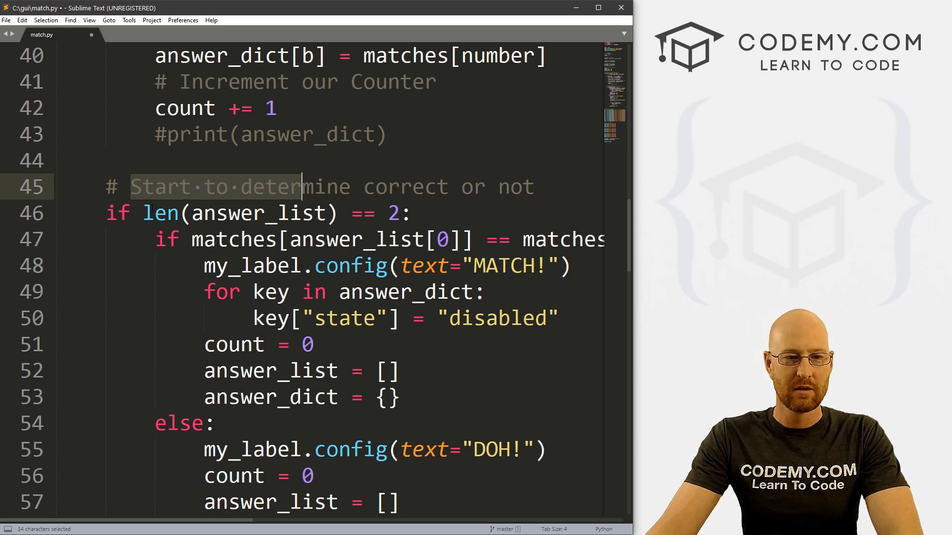
scroll("down", 3)
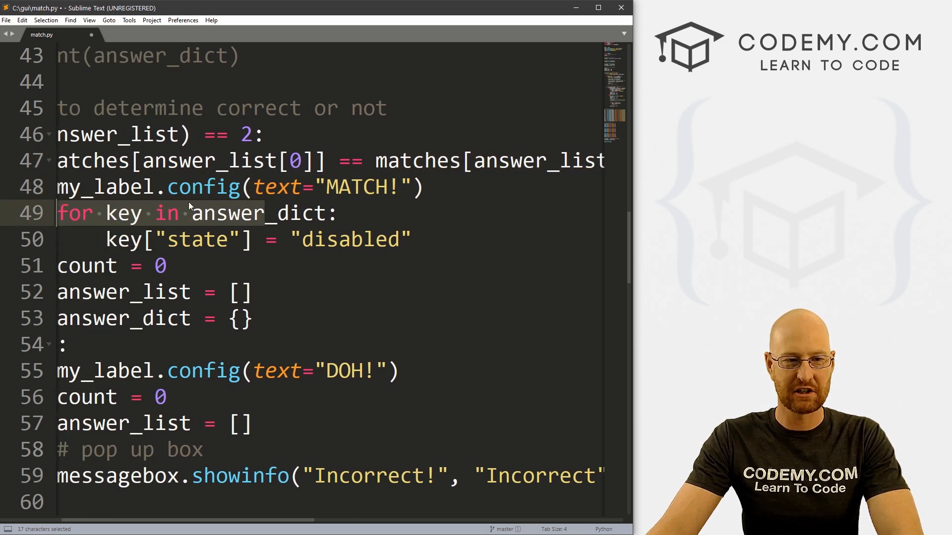
left_click(67, 344)
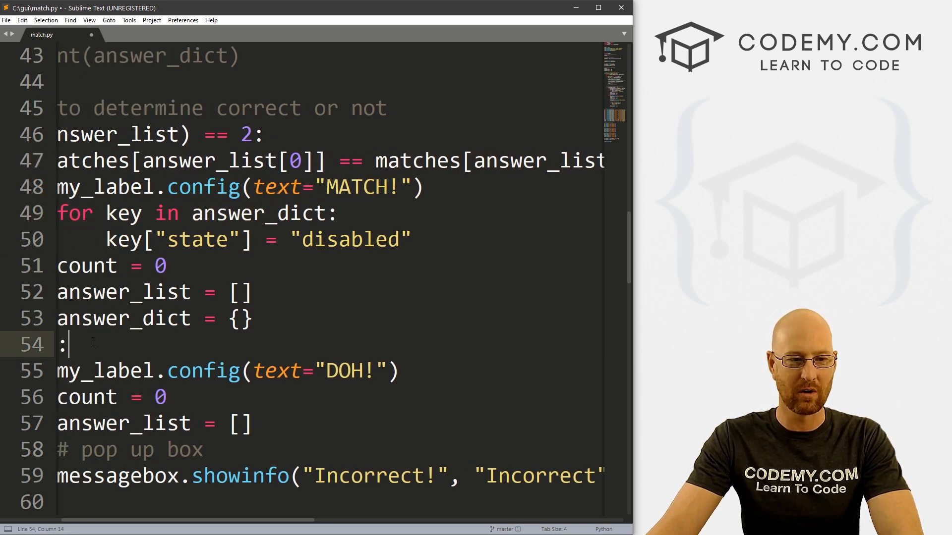
type("else")
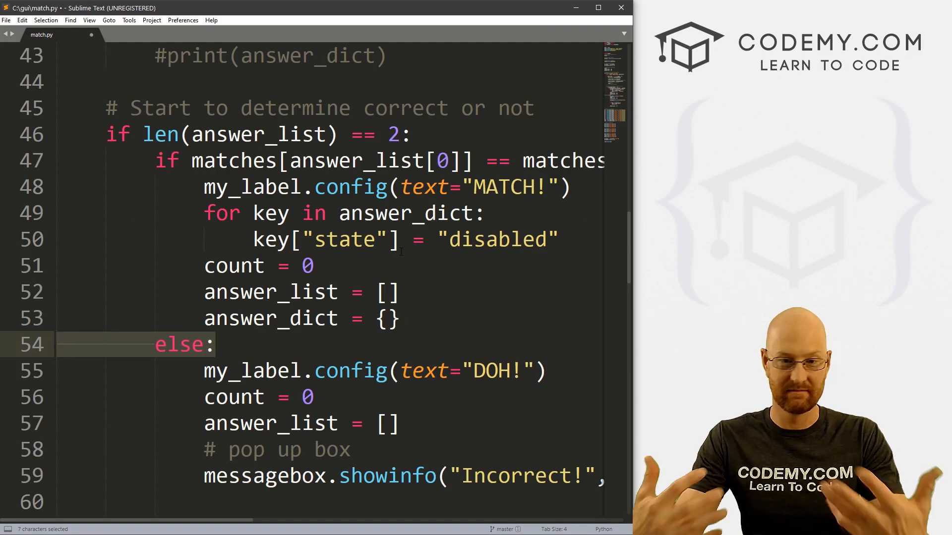
left_click(401, 318)
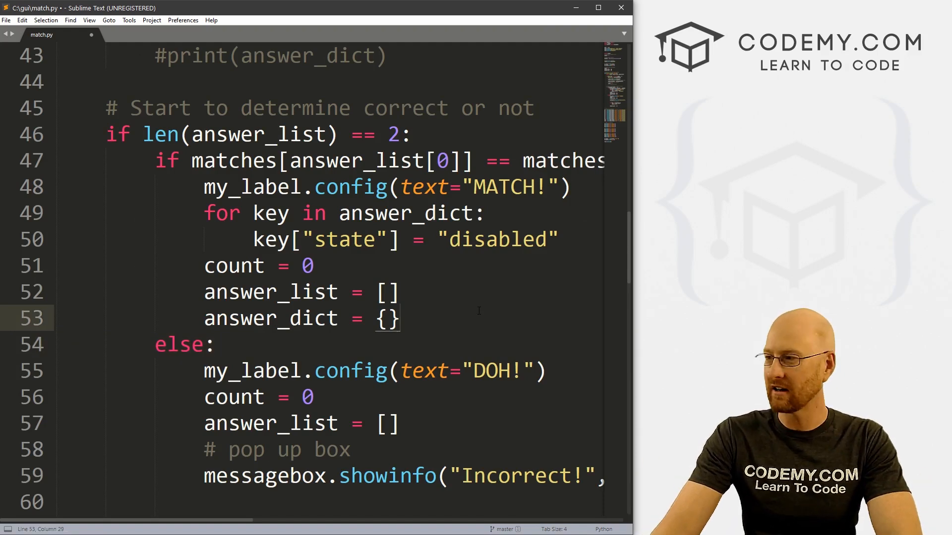
type("# Increment our winner counter")
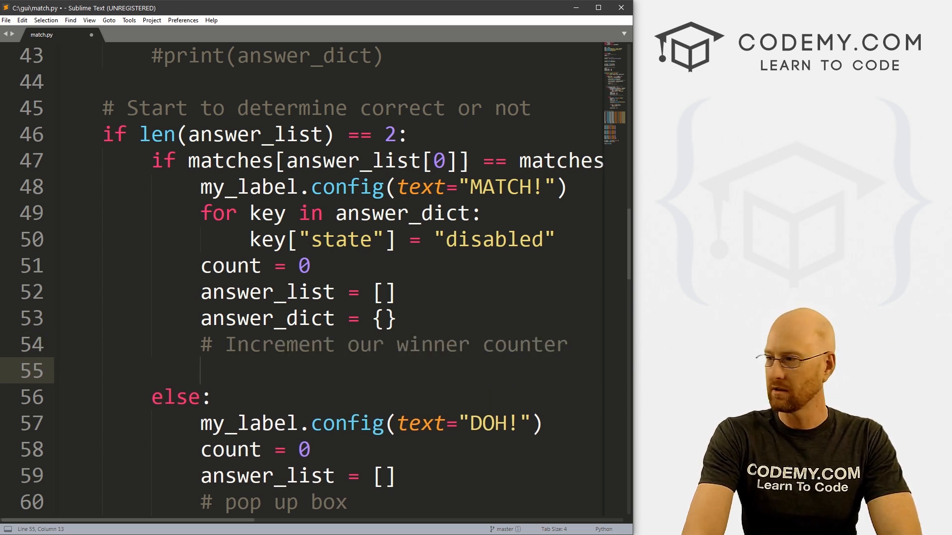
Add 'winner += 1' to the match branch and add winner to button_click's globals
type("winner")
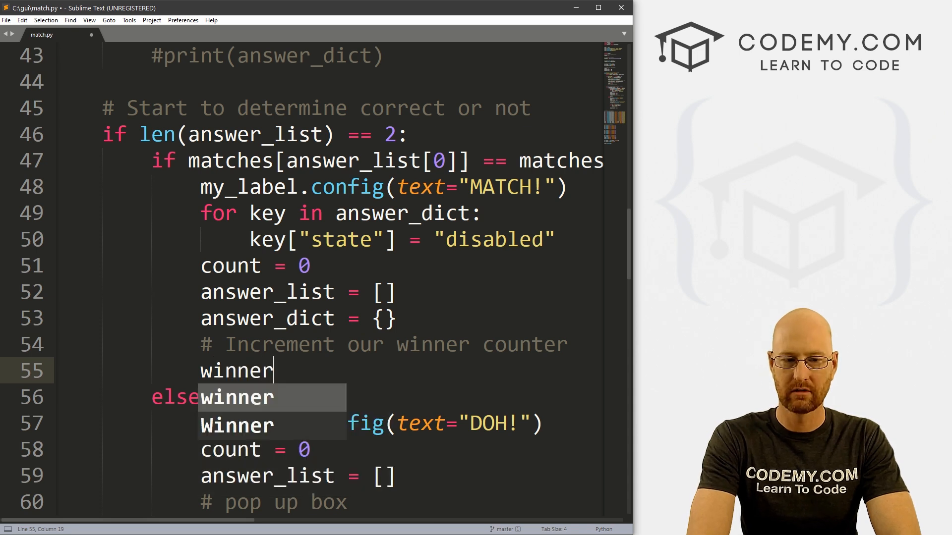
type("+=")
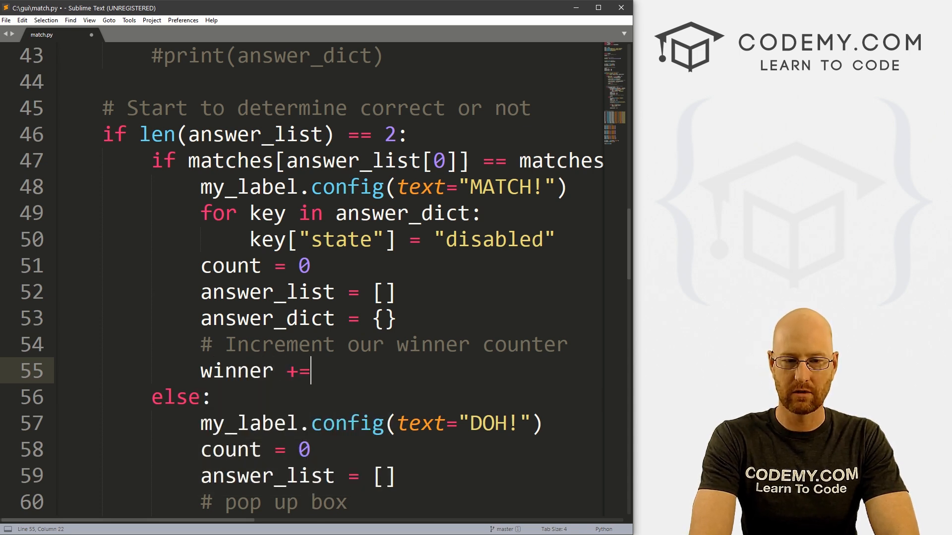
type("1")
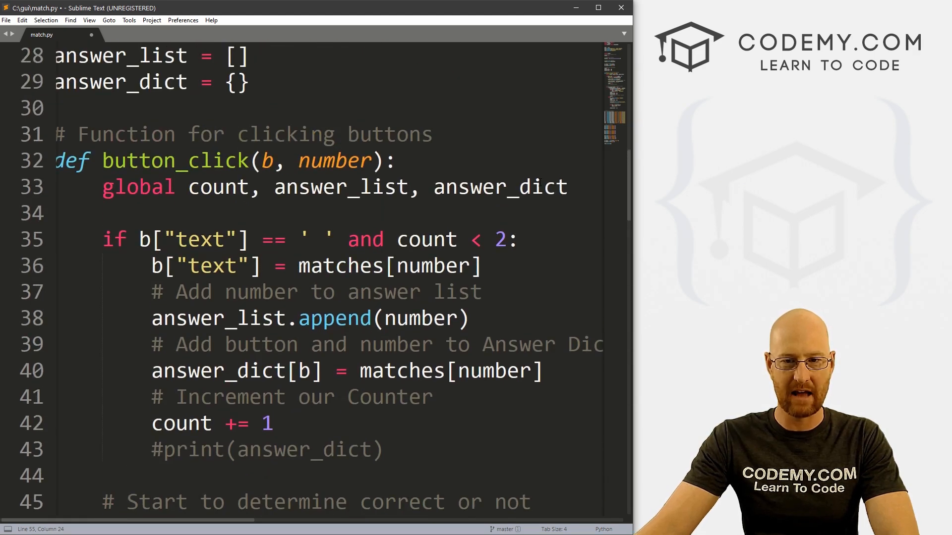
type(", w")
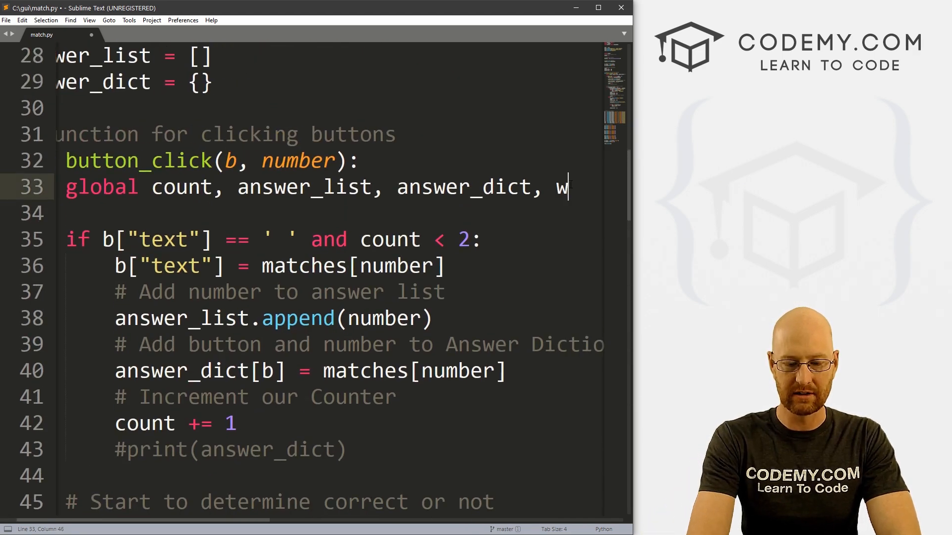
type("inner")
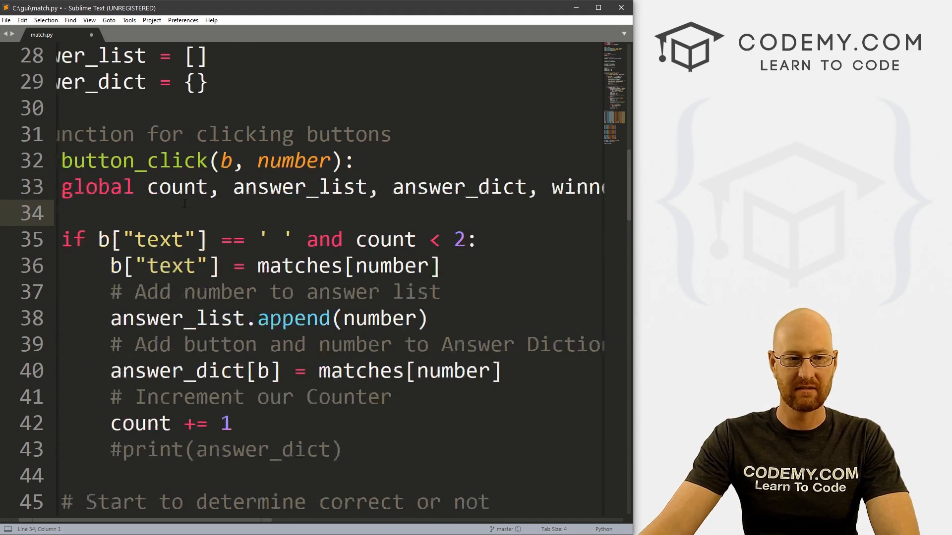
scroll("down", 3)
type("winner += 1")
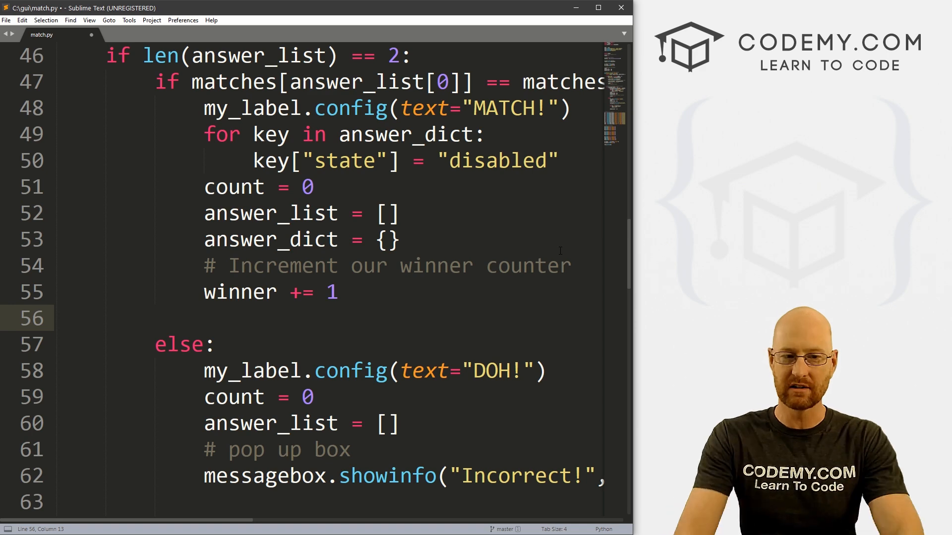
Add 'if winner == 6:' so win() is called after six matches
type("if winner")
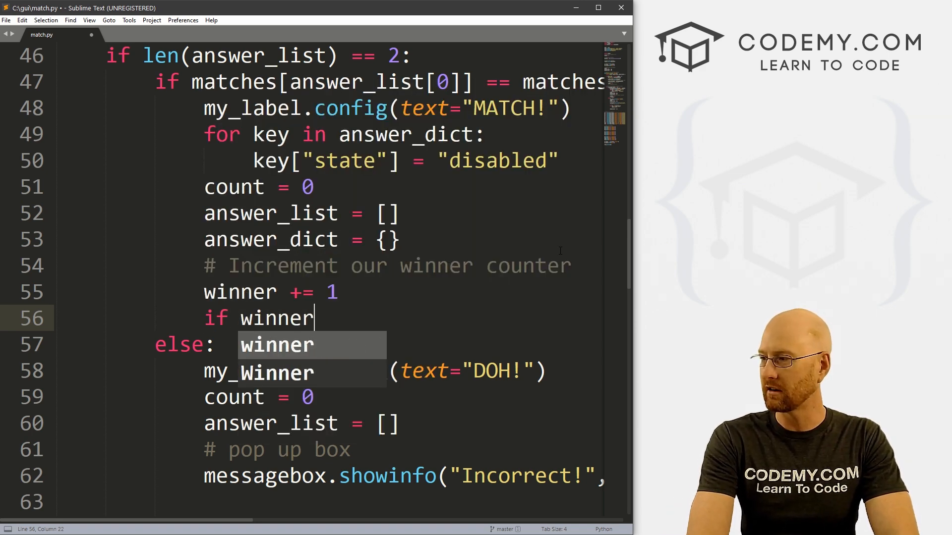
type("== 6:")
type("win()")
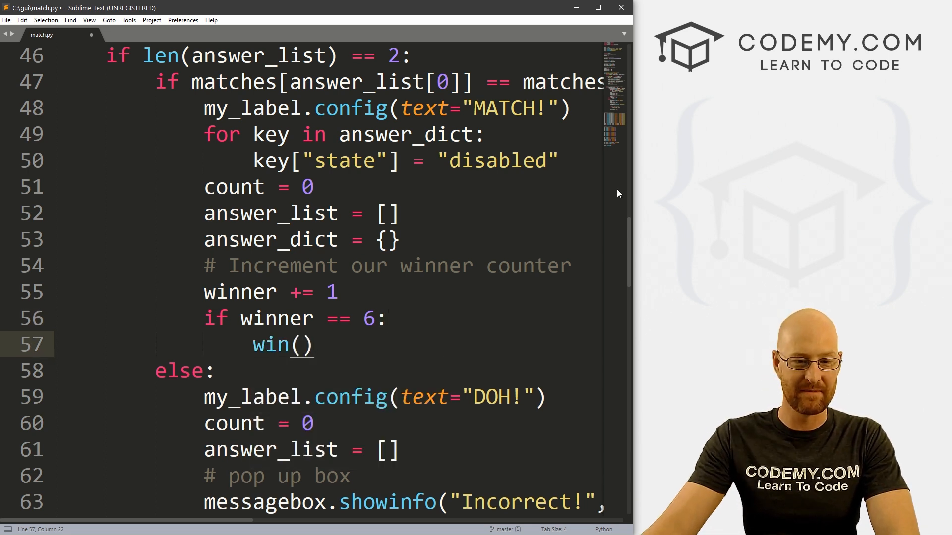
left_click(264, 344)
type("#")
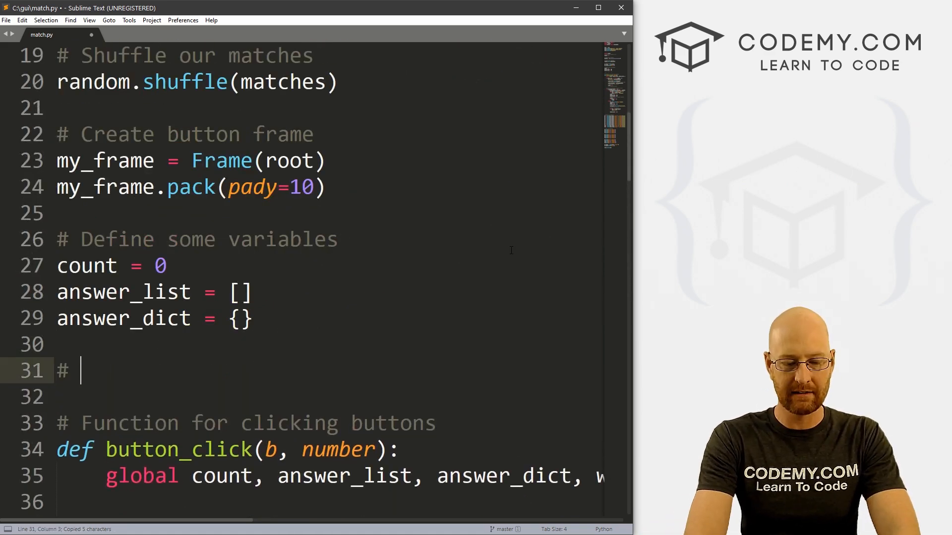
Add '# Create winner function' and win() setting my_label to 'Congratulations! You Win!!'
type("Create winner function")
left_click(324, 398)
type("def win():")
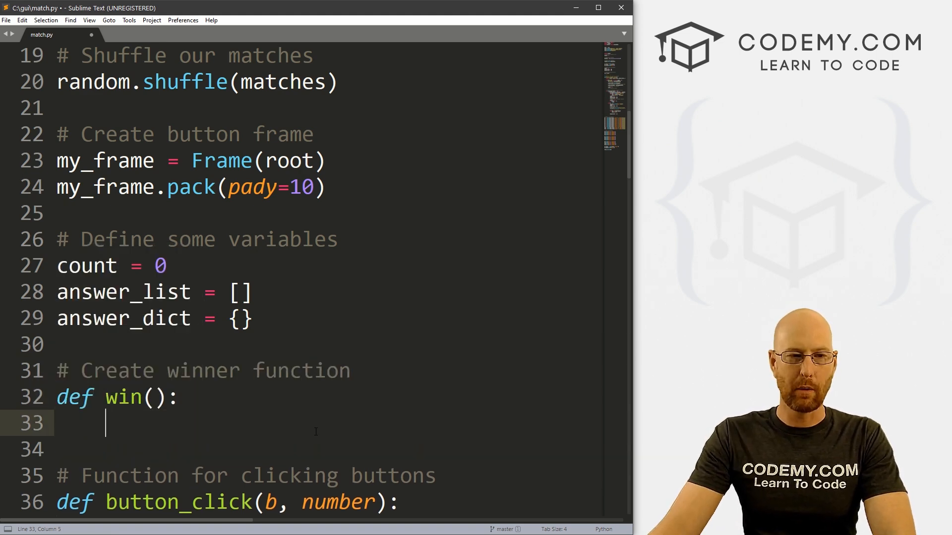
scroll("down", 3)
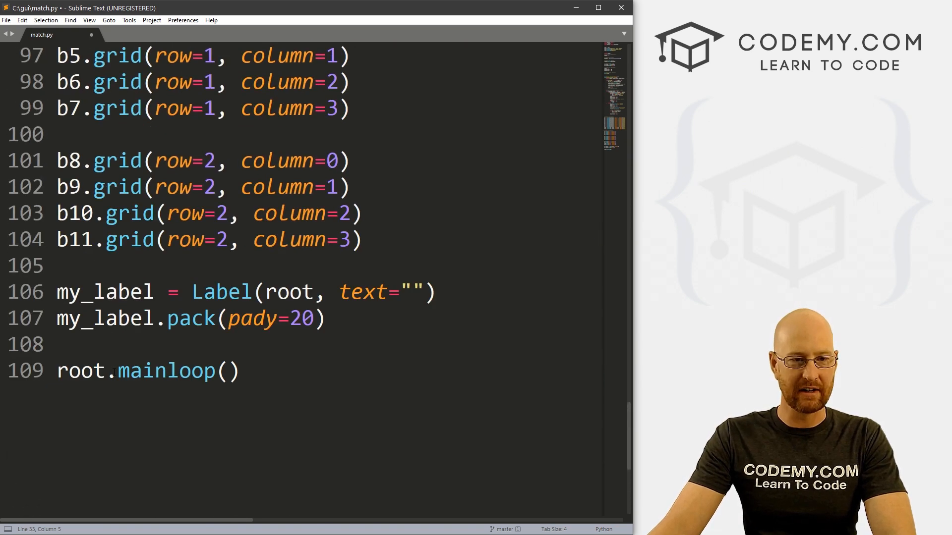
scroll("down", 3)
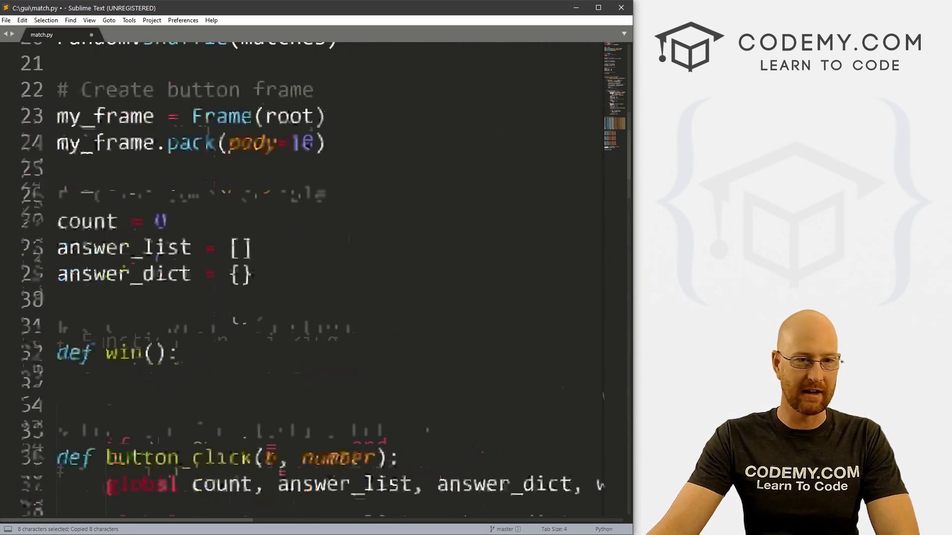
type("my_label")
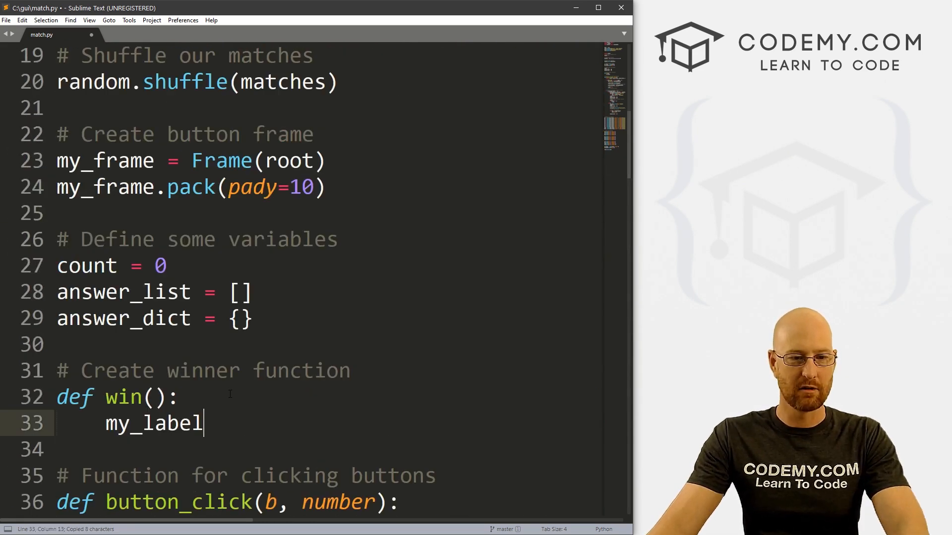
type(".config")
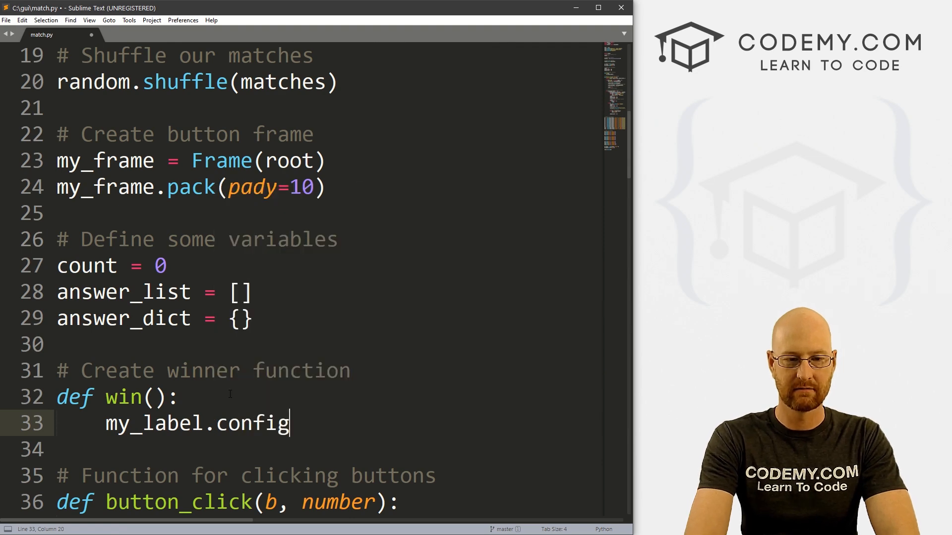
type("(text=")
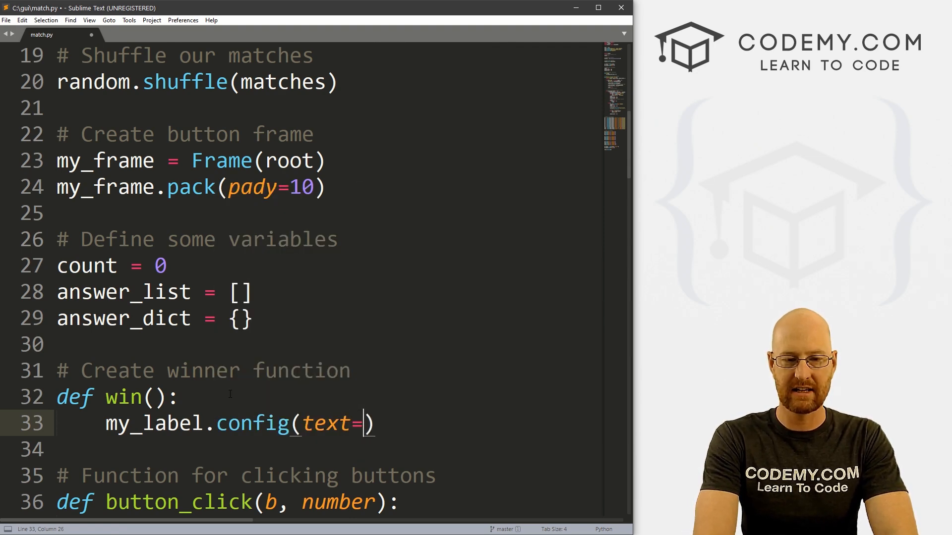
type("\"Congrat\"")
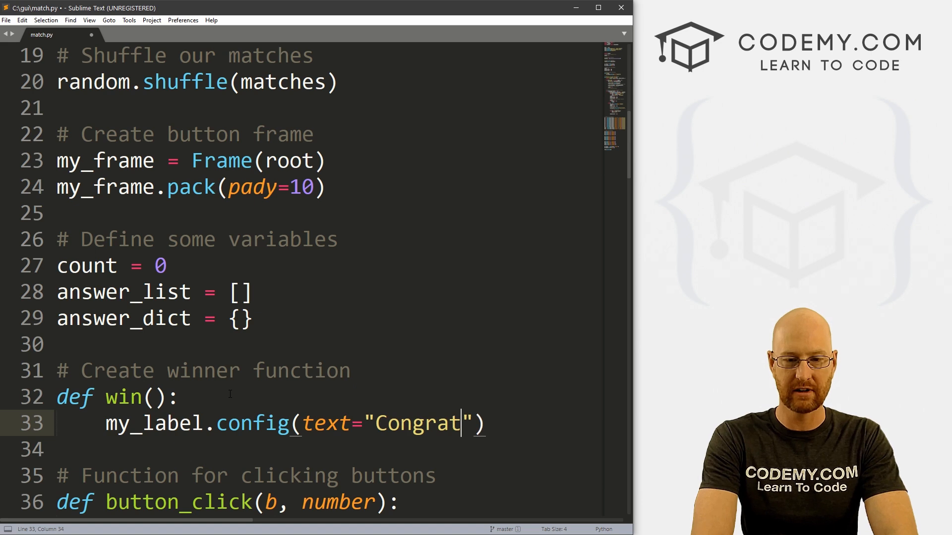
type("ulations! You")
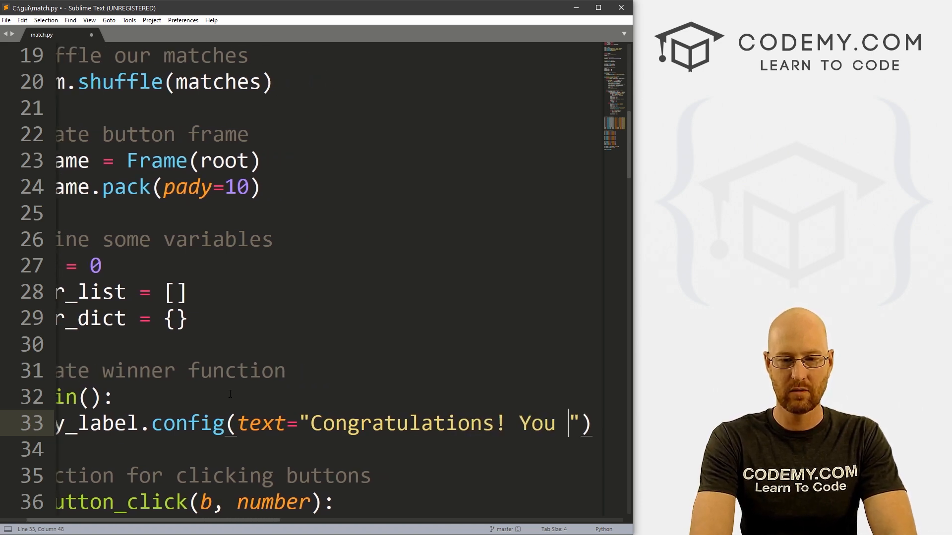
type("Win!!")
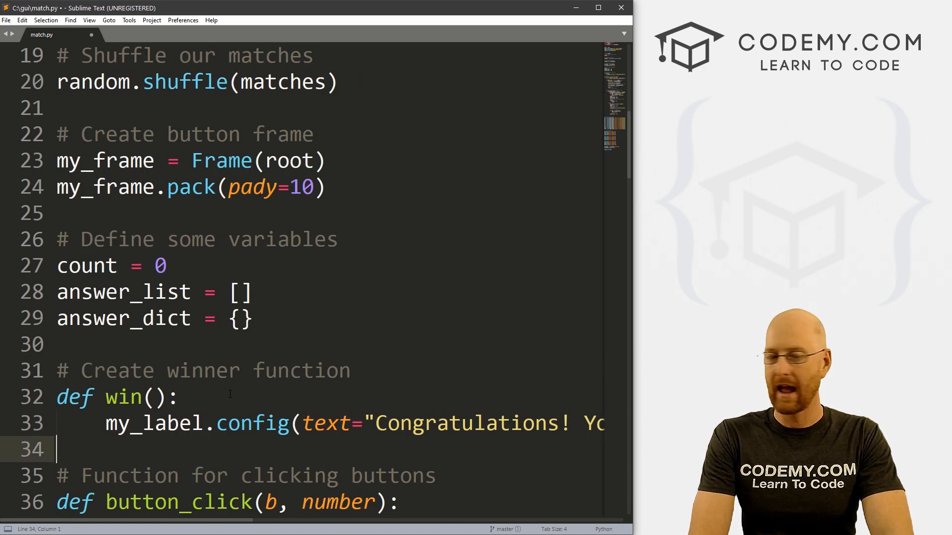
On an indented line in win(), type button_list = [b0, b1, b2 … b9, …]
key("Tab")
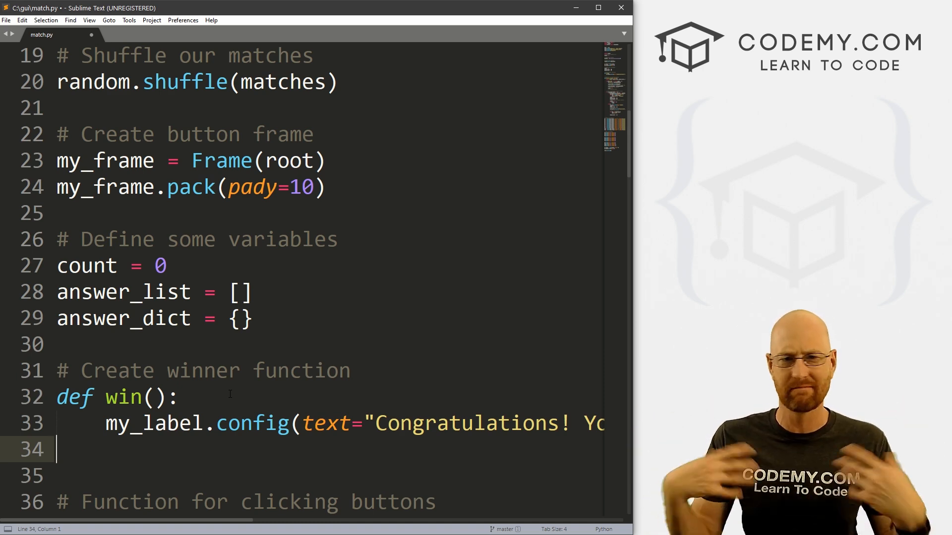
key("tab")
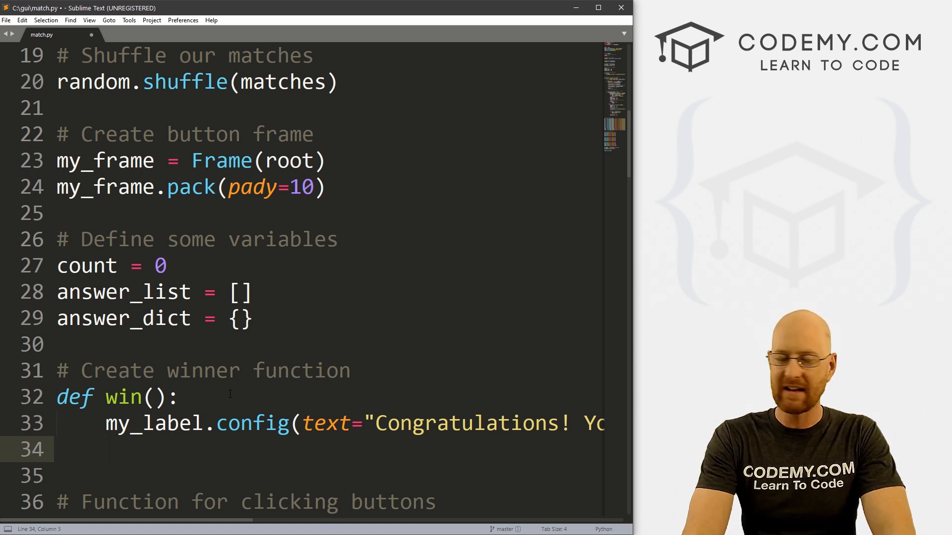
type("my")
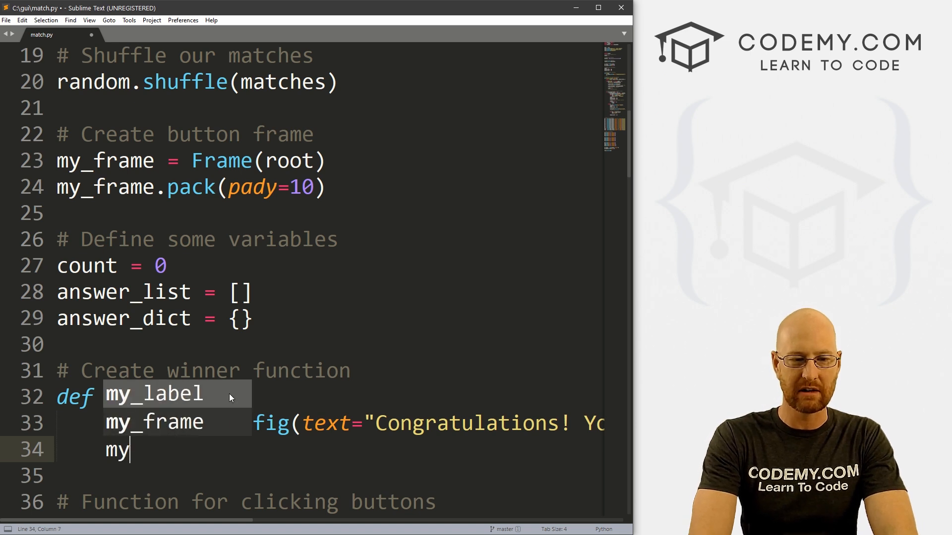
type("butto")
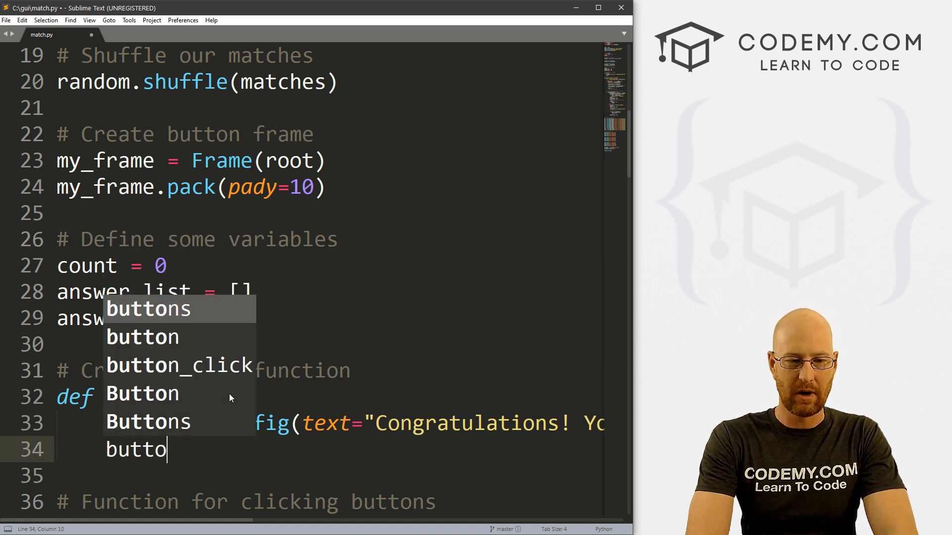
type("button_list =")
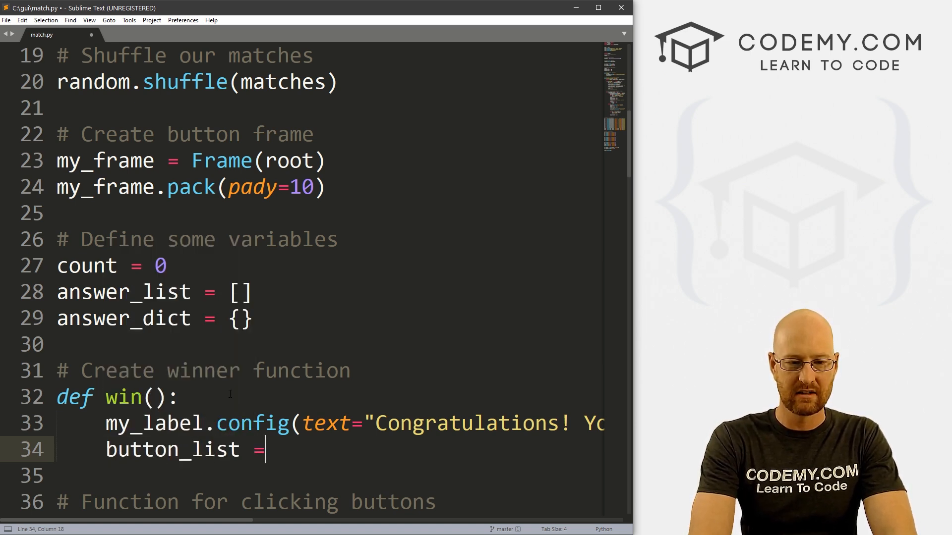
type("[]")
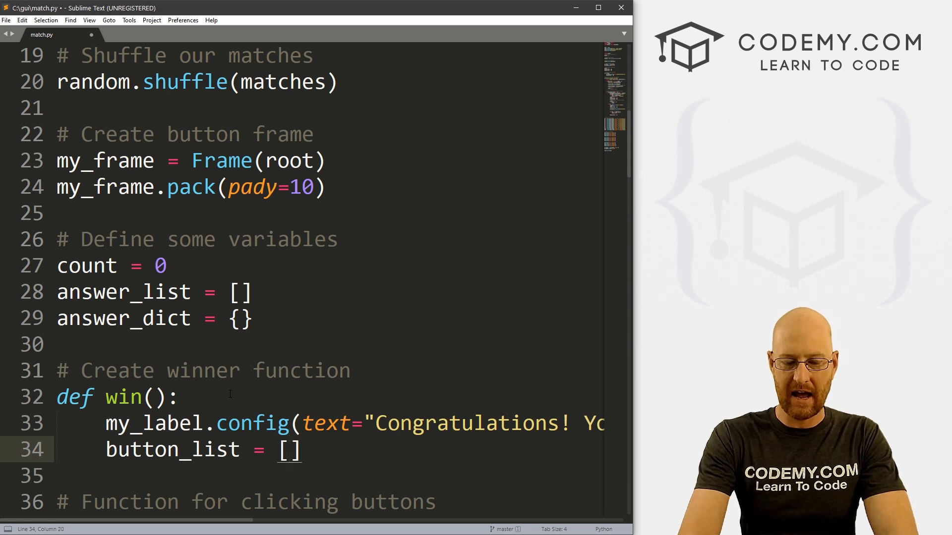
type("b0,b1,")
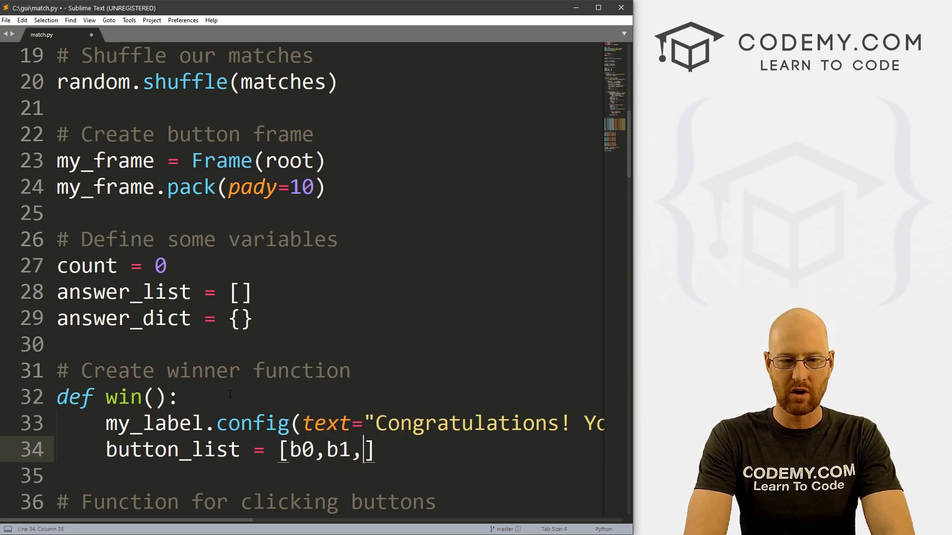
type("b2,b3,b4")
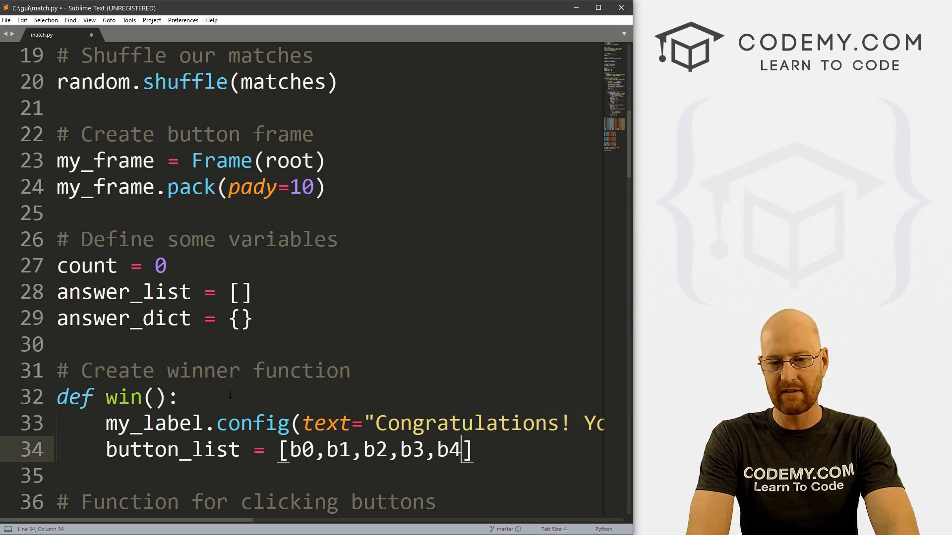
type(",b5,b")
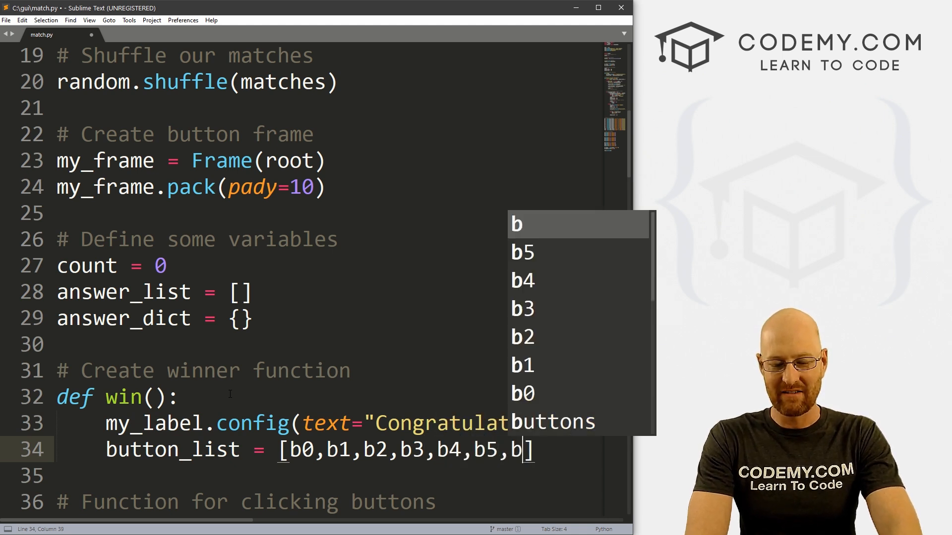
type("6,b7,b8,")
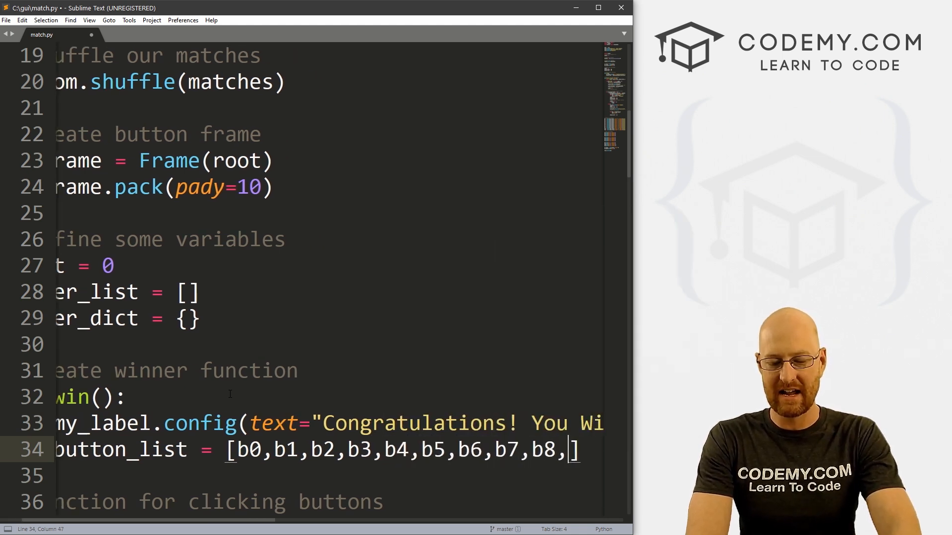
type("b9,b")
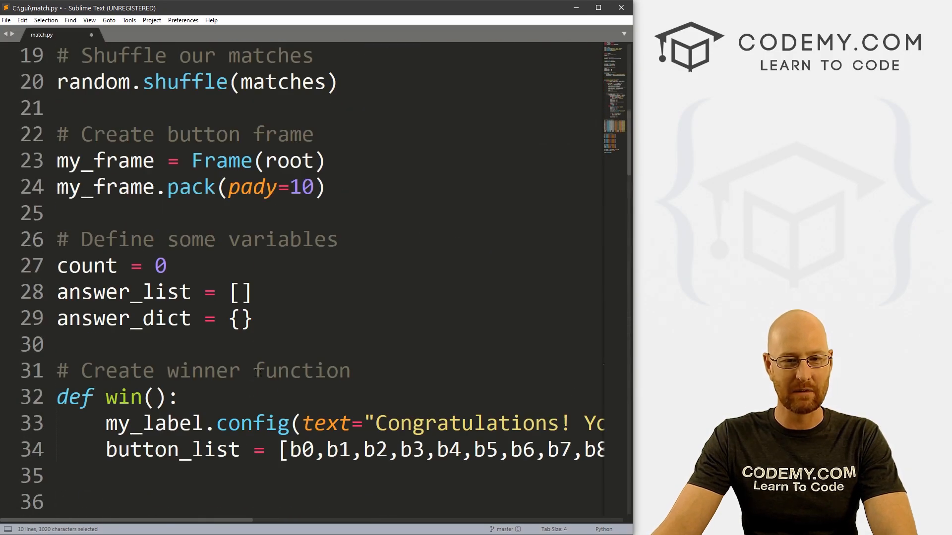
Add a '# Loop thru buttons' comment and a for loop over button_list
scroll("down", 3)
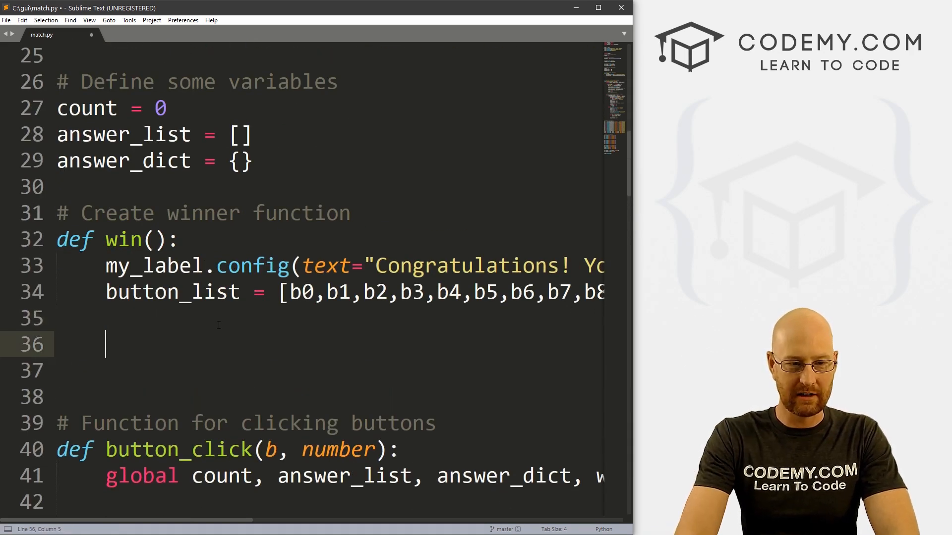
key("backspace")
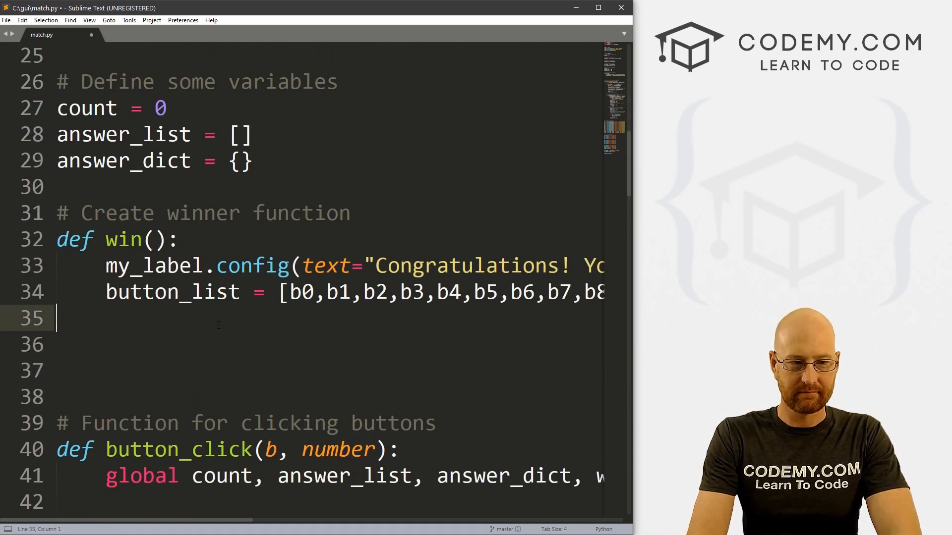
type("# Loop")
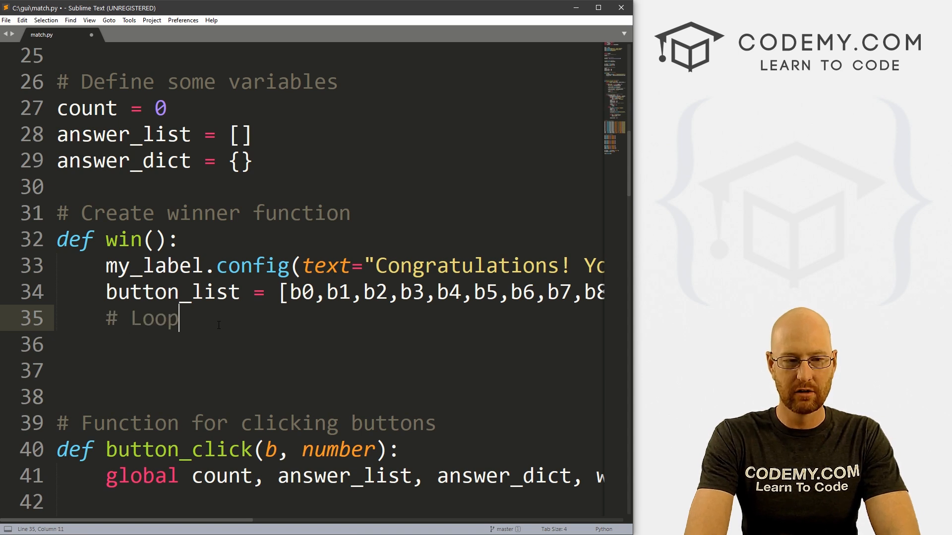
type("thru buttons and change colors")
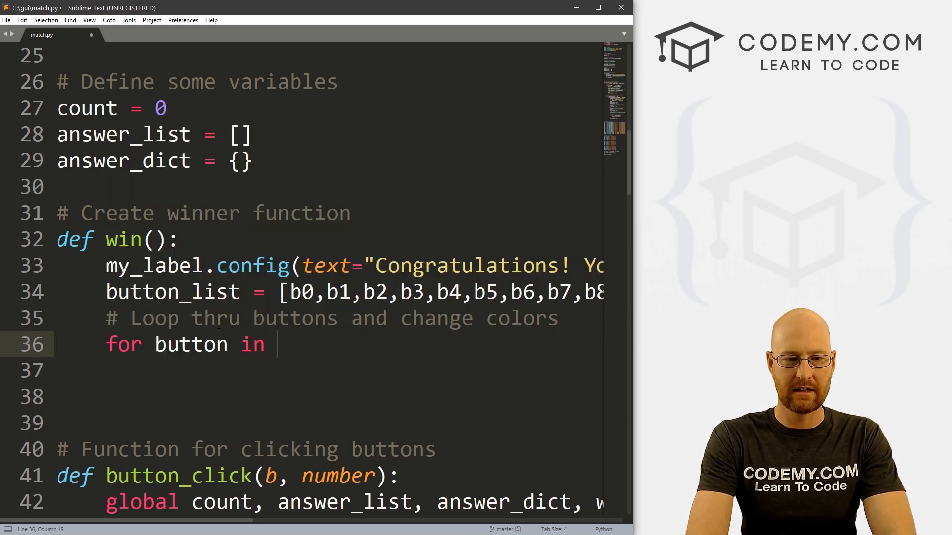
type("butt")
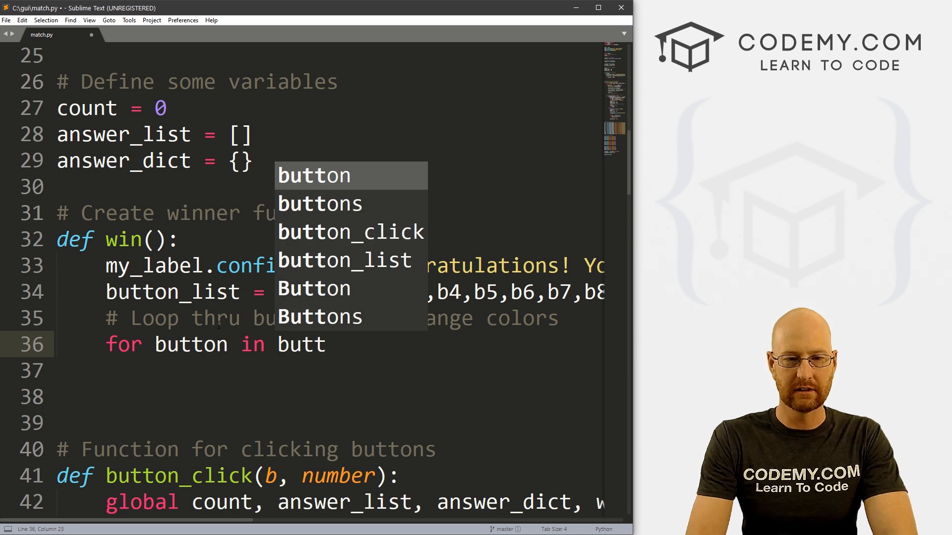
Set each button's bg to yellow with button.config inside the loop, and save match.py
key("Enter")
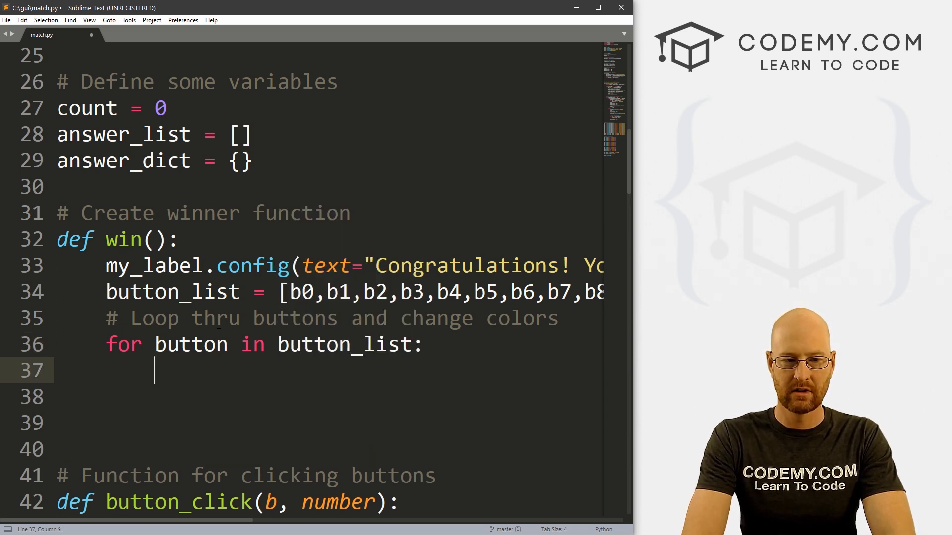
type("button")
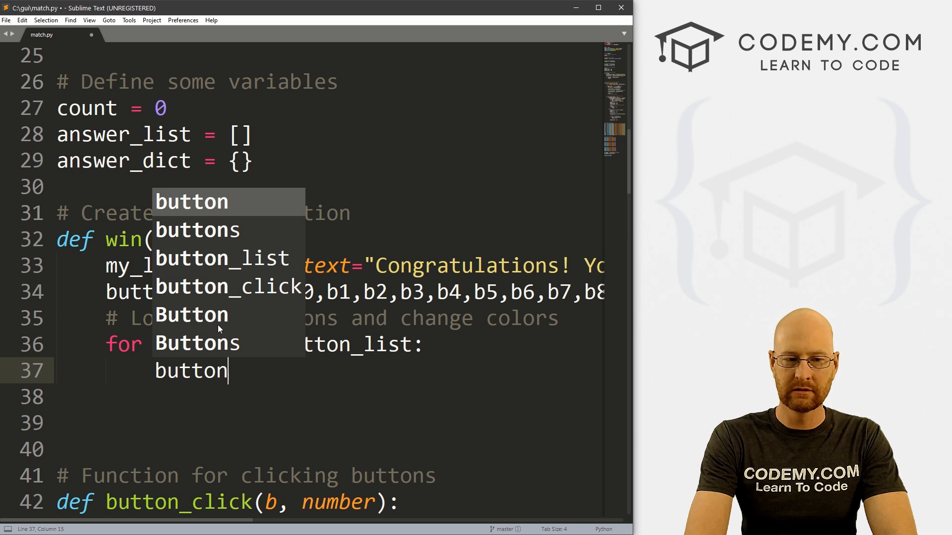
type(".config")
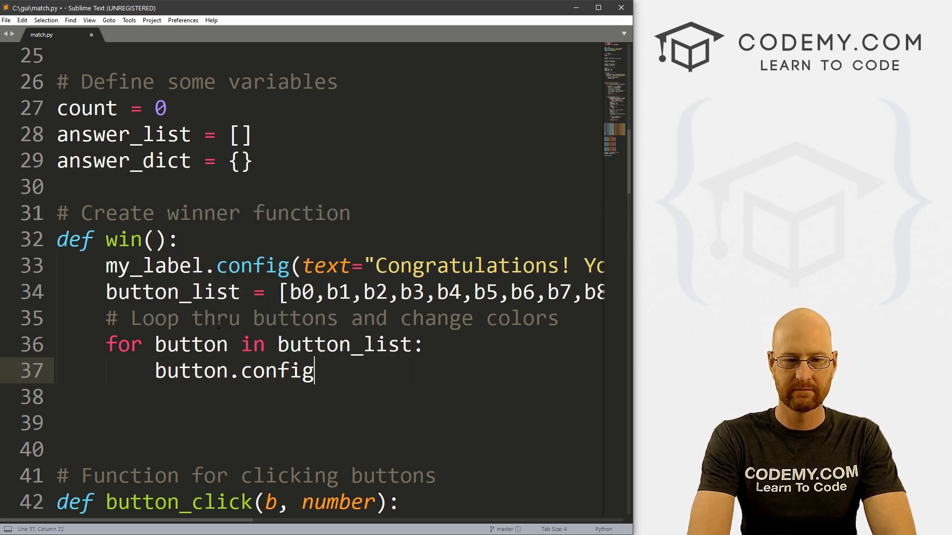
type("()")
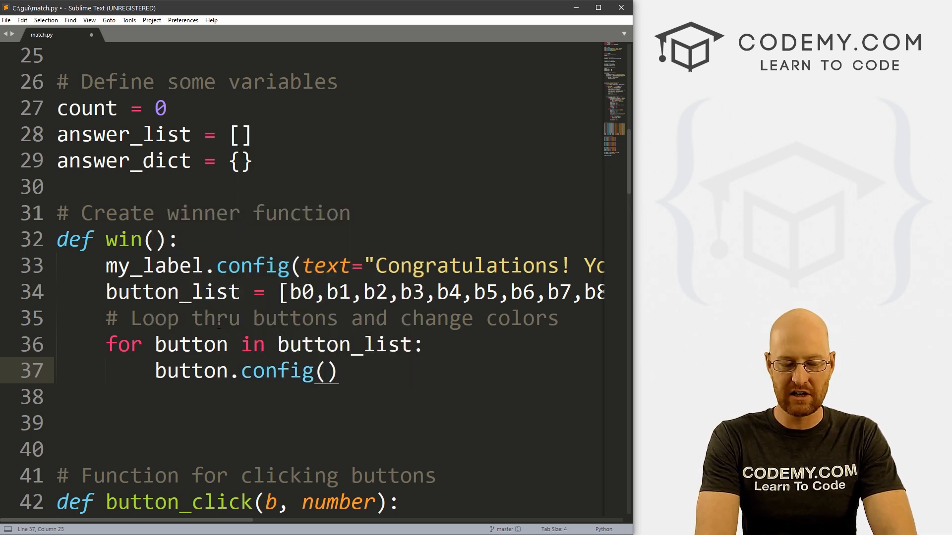
type("bg=\"yellow")
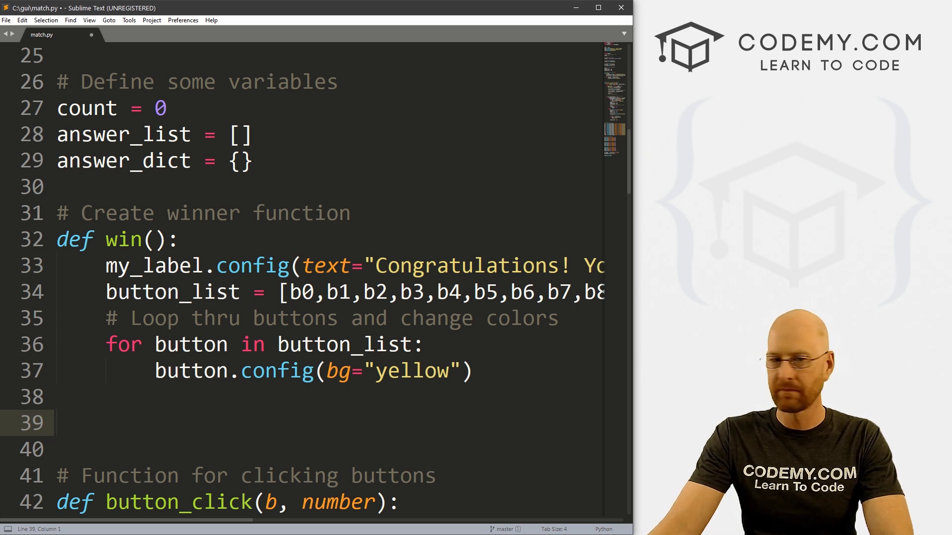
key("ctrl+s")
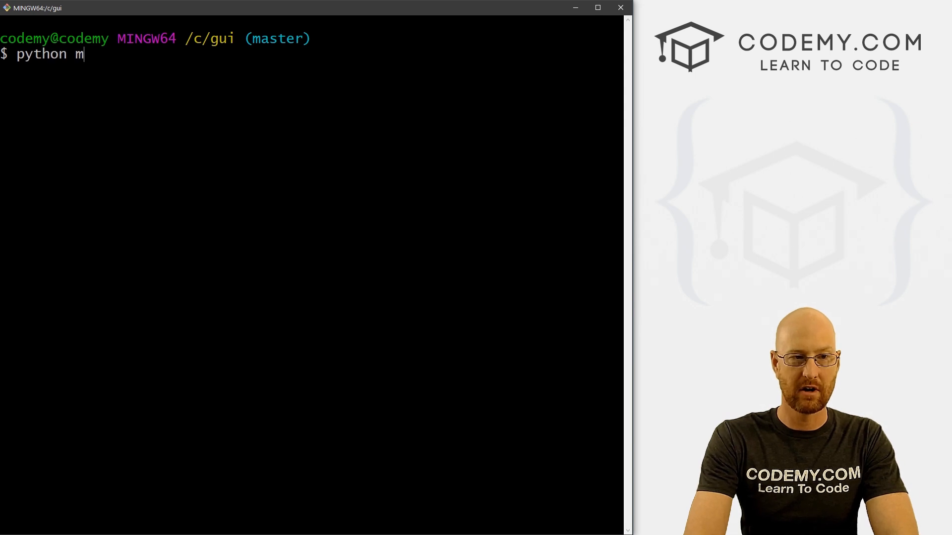
Run python match.py in Git Bash, close the game window, then type '50'
type("atch.py")
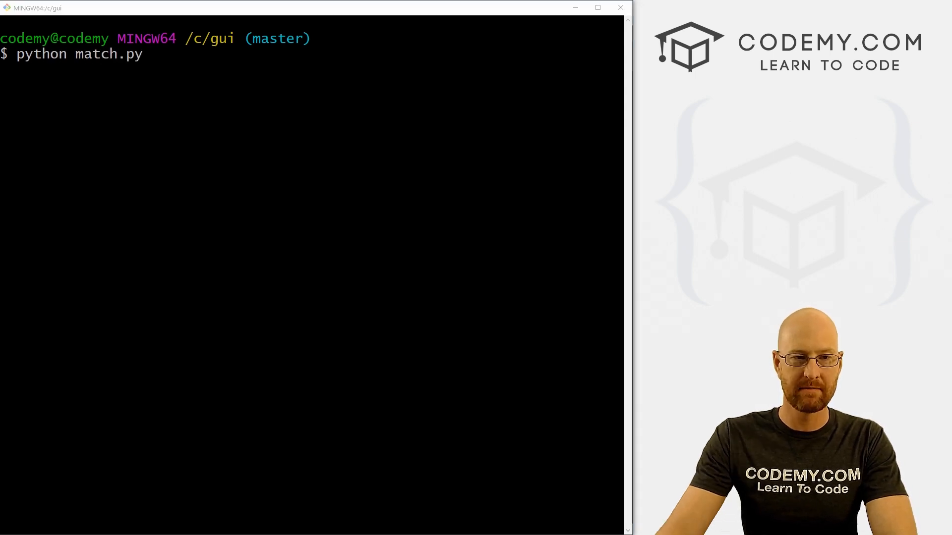
key("Return")
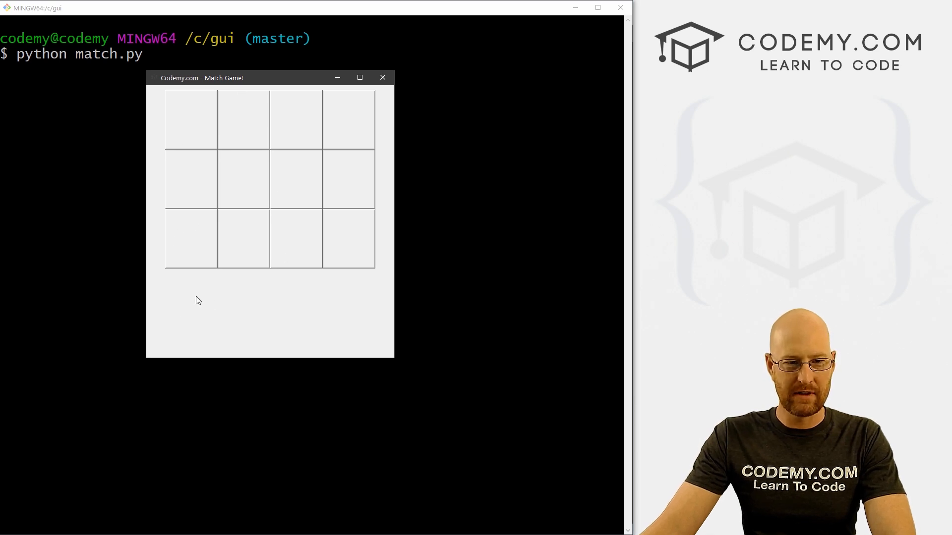
mouse_move(382, 78)
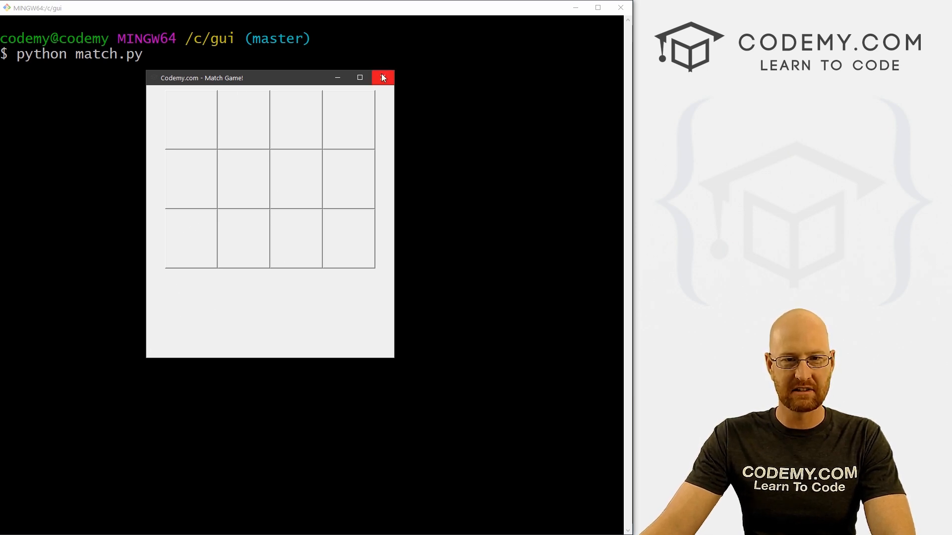
left_click(381, 78)
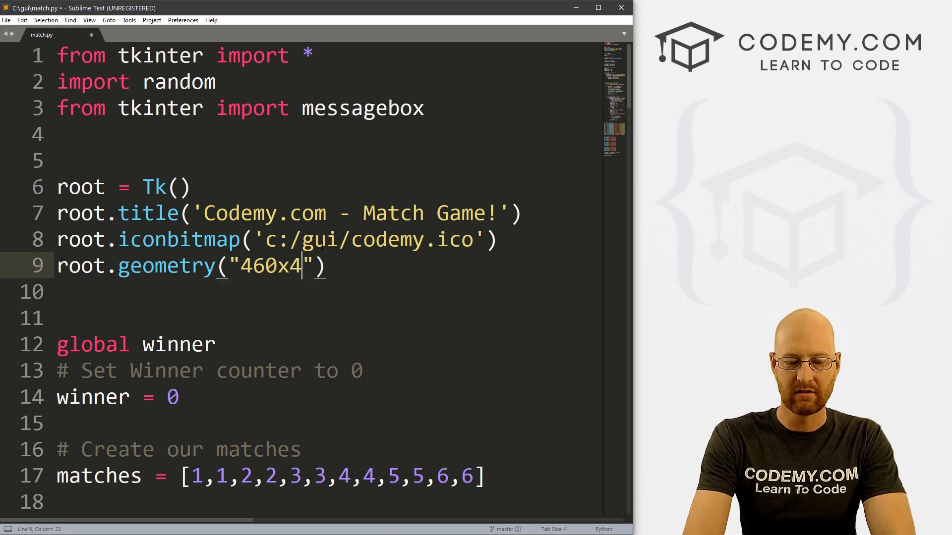
type("50")
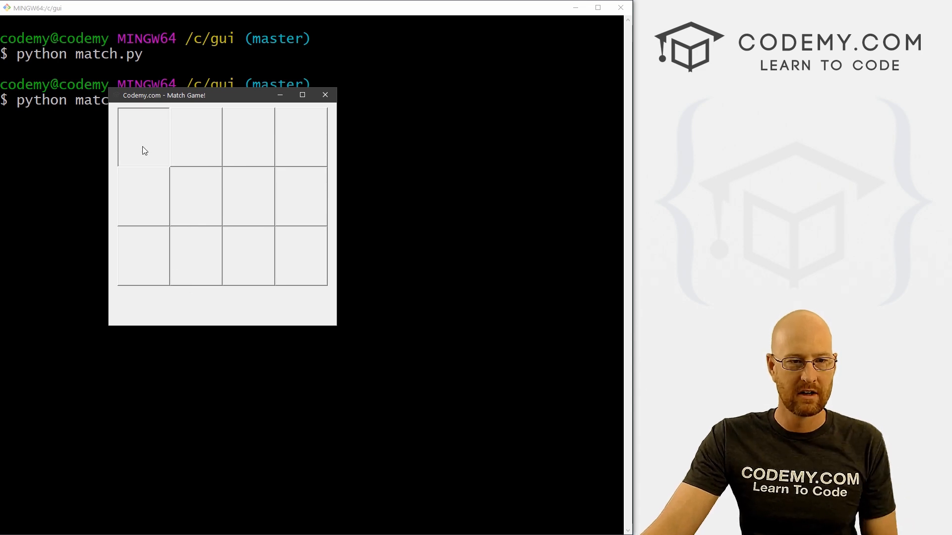
Play through matching pairs, dismissing the Incorrect popup, then return to the editor
left_click(195, 197)
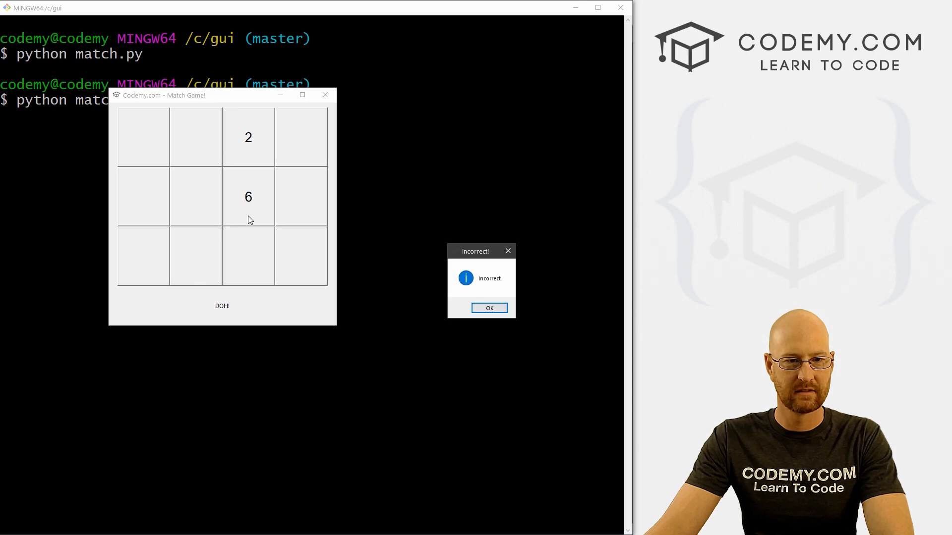
left_click(490, 308)
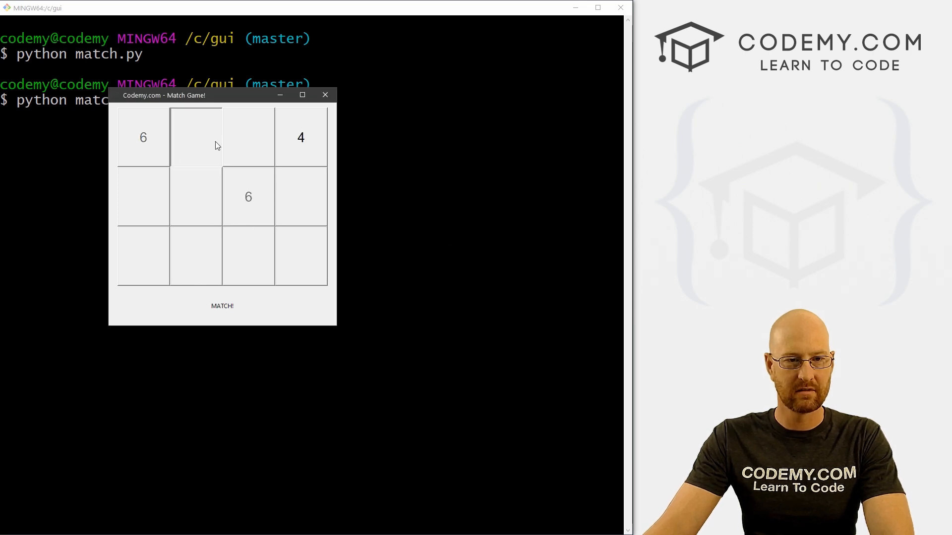
left_click(301, 256)
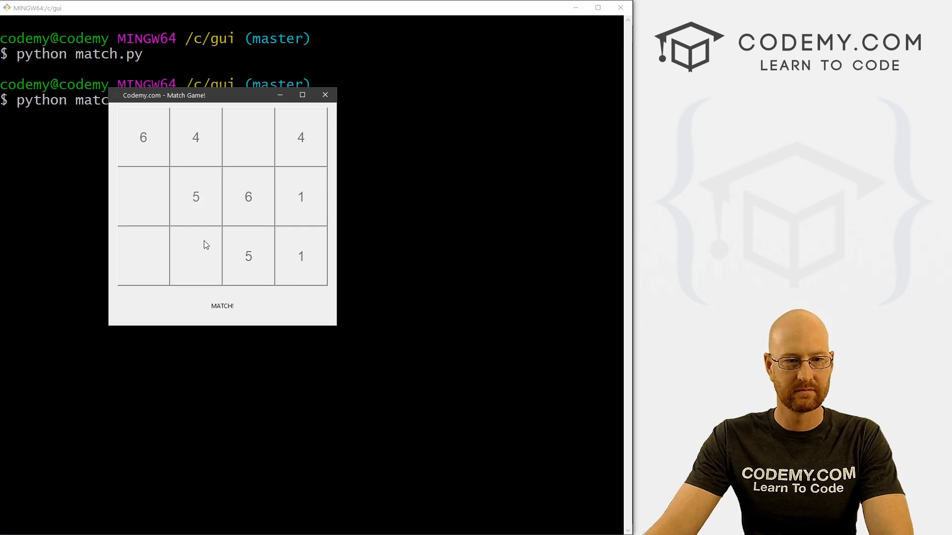
left_click(195, 256)
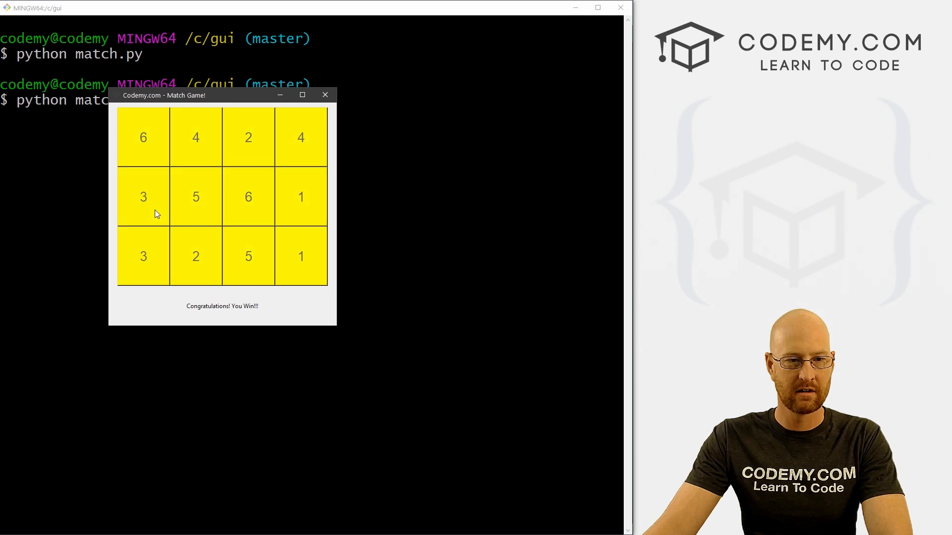
mouse_move(190, 308)
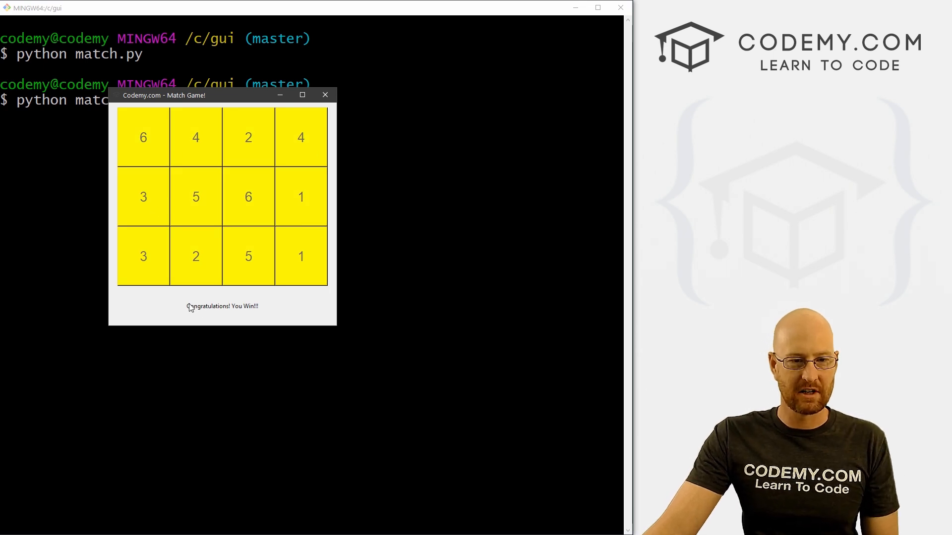
mouse_move(208, 165)
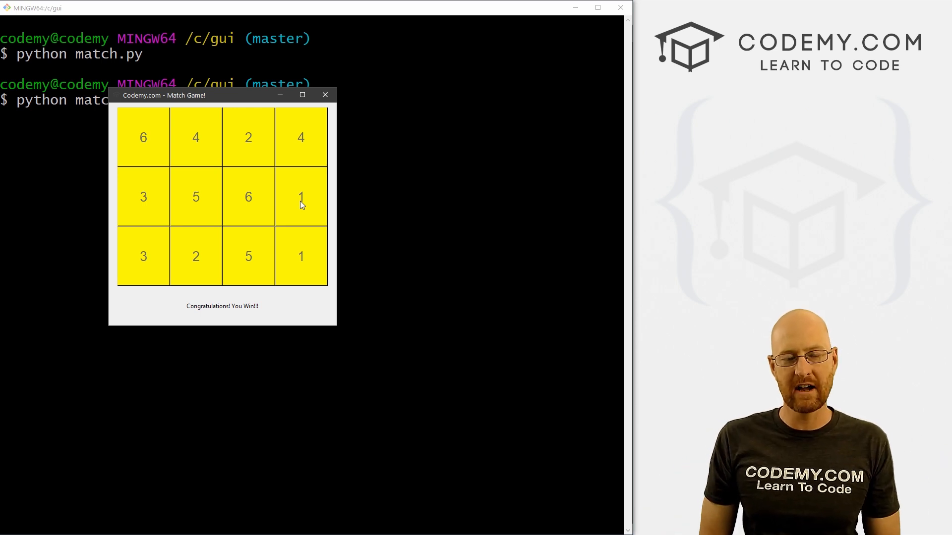
mouse_move(264, 173)
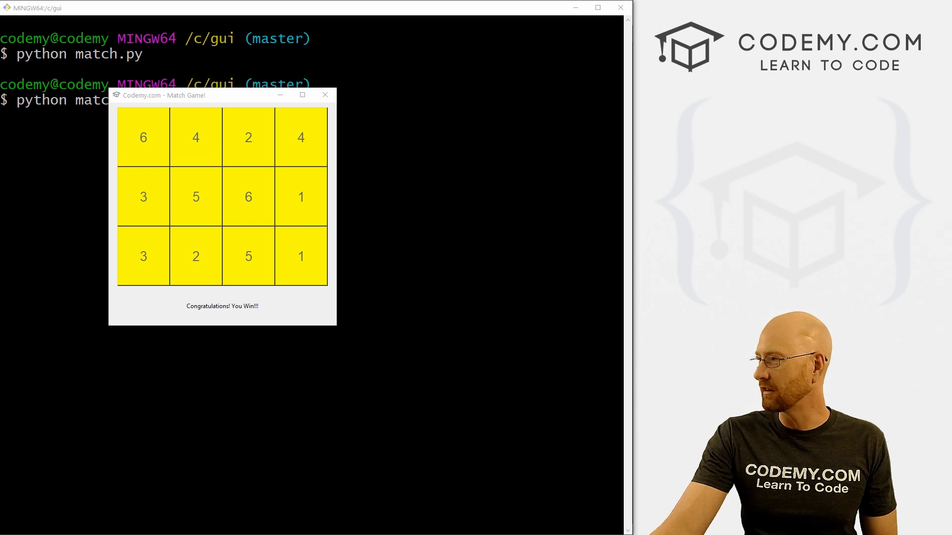
left_click(325, 96)
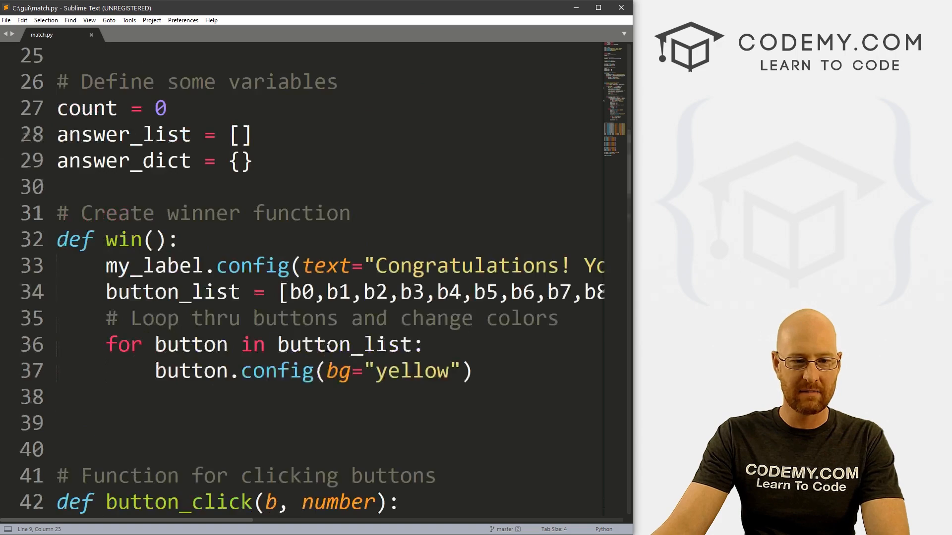
Append , relief="groove" to each tile Button definition in match.py
scroll("down", 3)
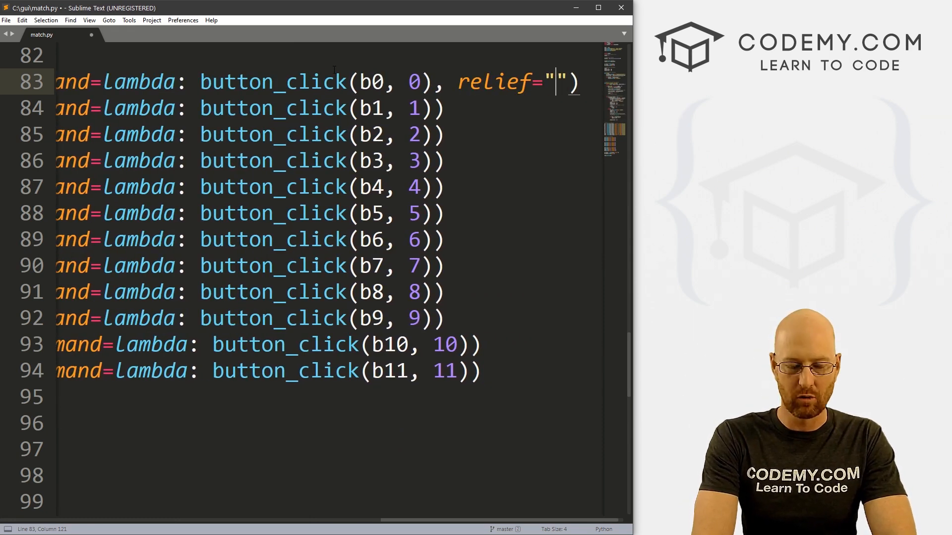
type("groob")
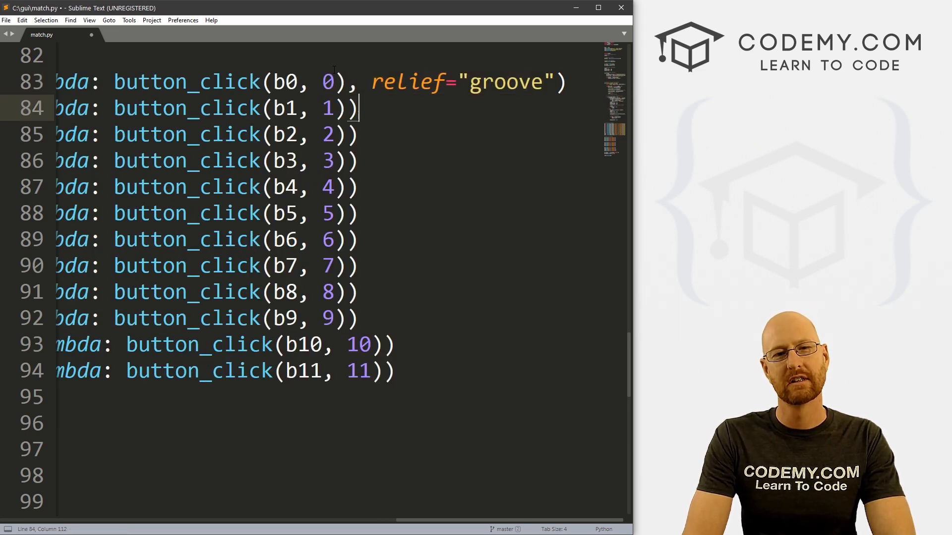
type(", relief=\"groove\")")
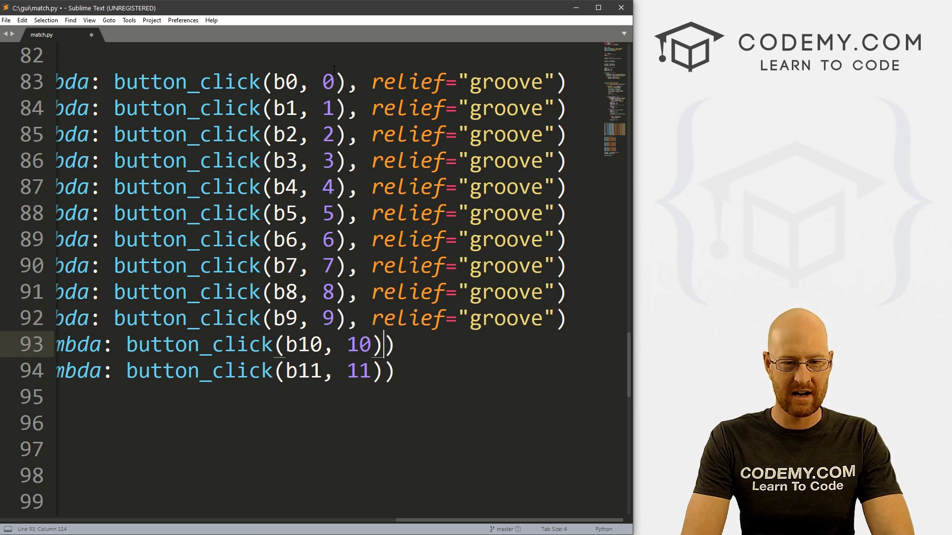
type(", relief=\"groove\"")
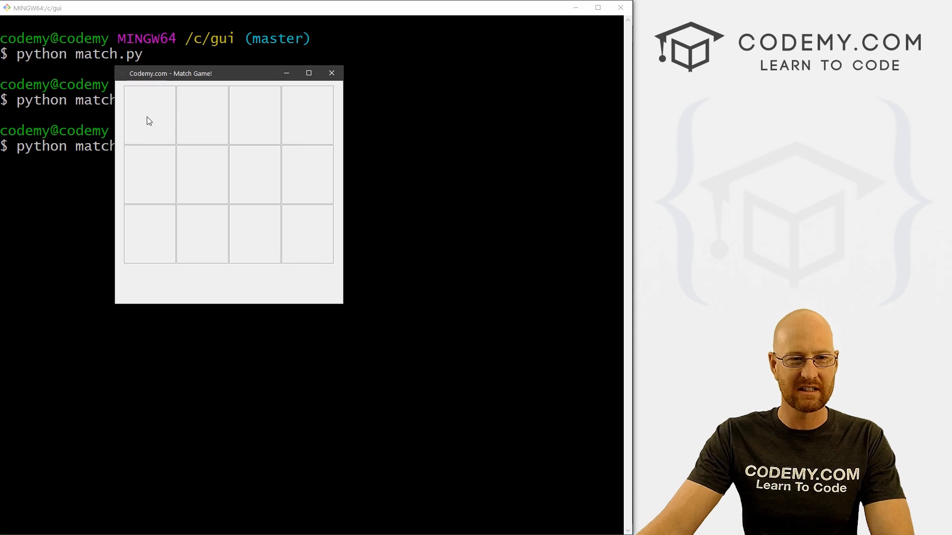
Reveal a tile in the relaunched grooved-tile game, then close the game window
left_click(306, 115)
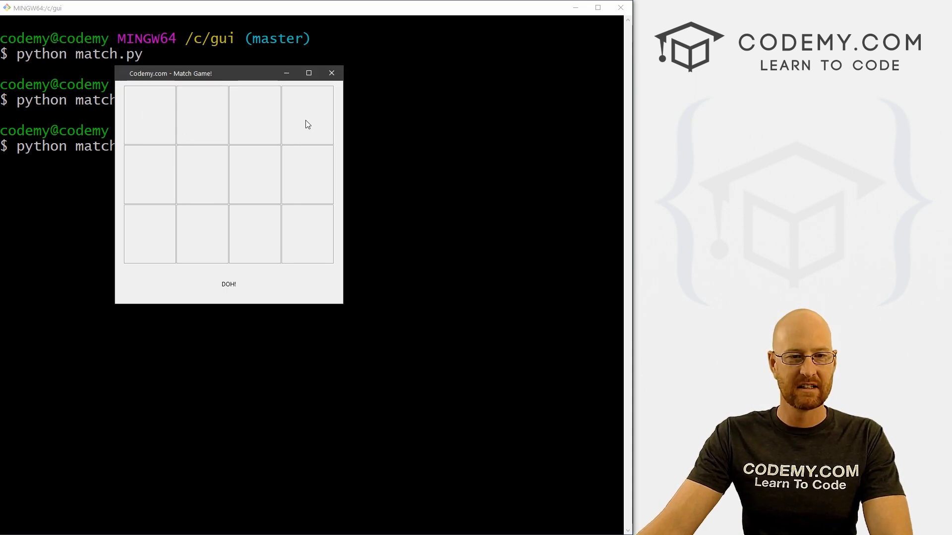
mouse_move(228, 281)
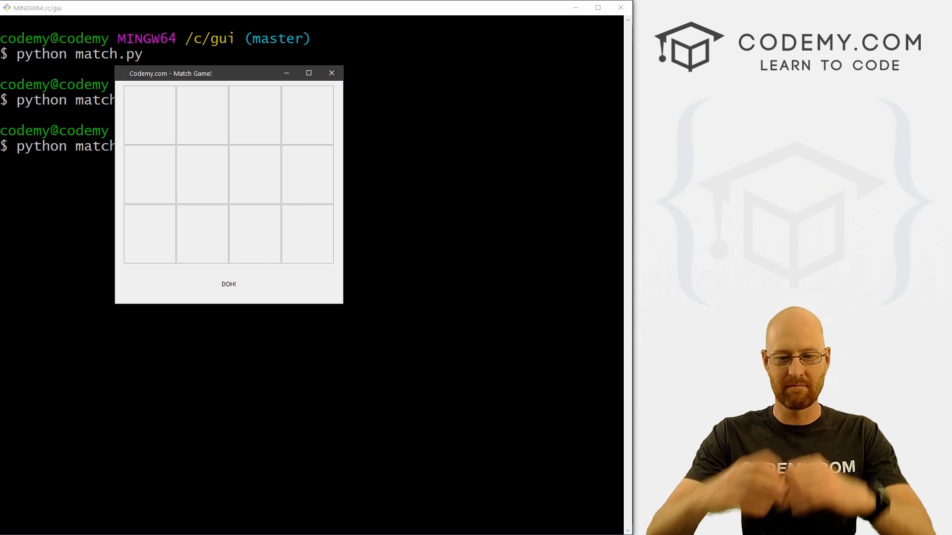
mouse_move(331, 73)
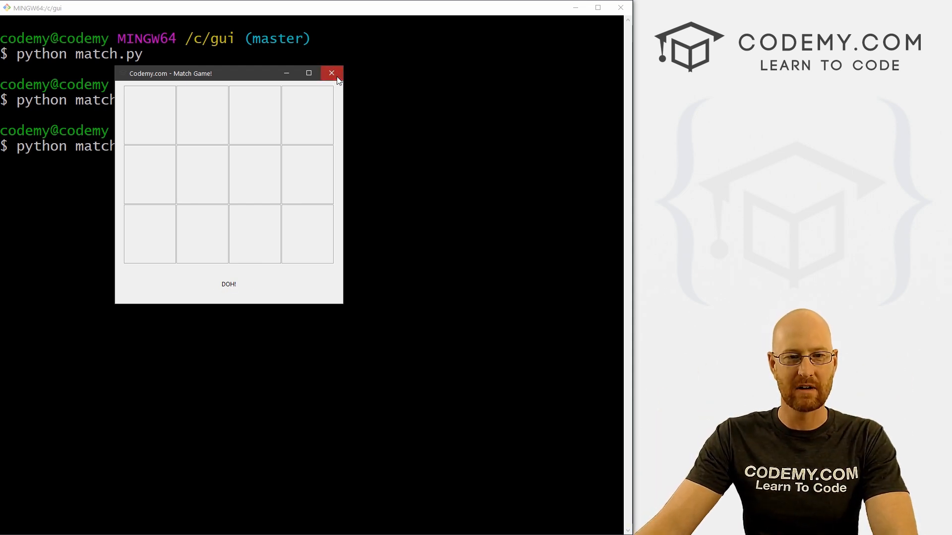
left_click(332, 73)
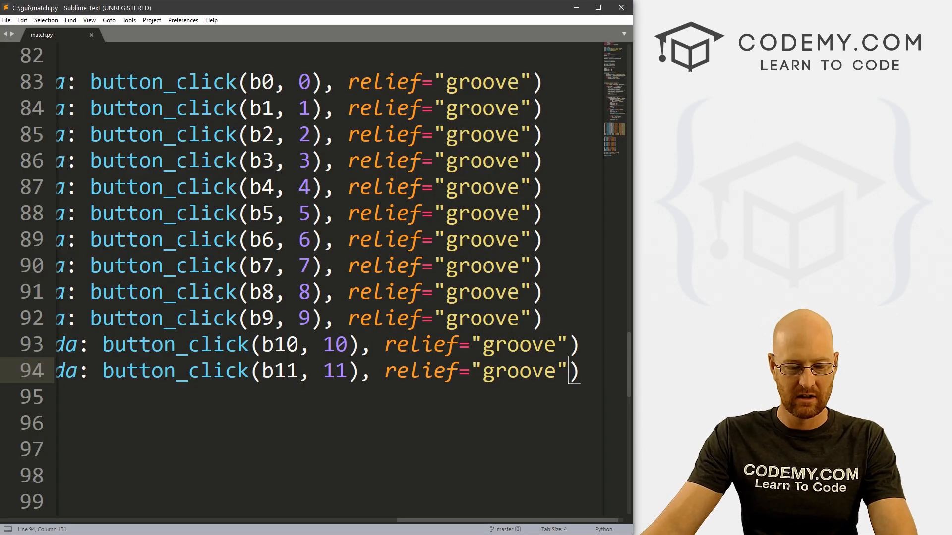
Search match.py for 'doh' and add blank lines above root.mainloop()
type("doh")
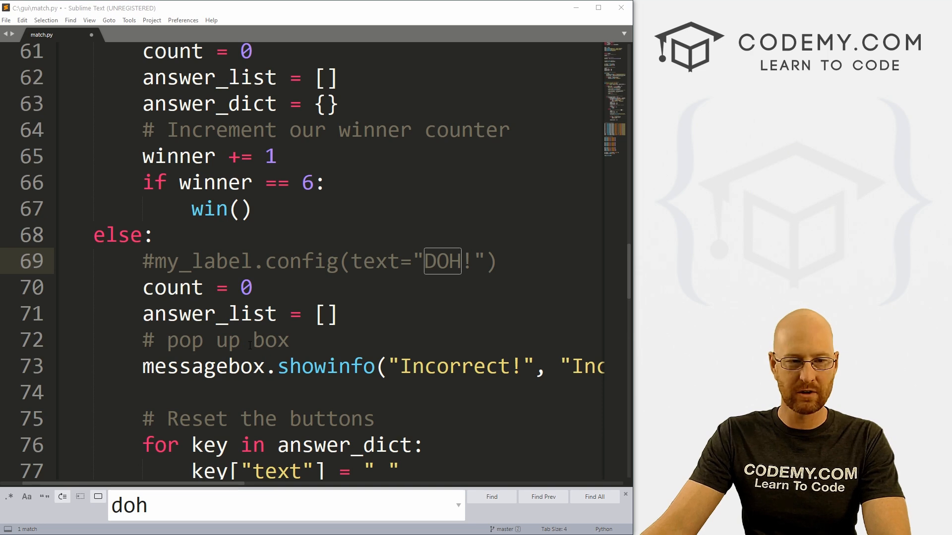
scroll("down", 3)
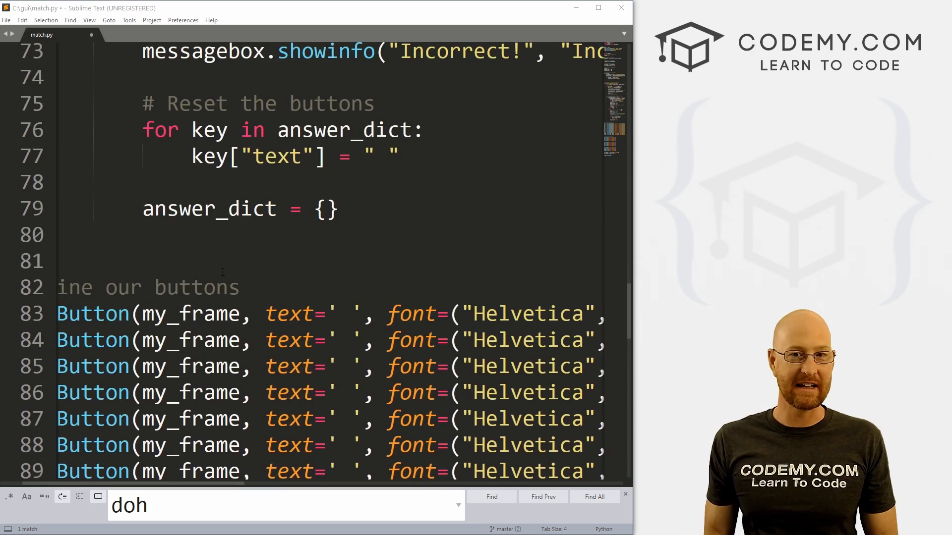
scroll("down", 3)
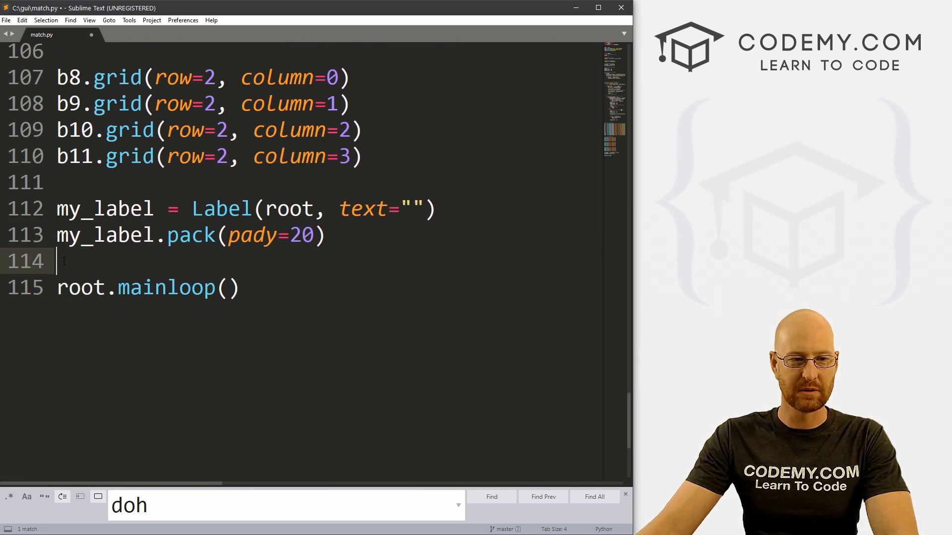
key("Enter")
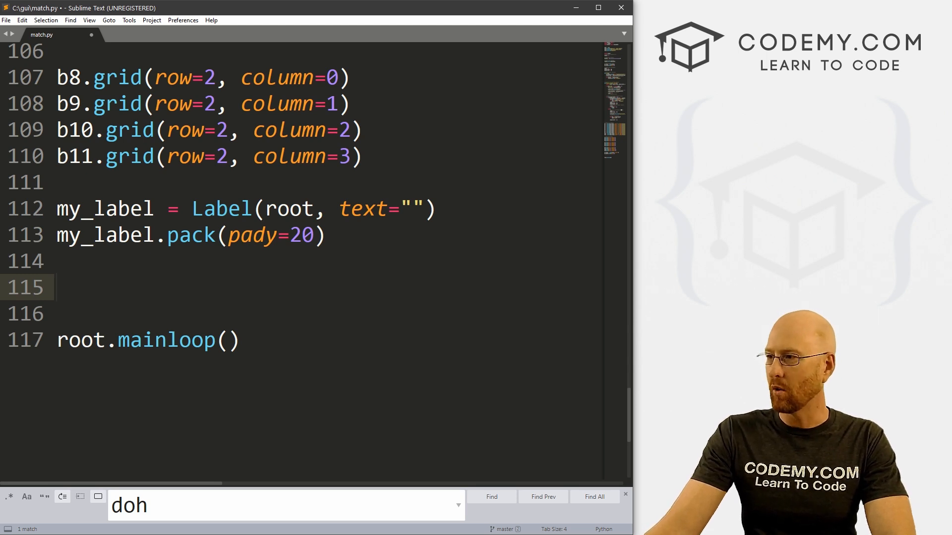
Add '# Create a menu' with my_menu = Menu(root) and root.config(menu=my_menu)
type("# Cre")
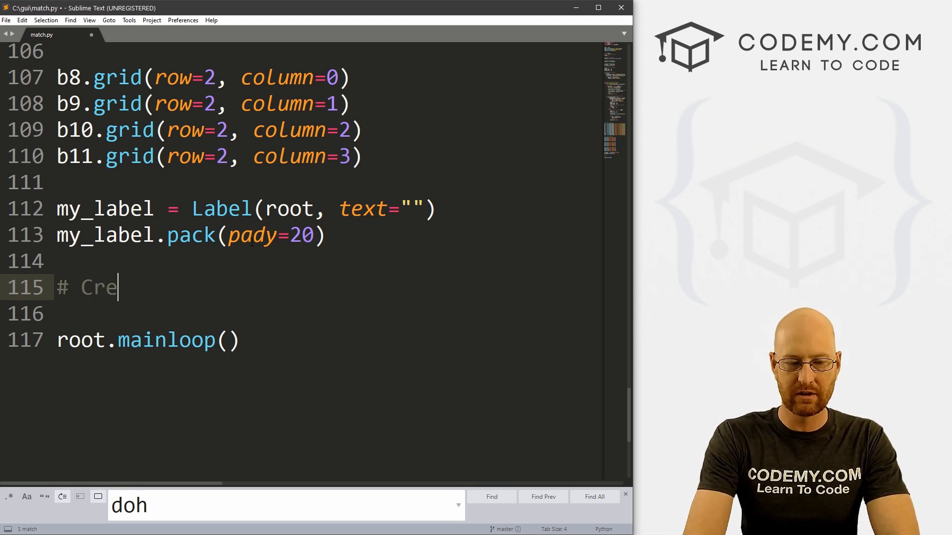
type("ate a menu")
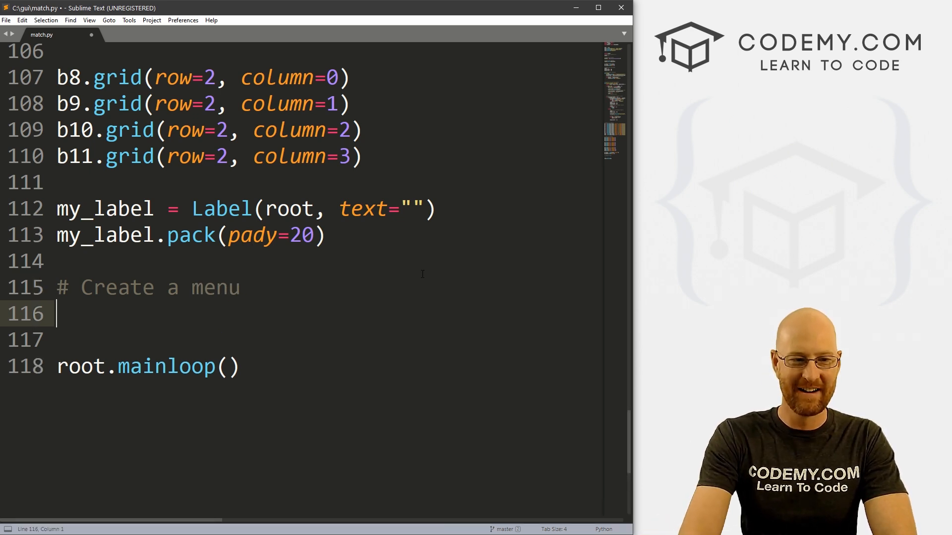
type("my")
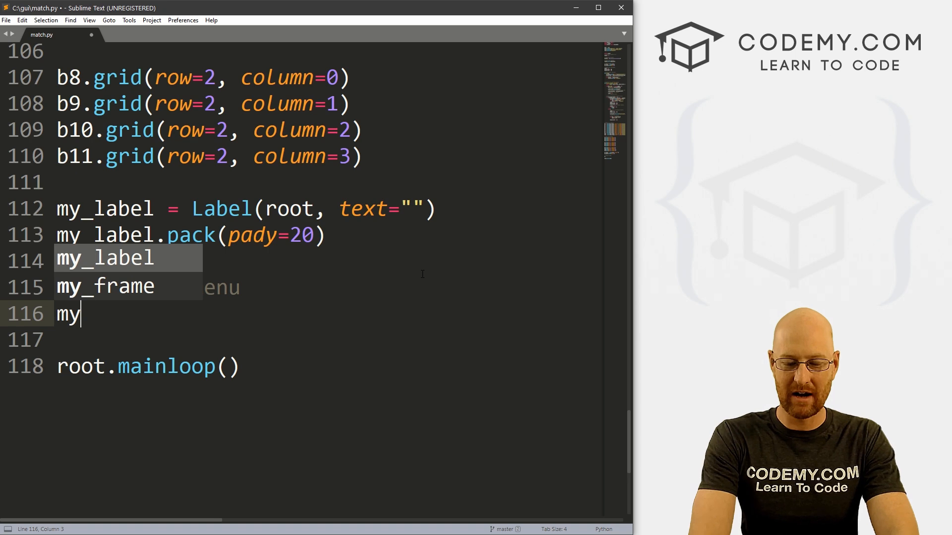
type("_menu =")
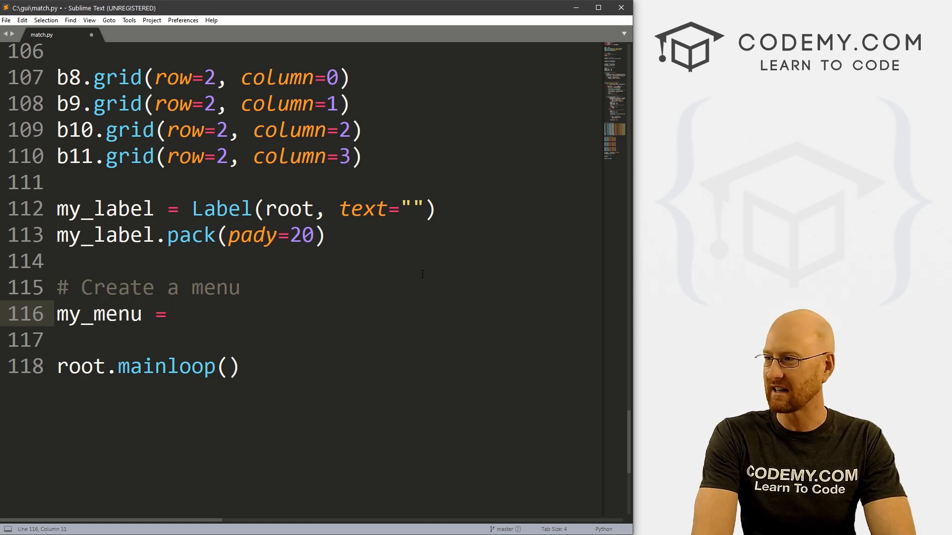
type("Menu()")
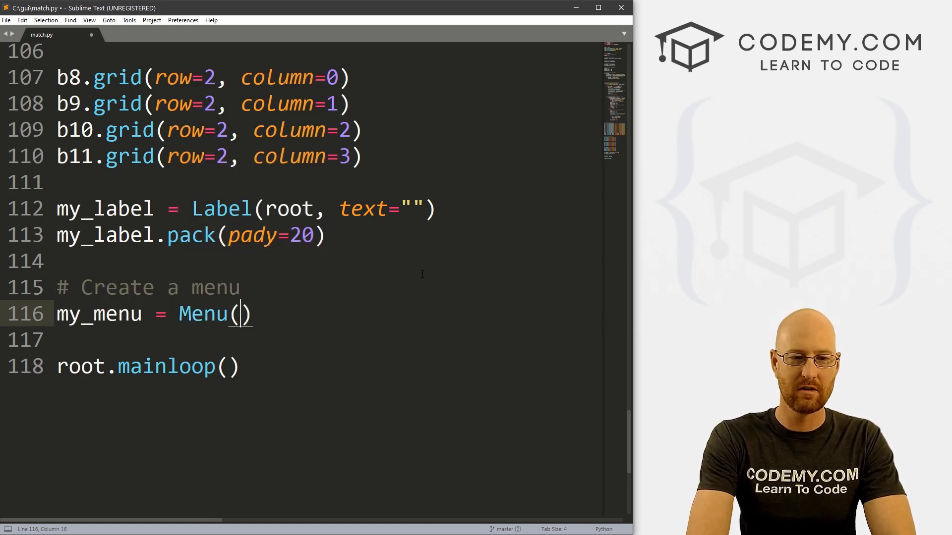
type("root")
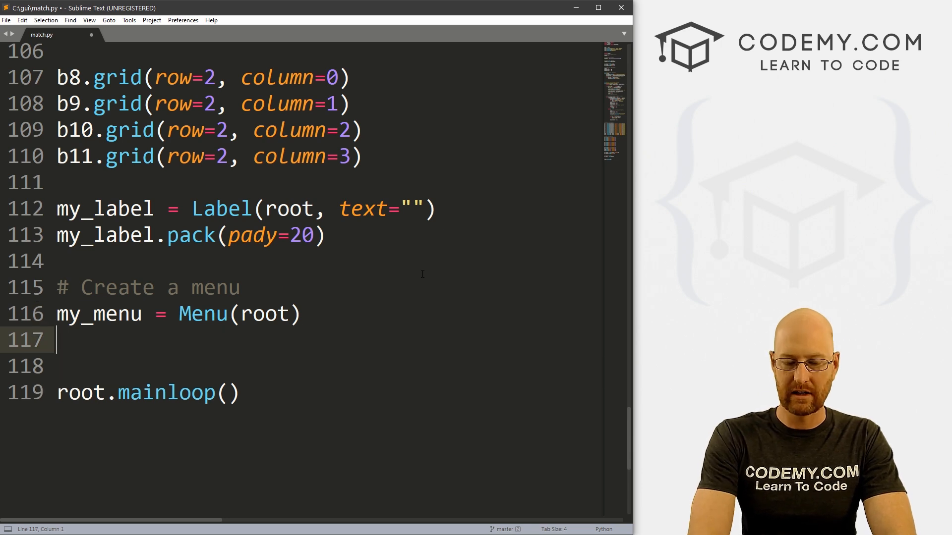
type("root.config(")
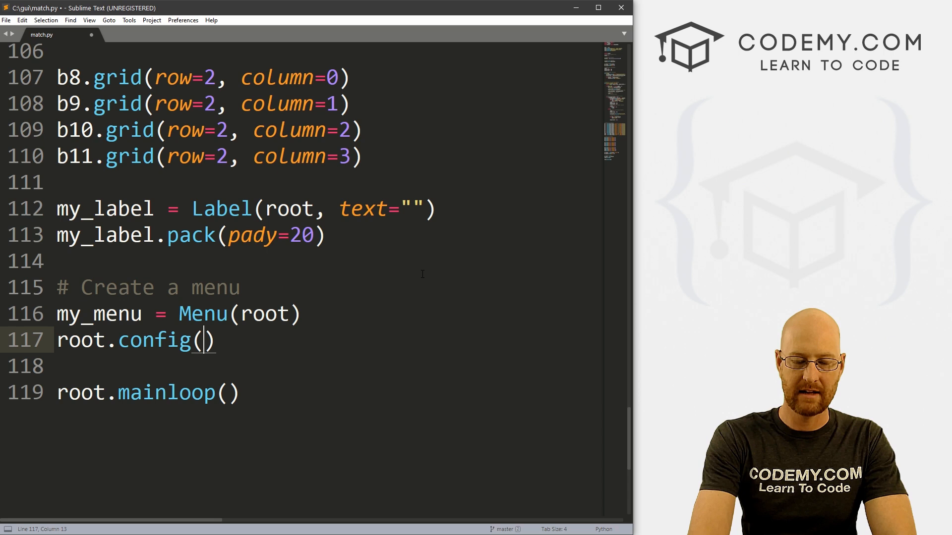
type("menu-")
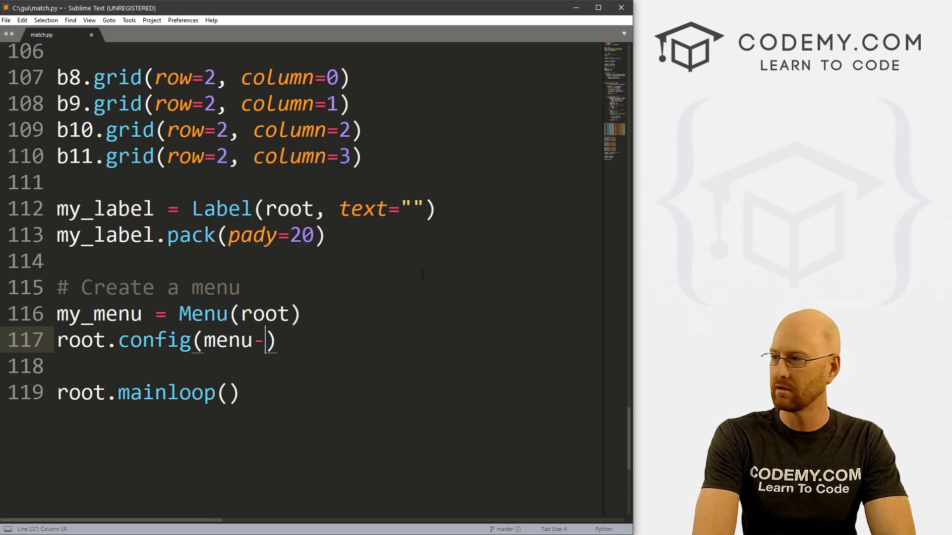
type("=my_menu")
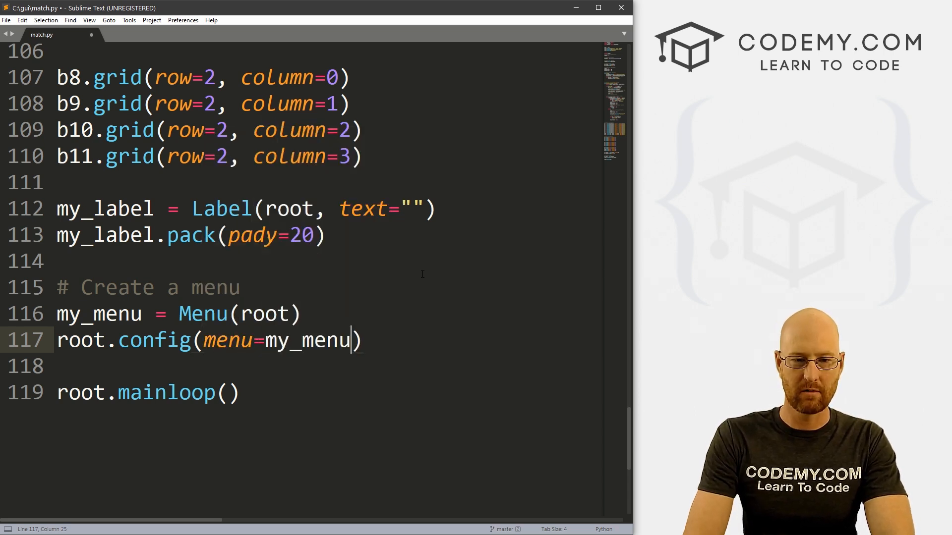
type("# Creat")
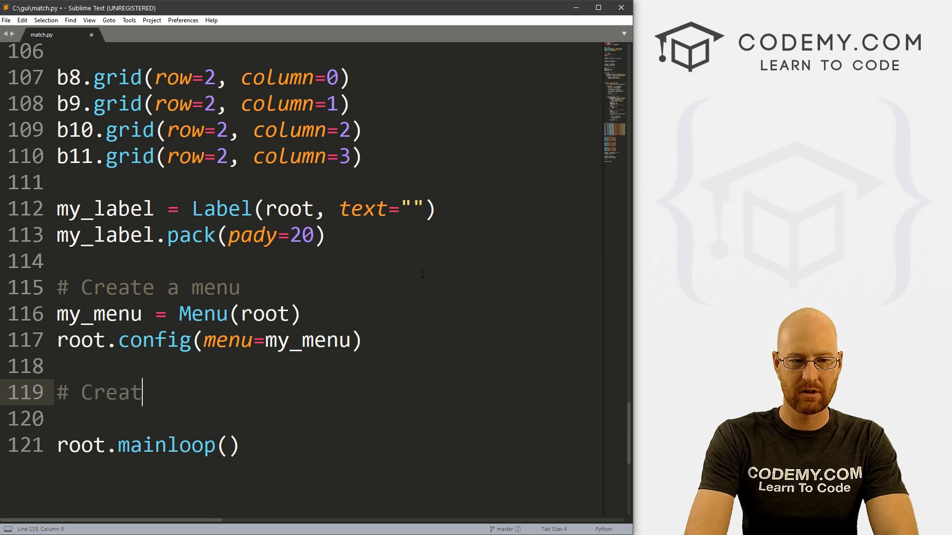
Add an 'Options Dropdown Menu' comment and option_menu = Menu(my_menu, tearoff=False)
type("e an Optio")
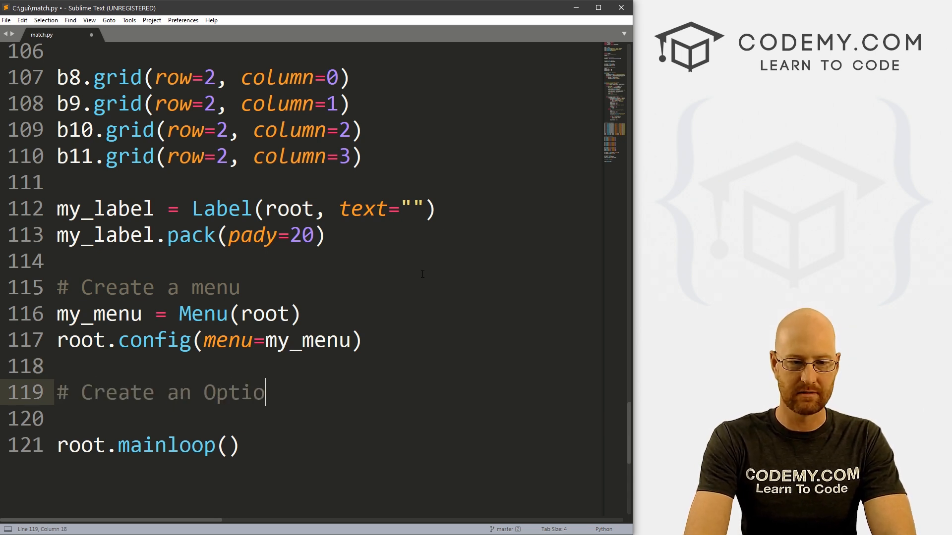
type("ns Drop")
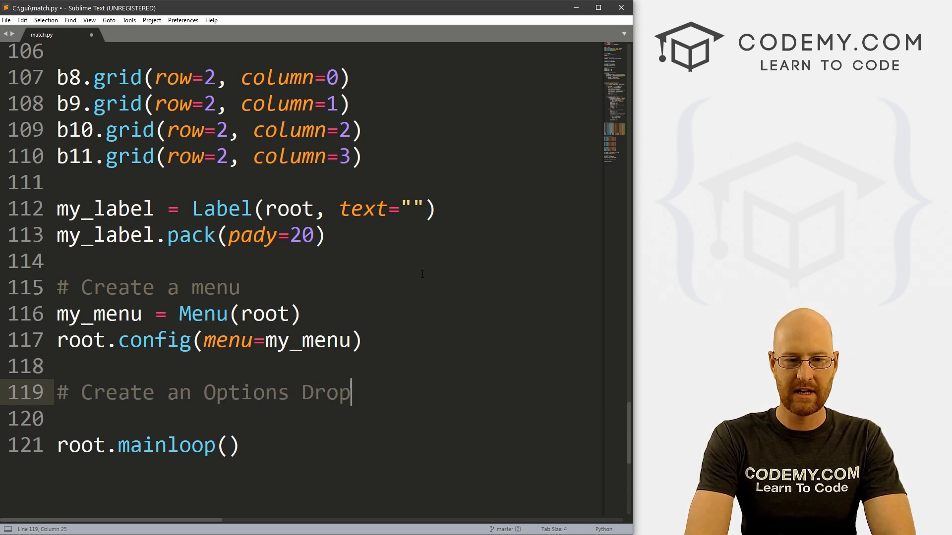
type("down Menu")
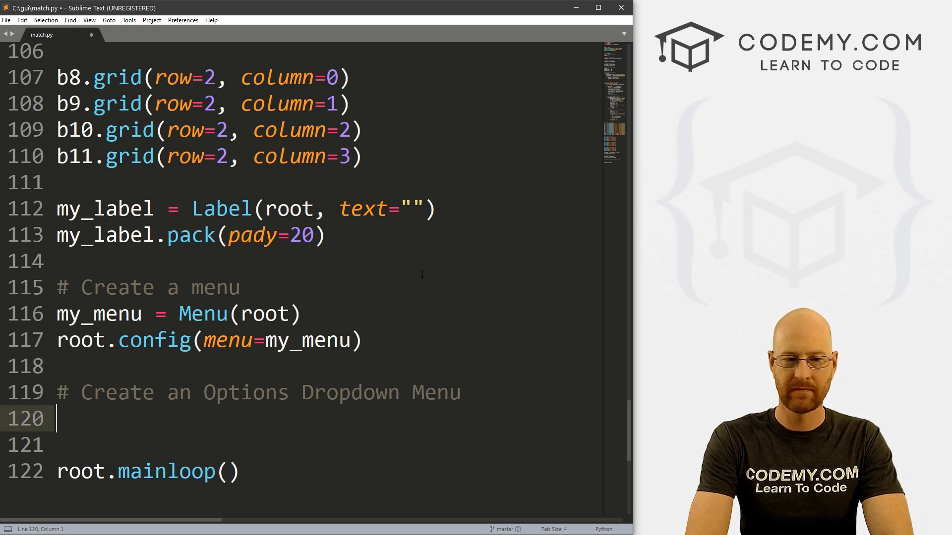
type("o")
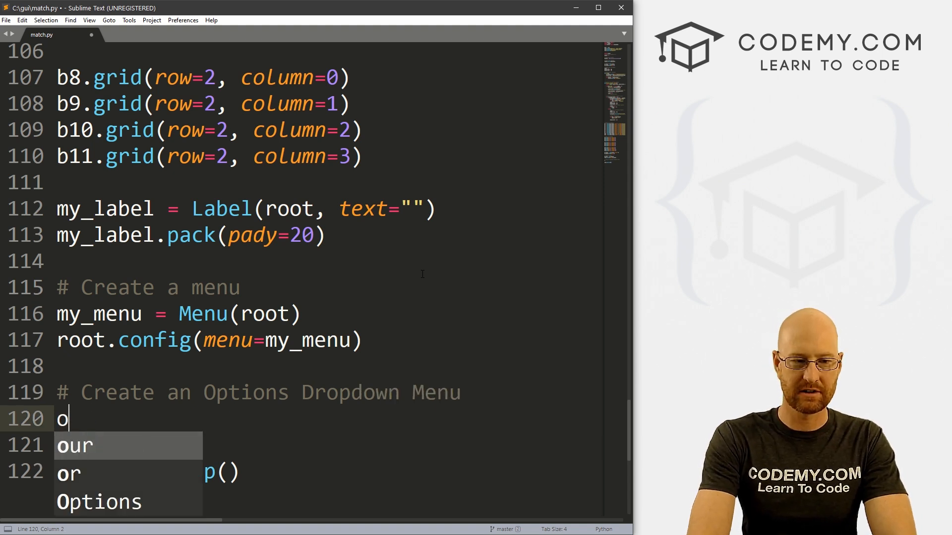
type("ption_menu = Menu(my_menu")
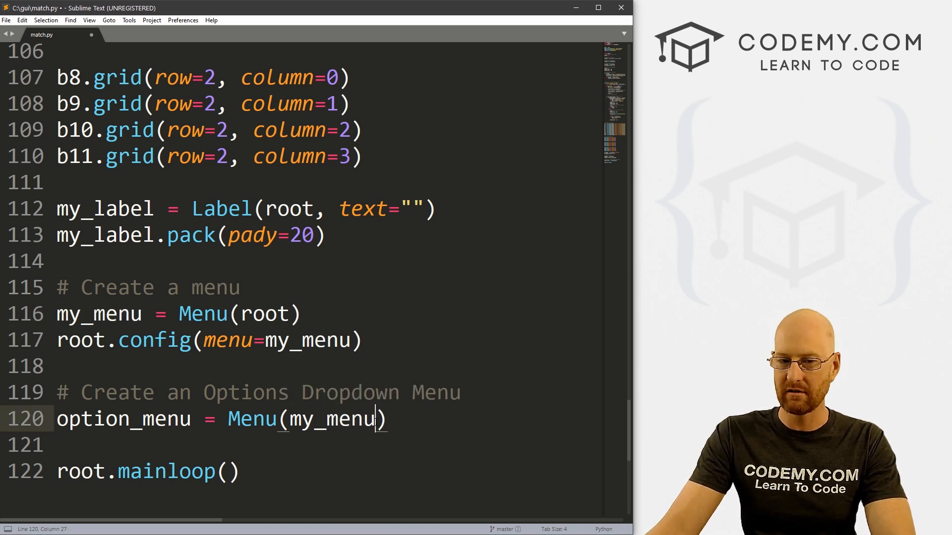
type(", tear")
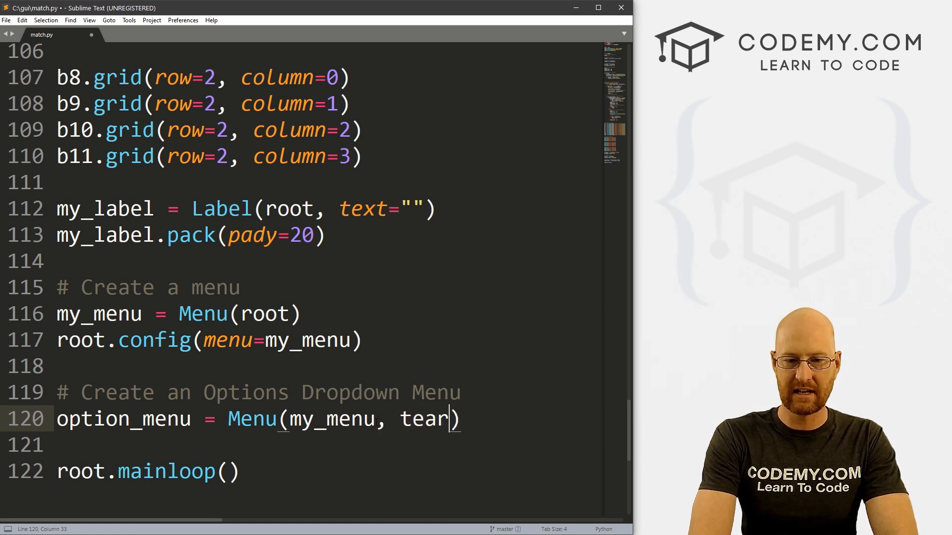
type("off=Fal")
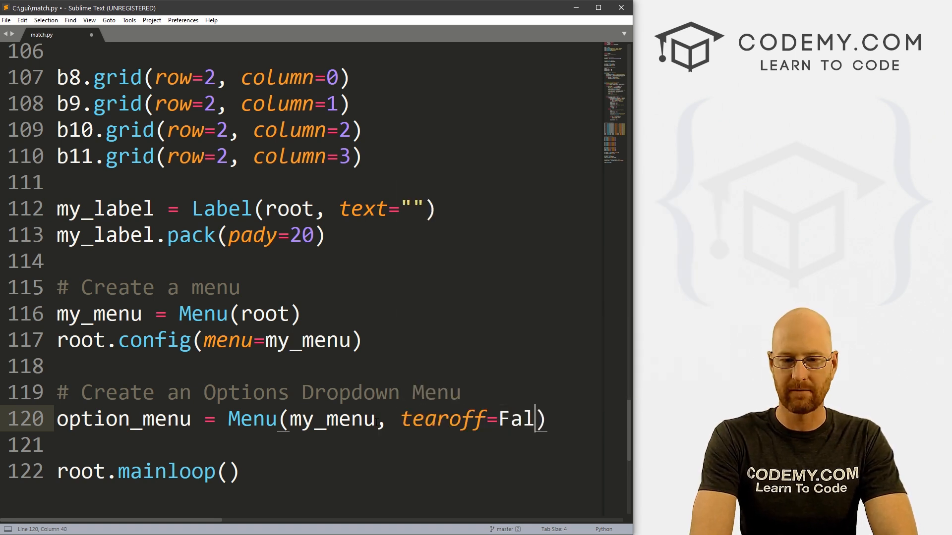
type("se")
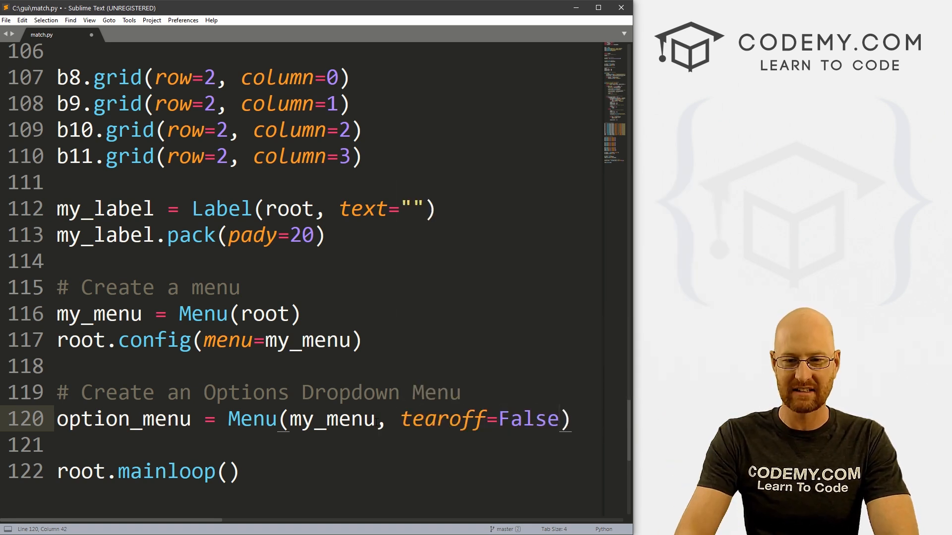
key("enter")
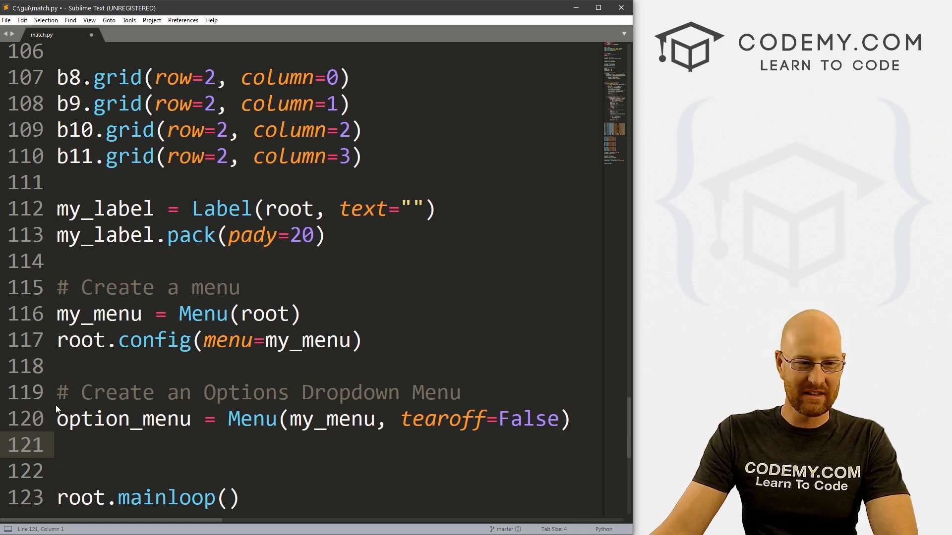
Attach it with my_menu.add_cascade(label="Options", menu=option_menu)
type("my_menu.")
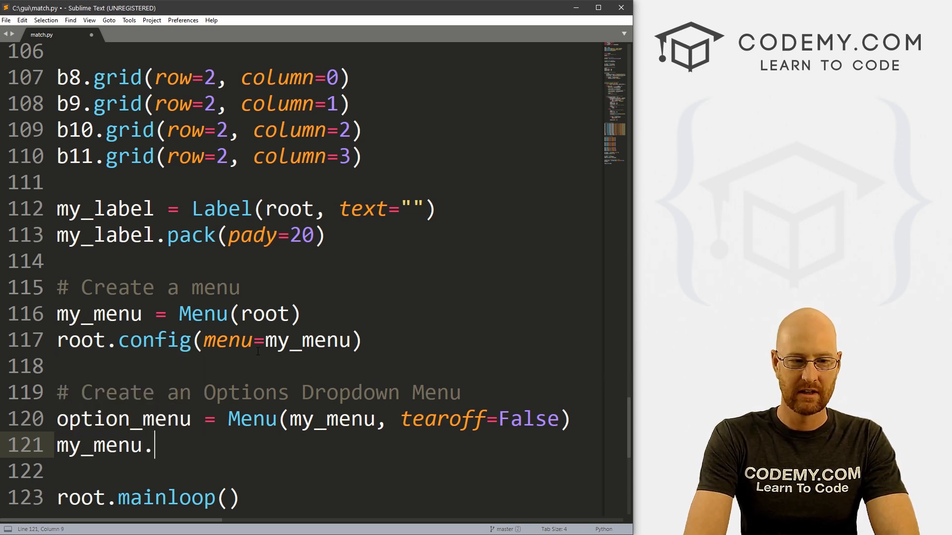
type("add")
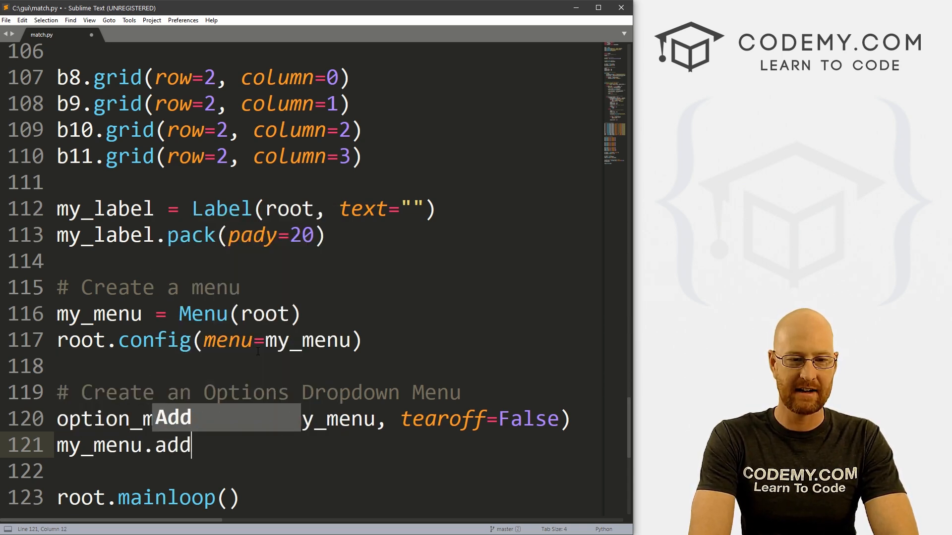
type("_cascade")
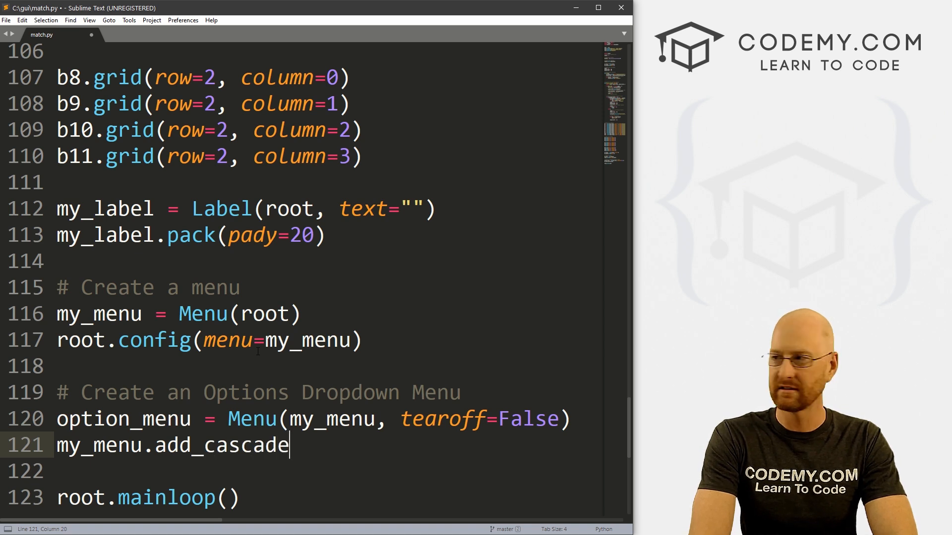
type("(label=")
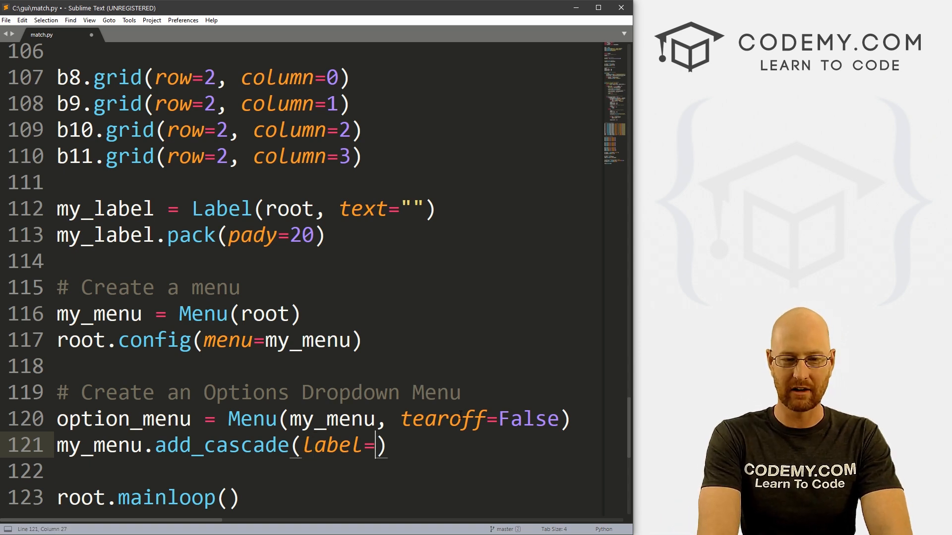
type("\"\"")
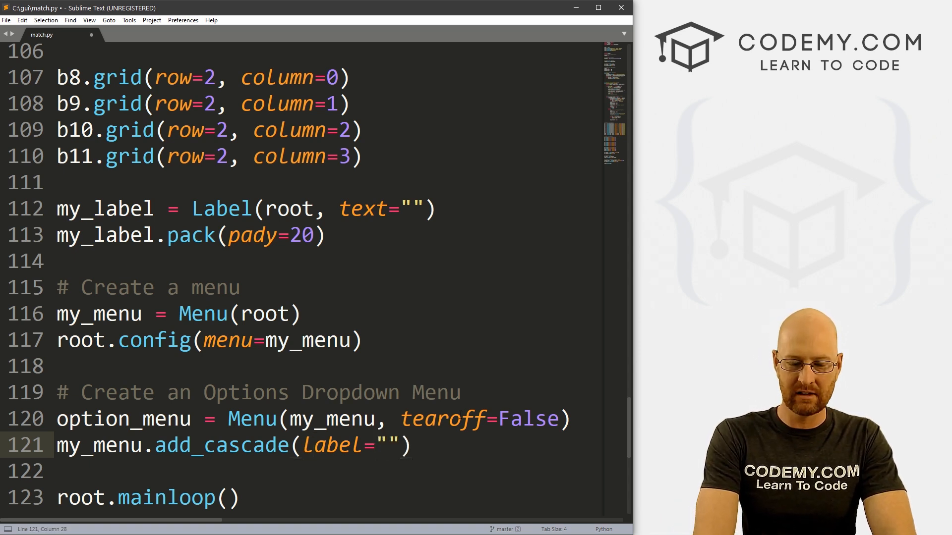
type("Options")
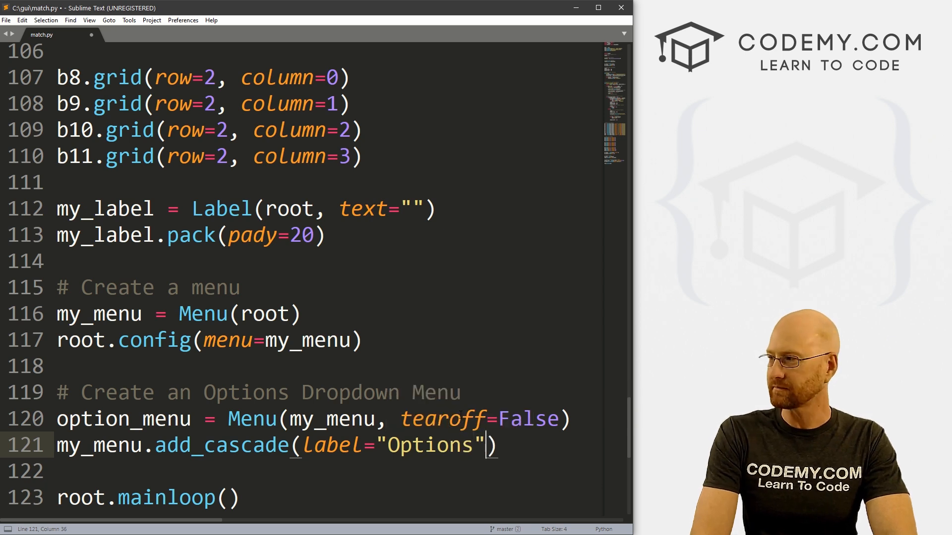
type(", menu=option_menu")
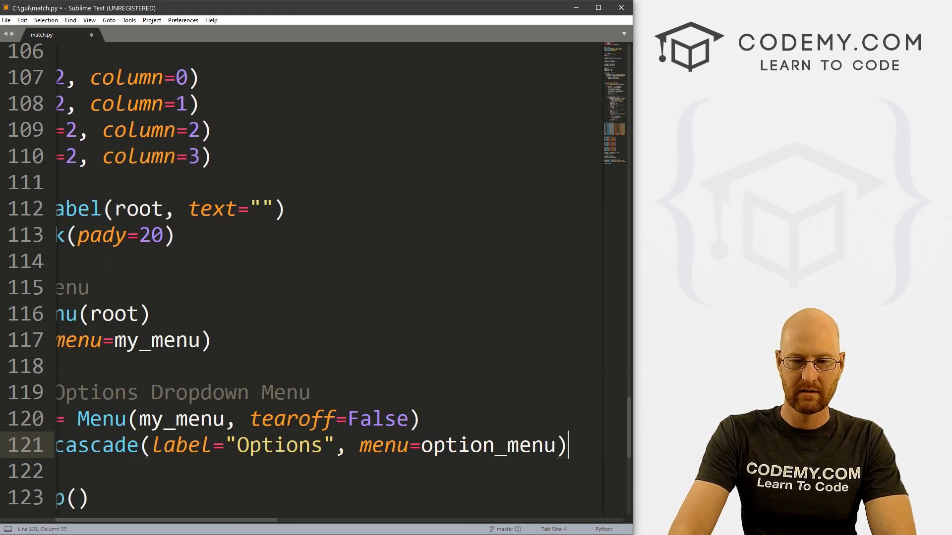
type("op")
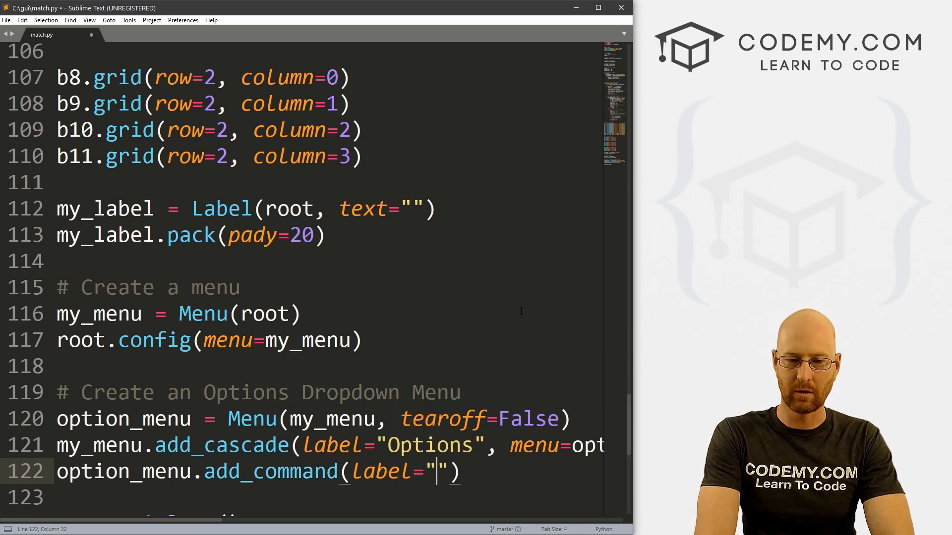
Add Reset Game and Exit Game commands with option_menu.add_separator() between them
type("Reset Game")
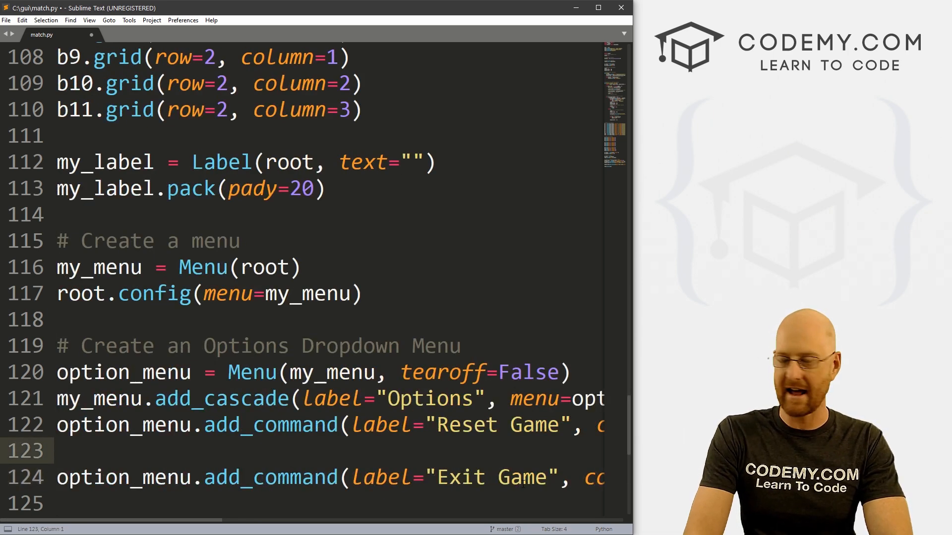
type("option_menu.add_sepa")
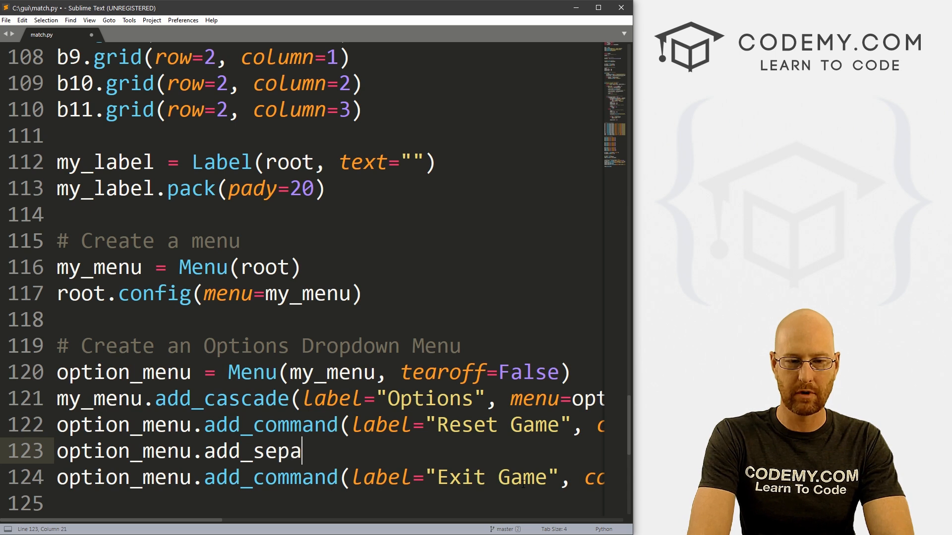
type("rator()")
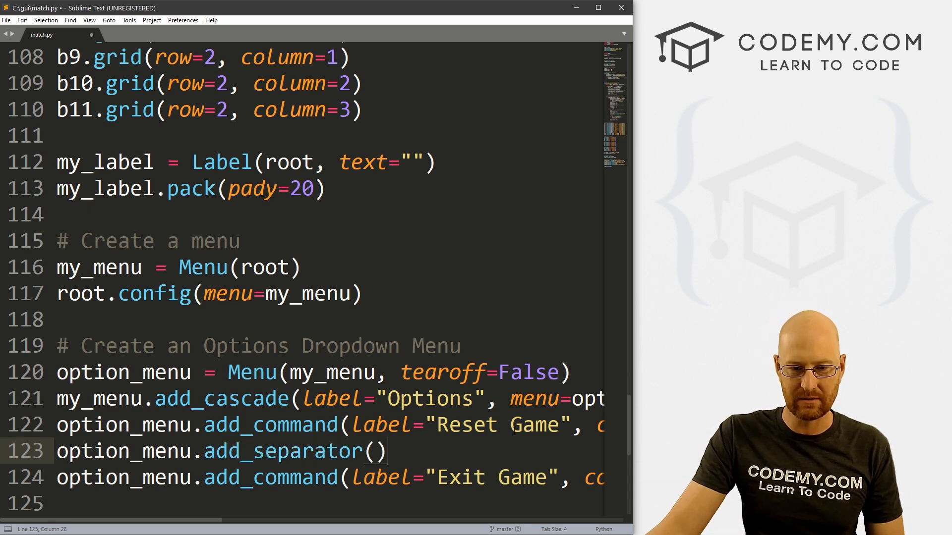
left_click(425, 425)
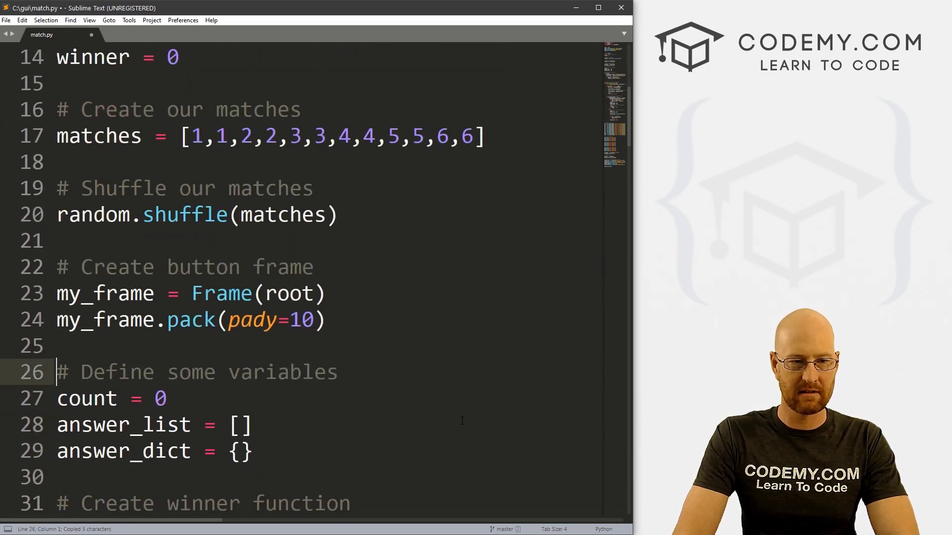
Insert a '# Reset the Game' comment and a def reset(): pass stub below answer_dict
scroll("down", 3)
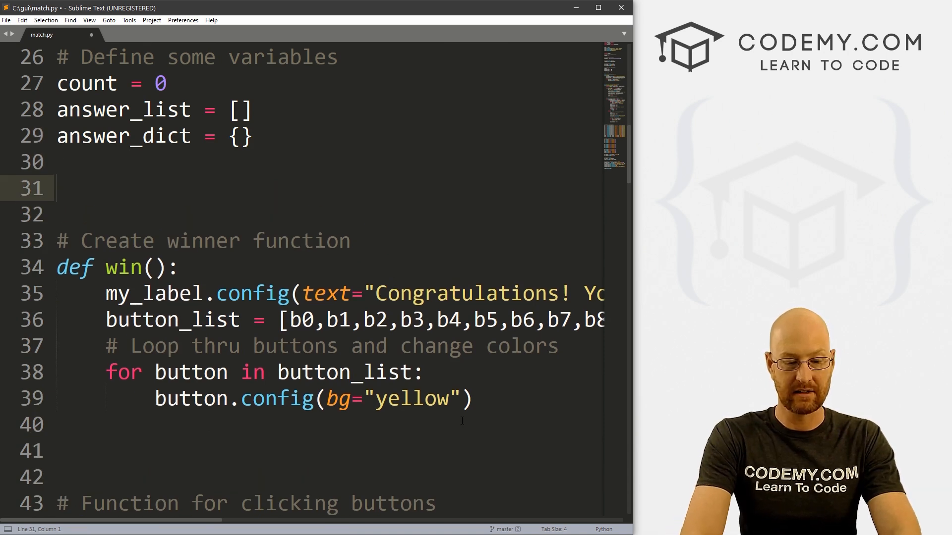
type("# Reset the Game")
left_click(328, 214)
type("de")
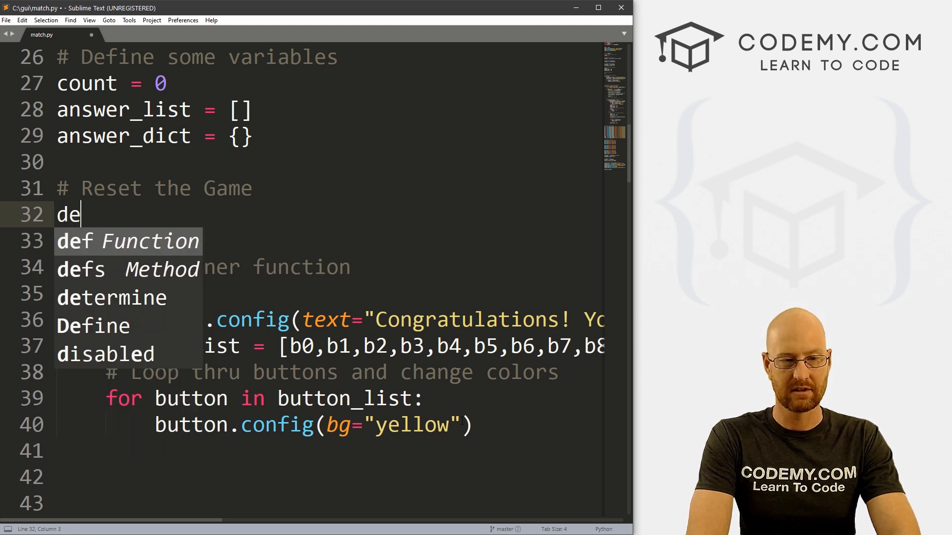
type("reset():")
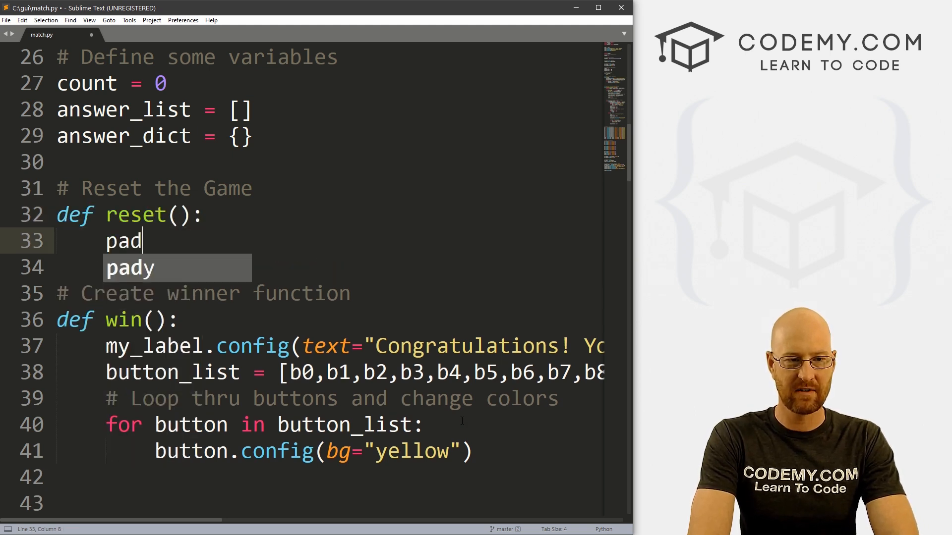
type("pass")
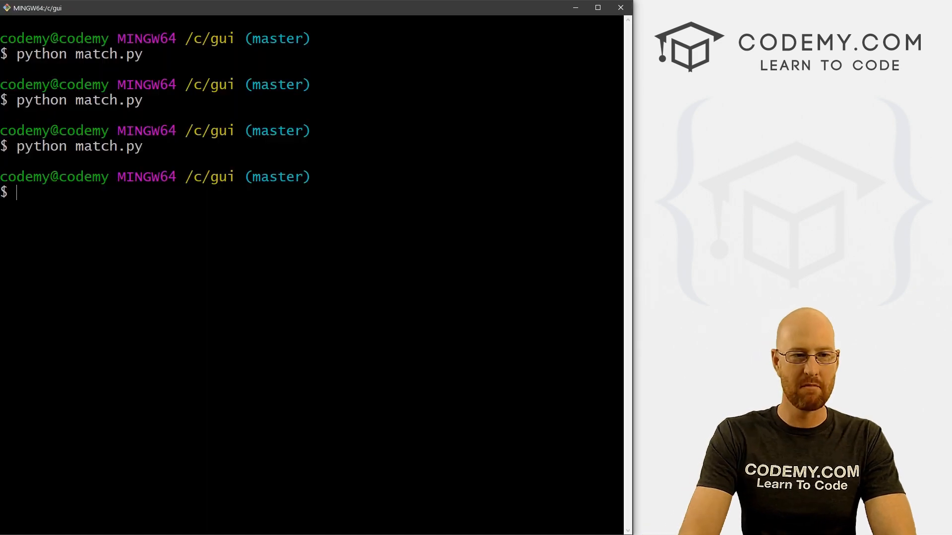
Launch match.py from MINGW64 and try Options > Reset Game in the game
type("python match.py")
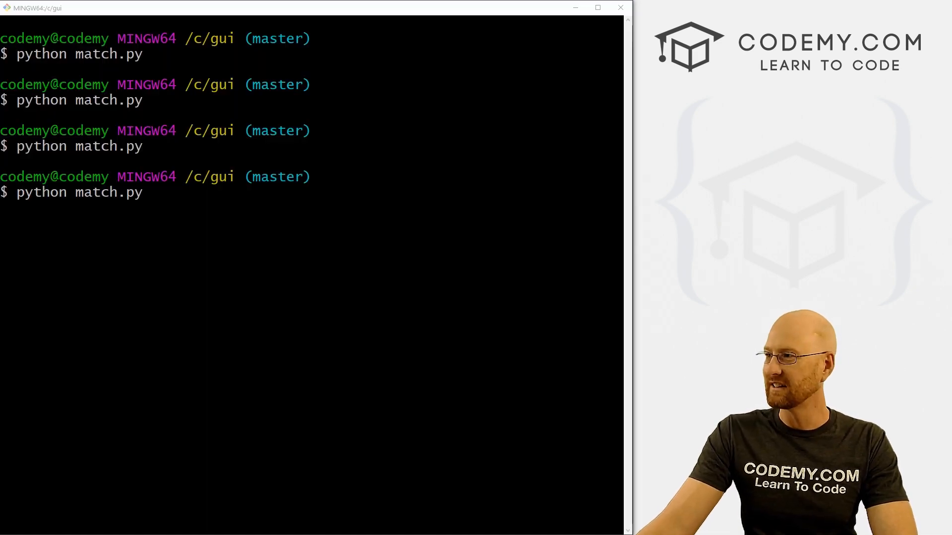
left_click(78, 138)
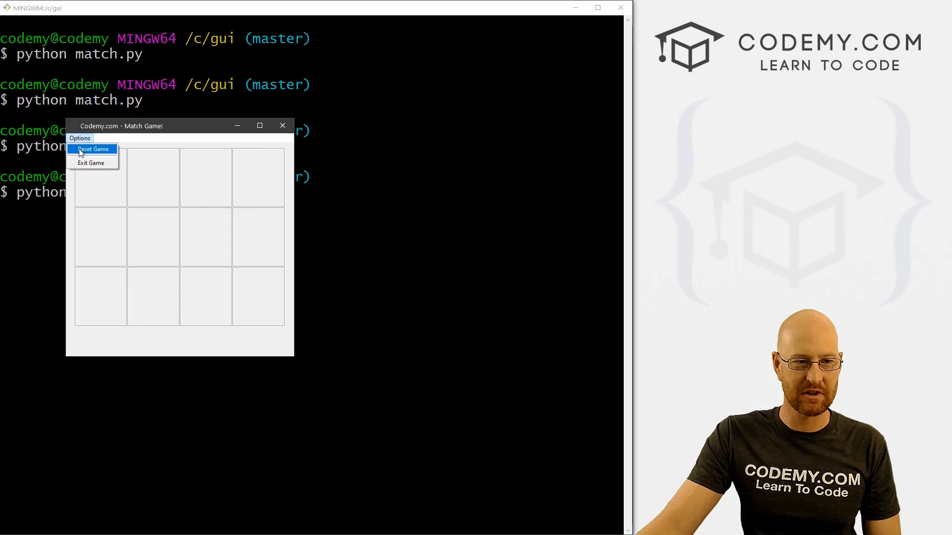
left_click(93, 148)
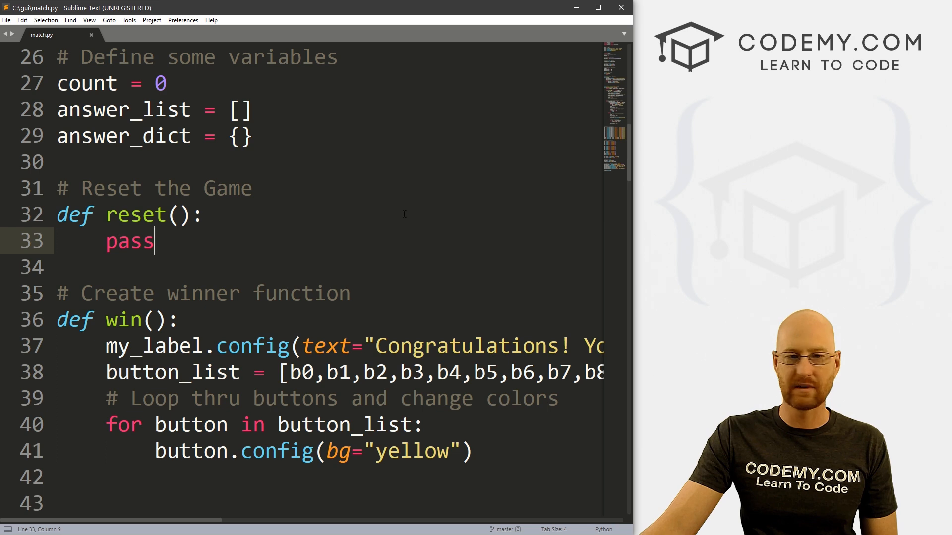
Declare global matches, winner in reset() and copy in the matches list with shuffle
type("global")
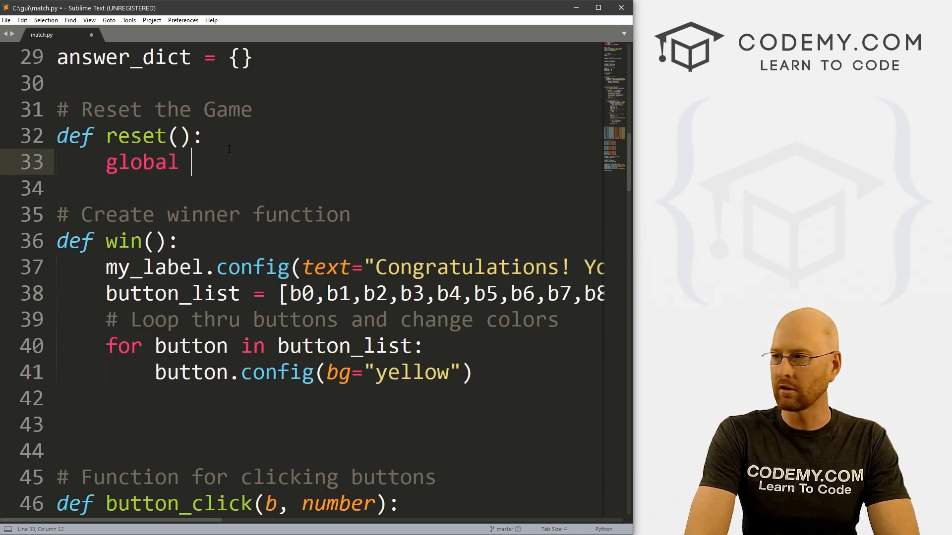
type("matches, winner")
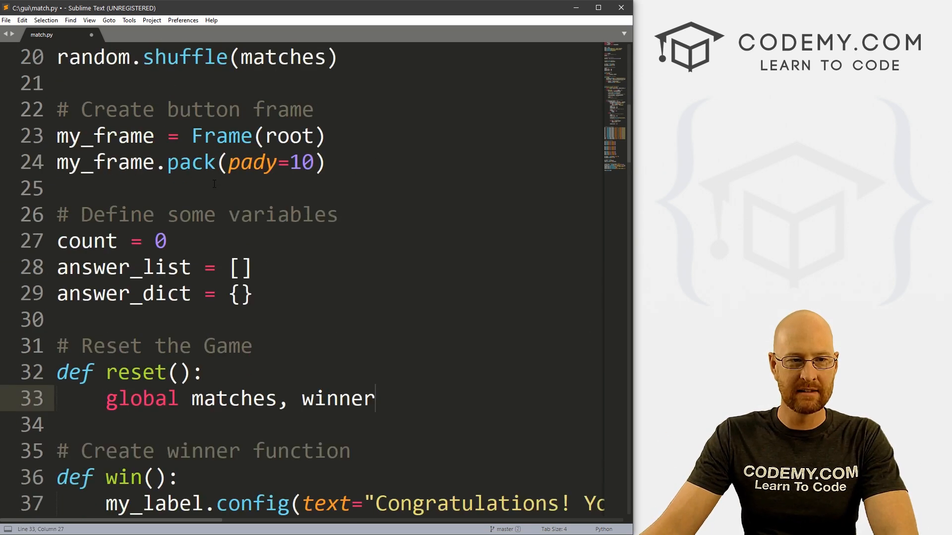
scroll("up", 3)
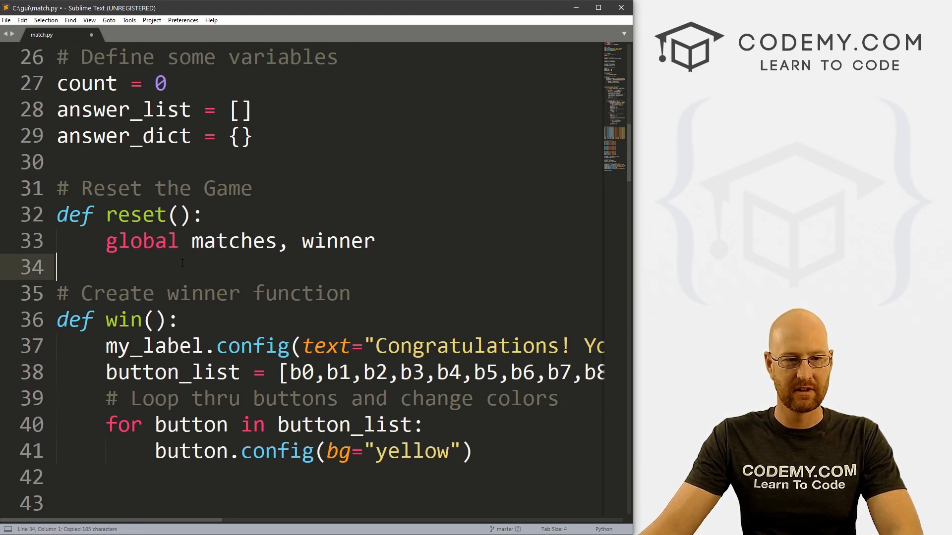
type("# Create our matches")
type("matches = [1,1,2,2,3,3,4,4,5,5,6,6]")
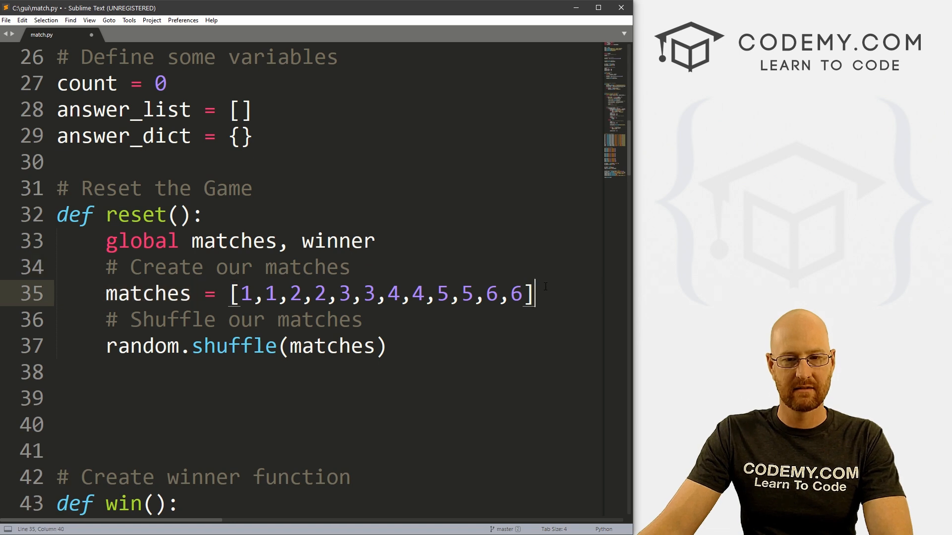
left_click_drag(533, 294, 229, 294)
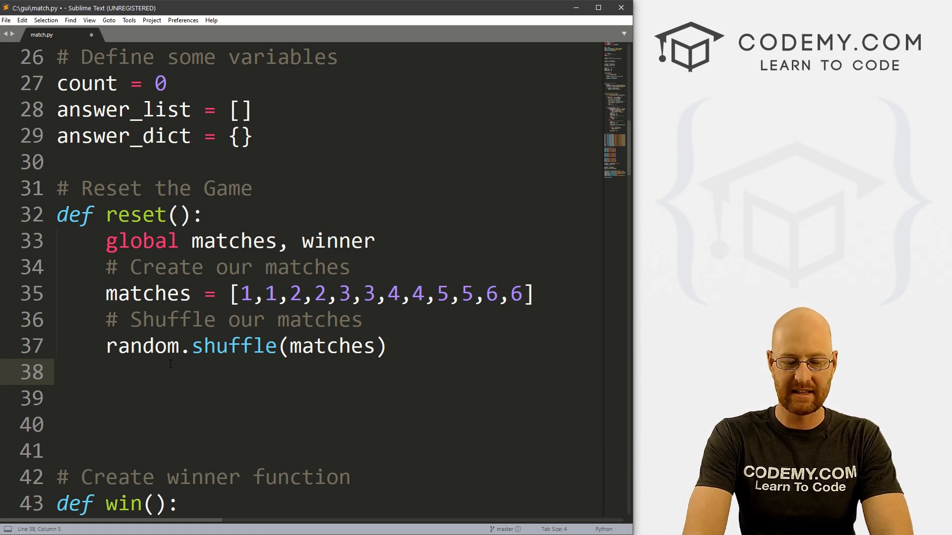
Clear the label in reset() with my_label.config(text="")
type("# Reset Label")
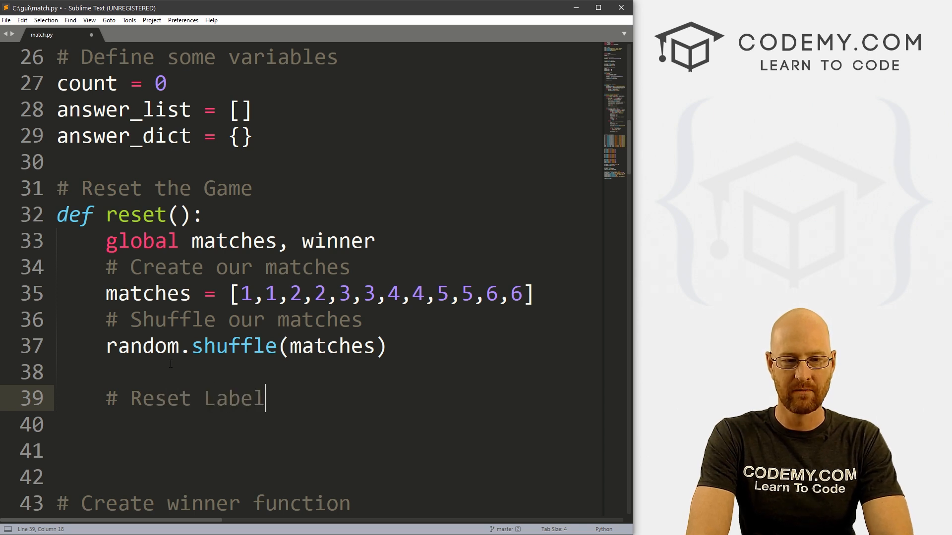
type("my_label")
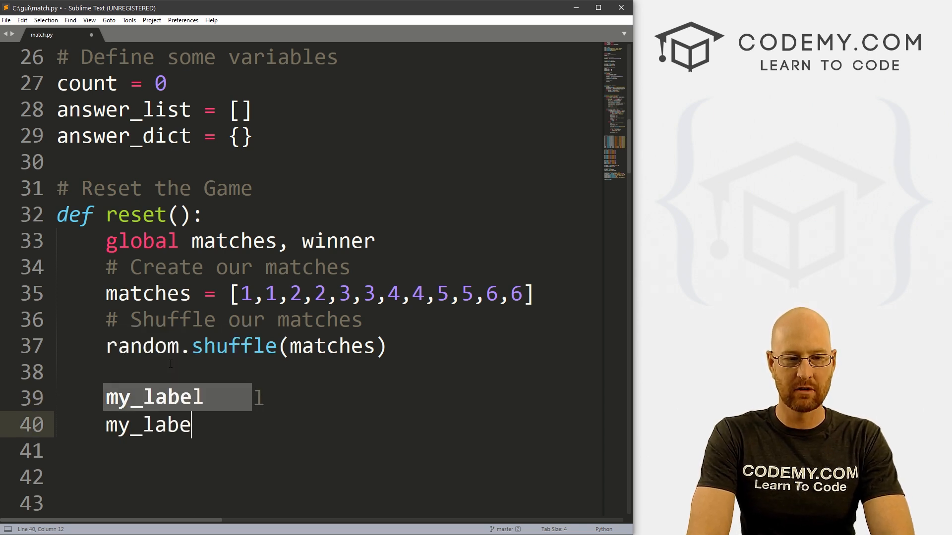
type(".confgi")
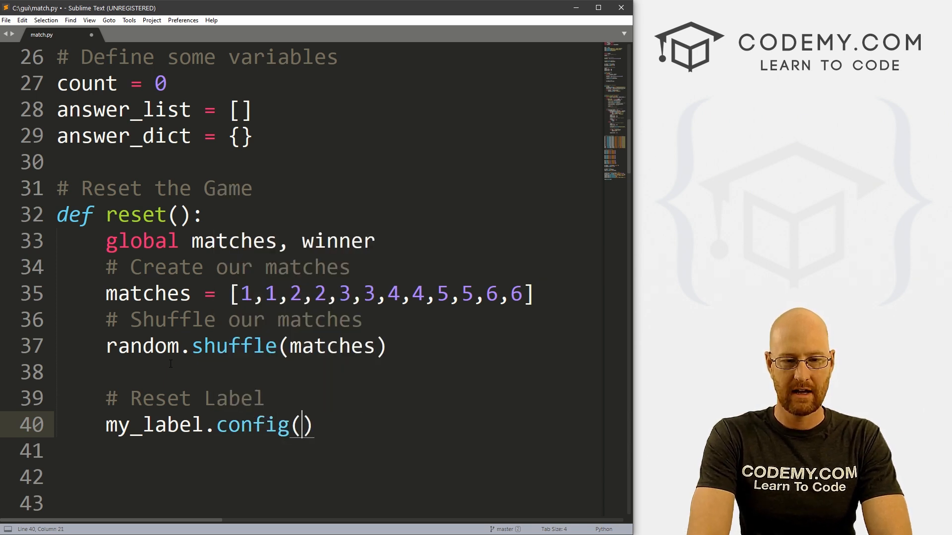
type("text=")
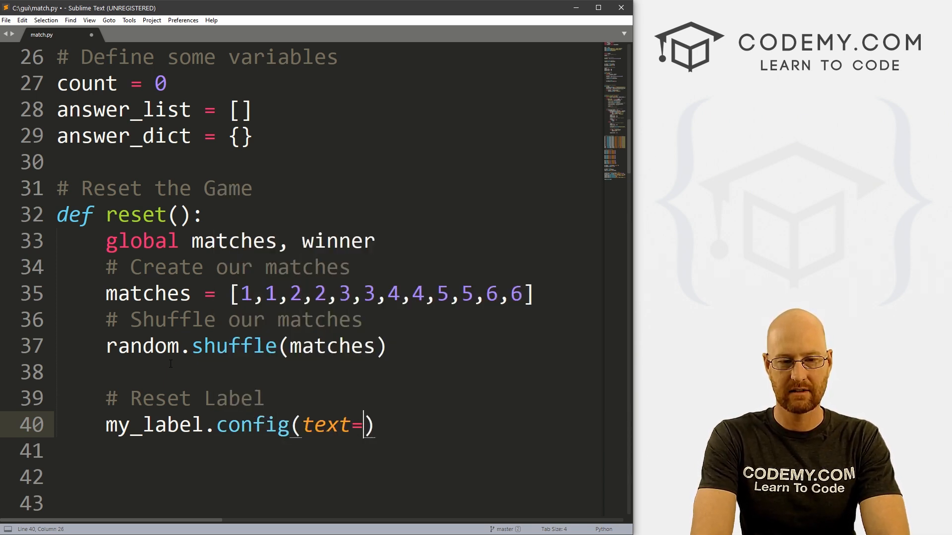
type("\"\"")
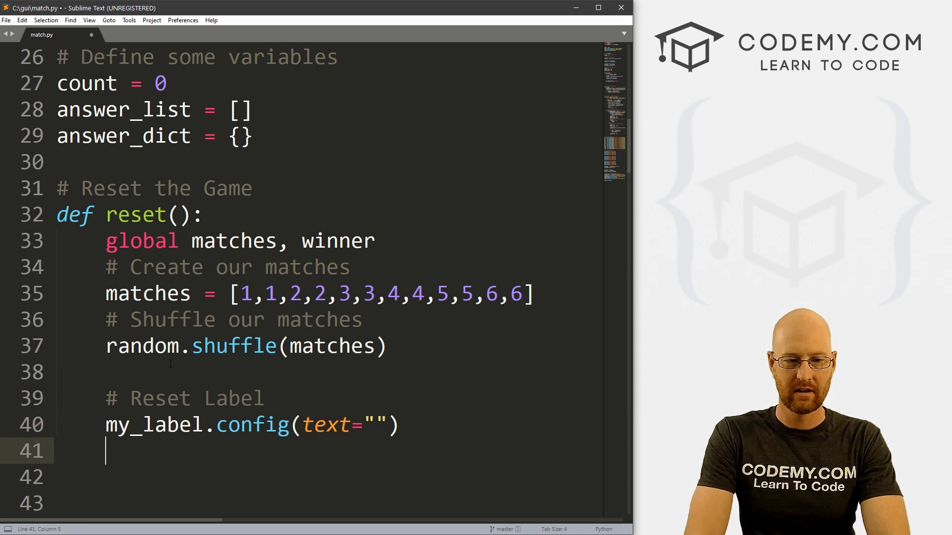
type("# Reset our Tiles")
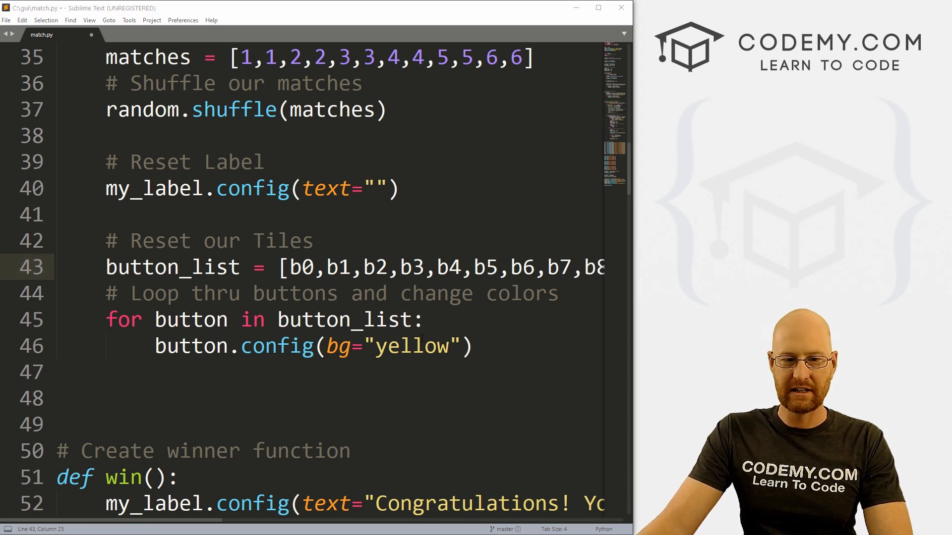
In reset()'s button loop, change bg to "SystemButtonFace" and add text="" to button.config
double_click(412, 346)
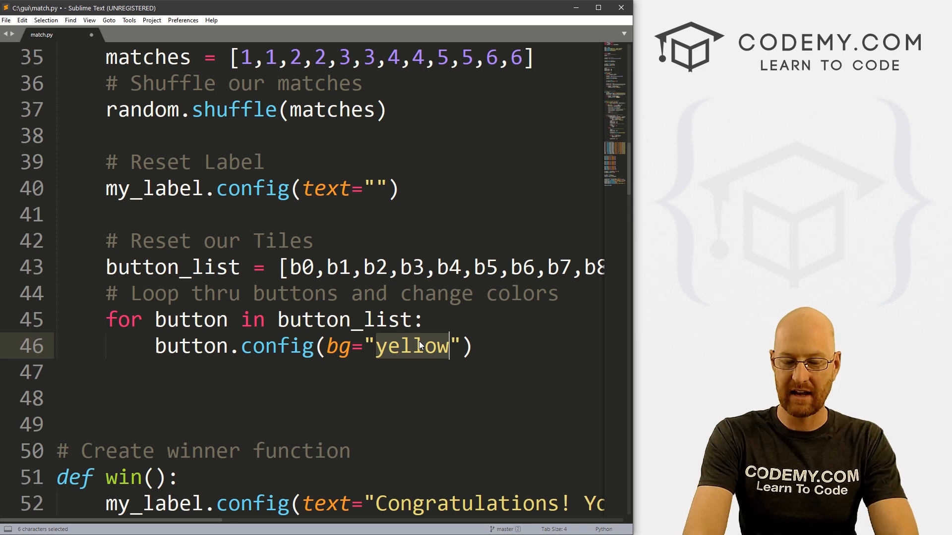
type("System")
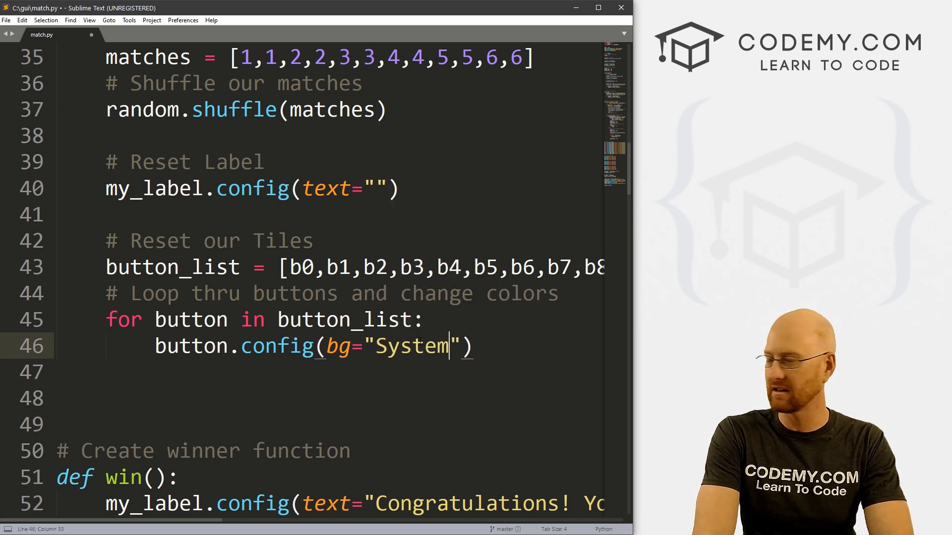
type("ButtonFace")
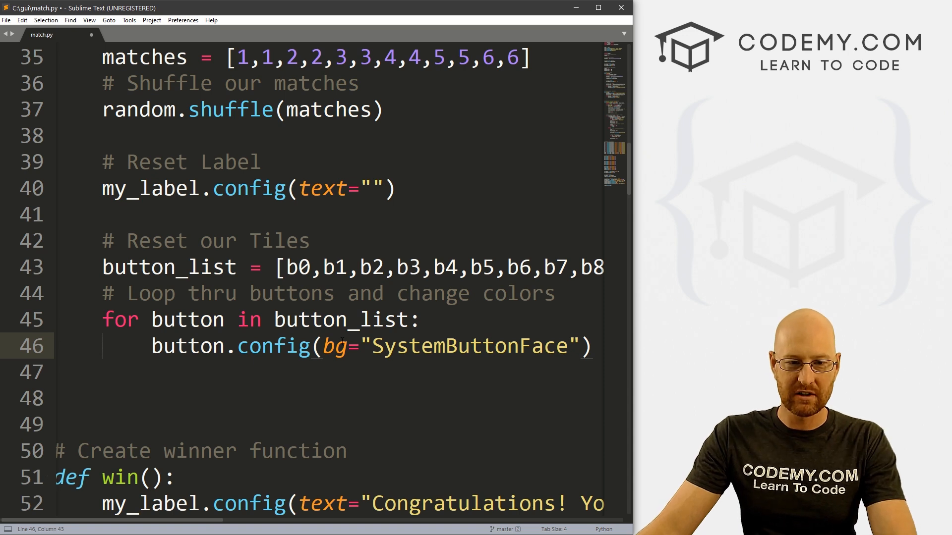
type("text=\"")
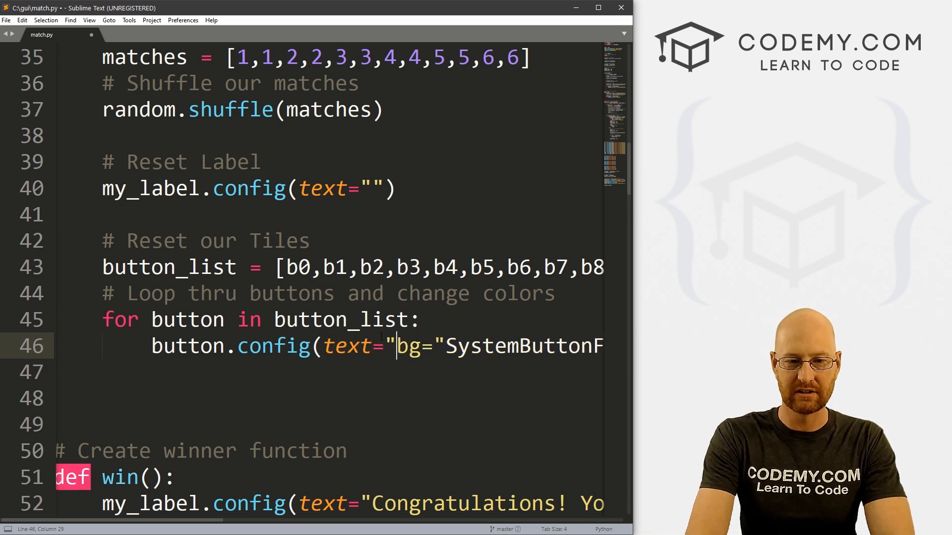
type("\",")
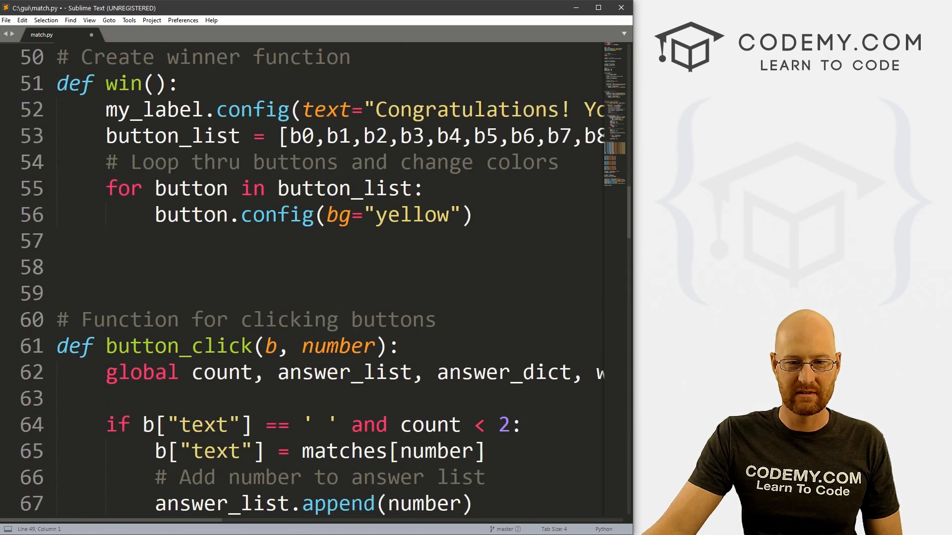
scroll("down", 3)
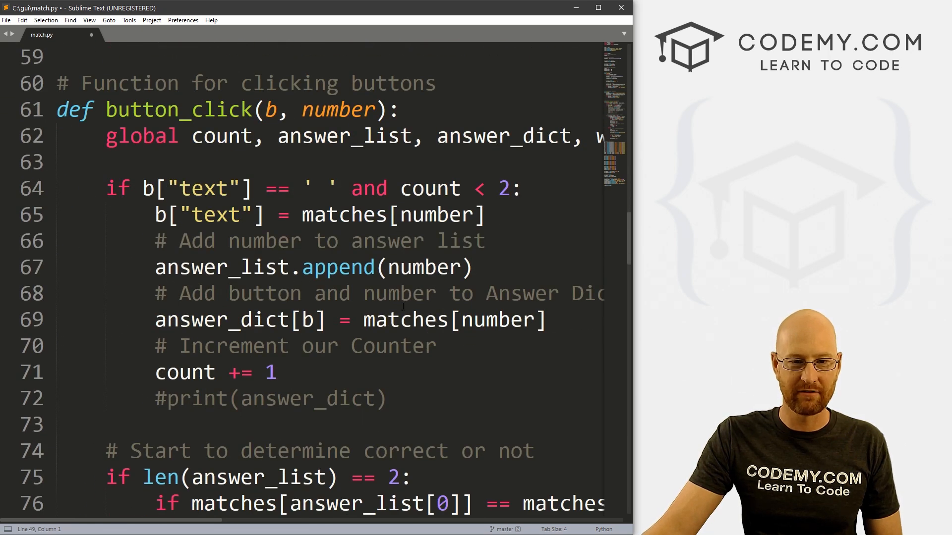
scroll("down", 3)
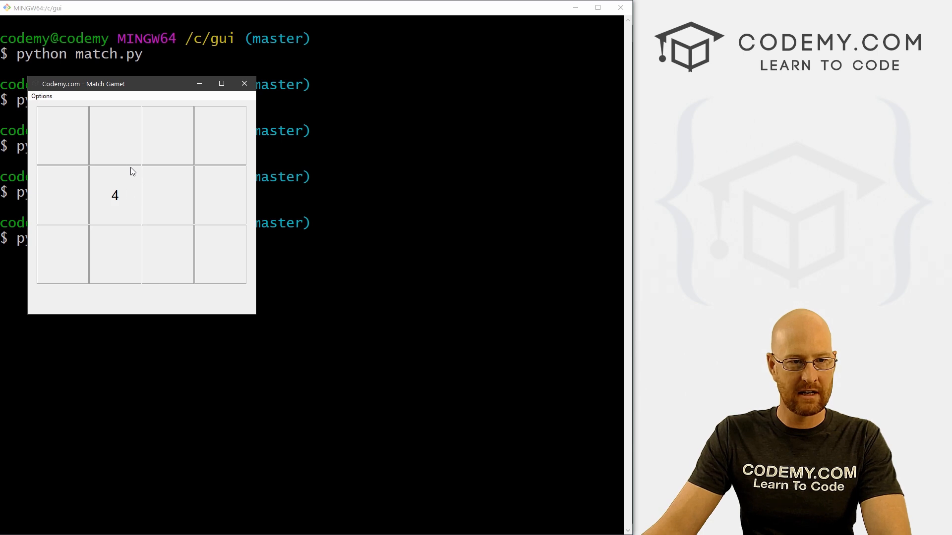
Reveal tiles, dismiss the Incorrect! notice, match a pair of 4s, then close the game
left_click(167, 136)
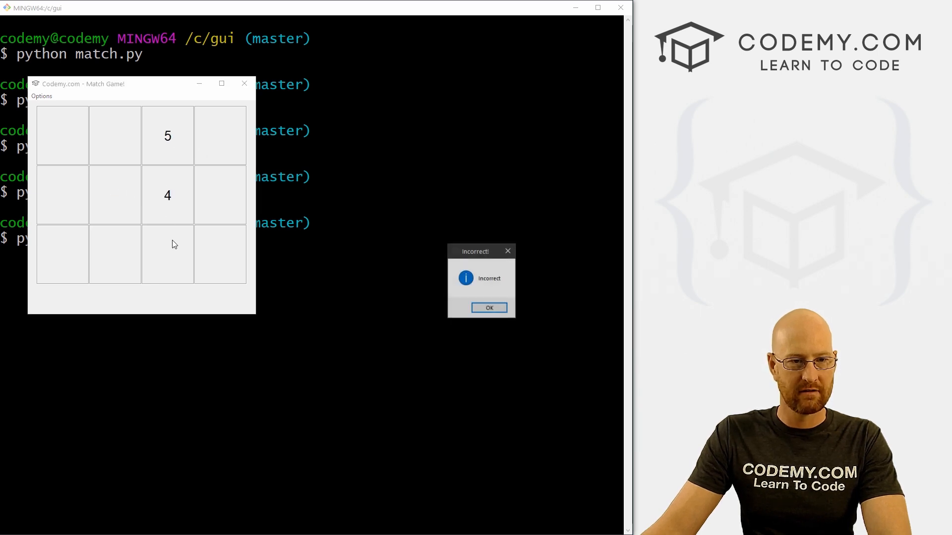
left_click(489, 307)
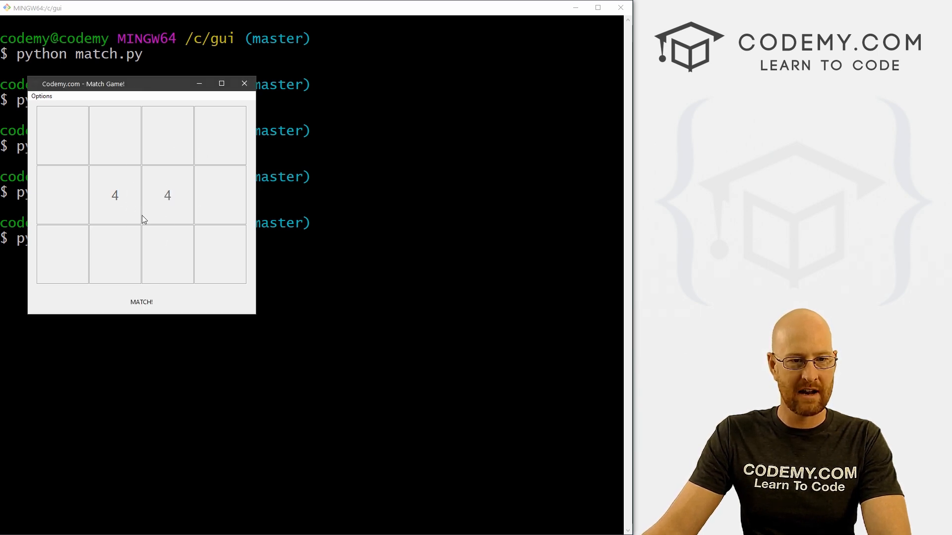
left_click(41, 96)
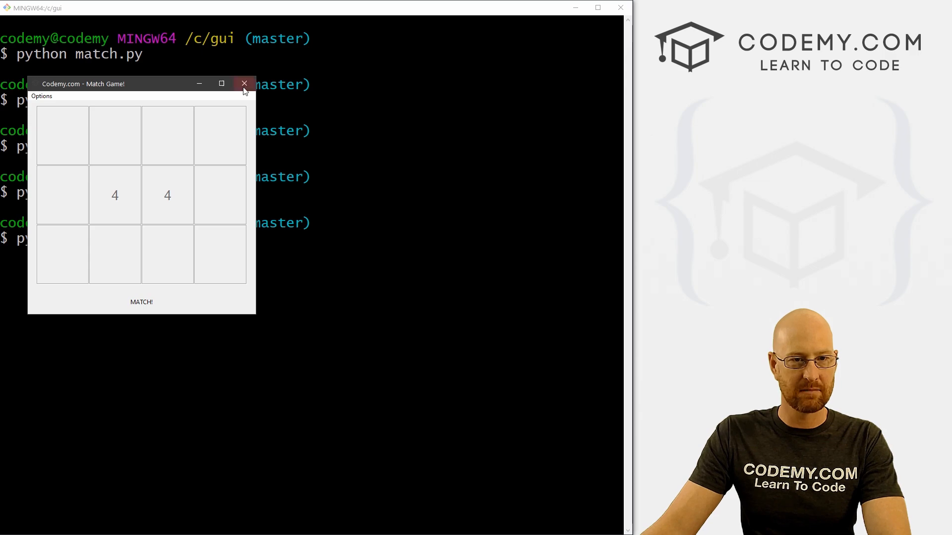
left_click(244, 83)
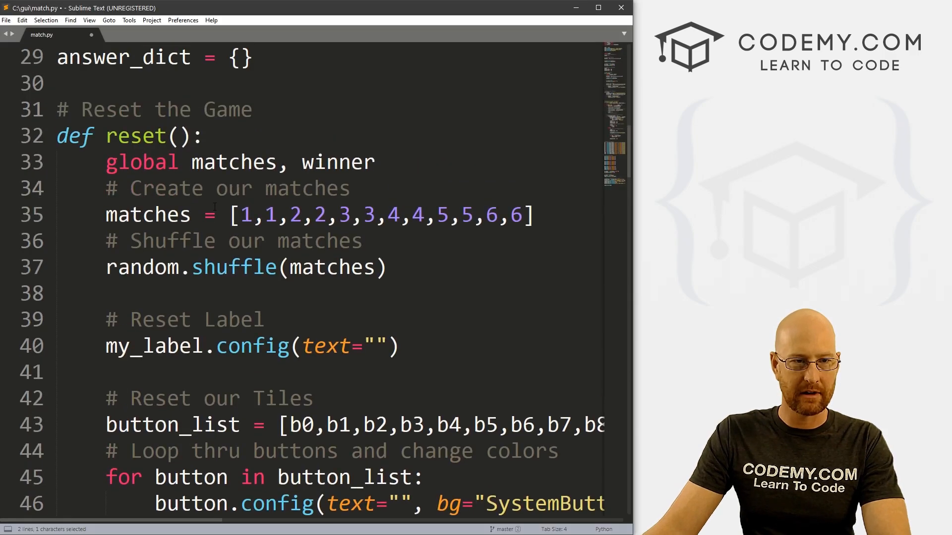
Add winner = 0 inside the reset() function
scroll("down", 3)
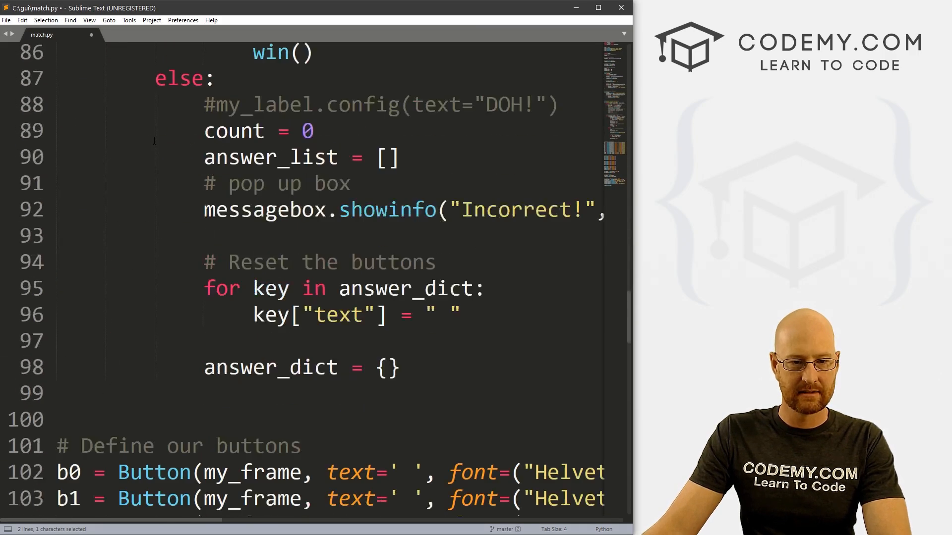
scroll("down", 3)
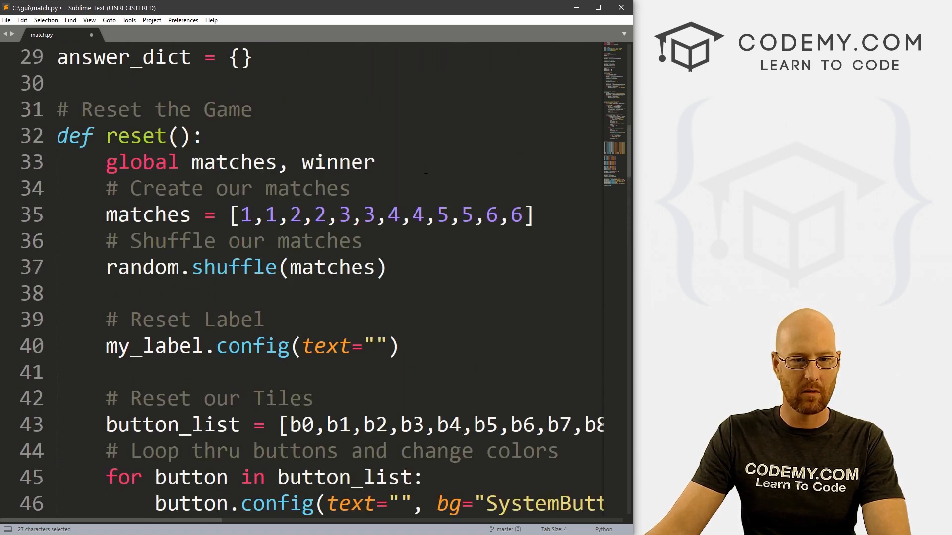
type("winner =")
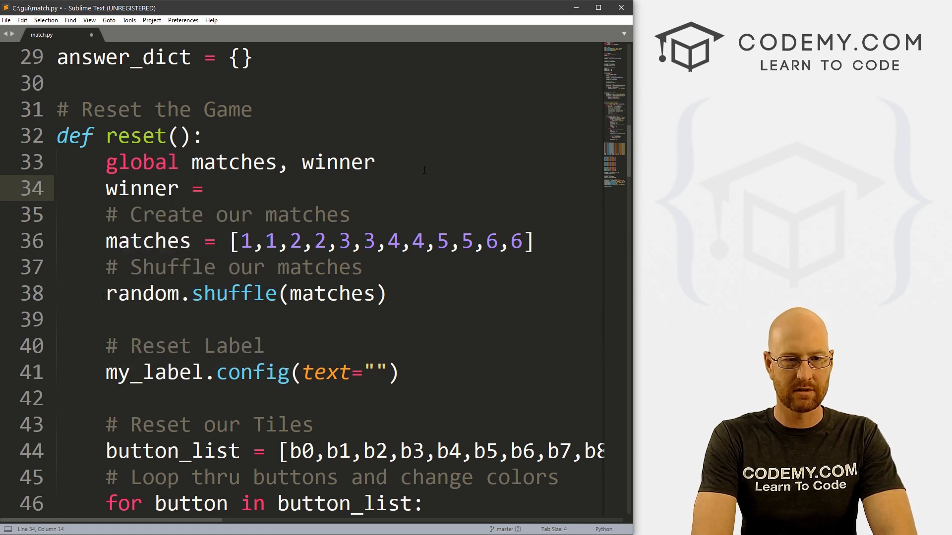
type("0")
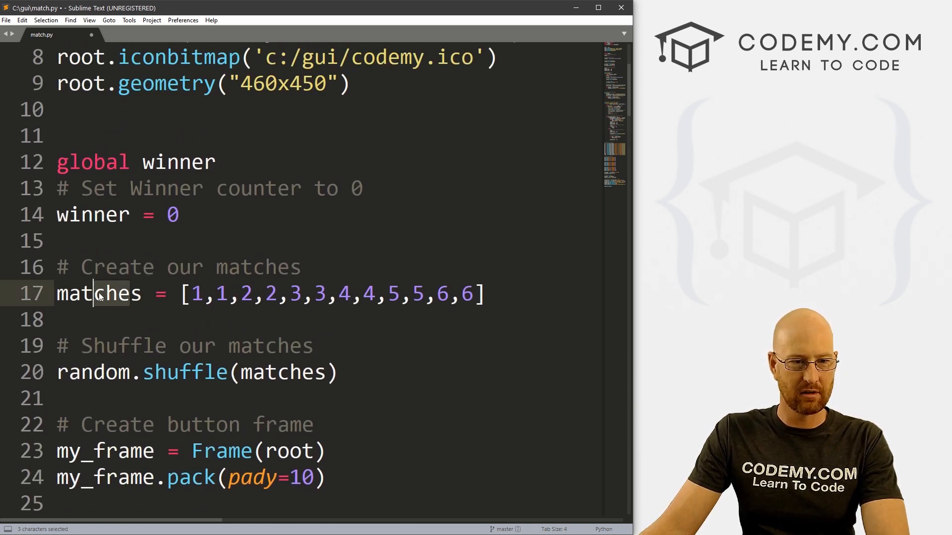
Append ', matches' to the top global line and blank reset tiles with text=" "
double_click(98, 293)
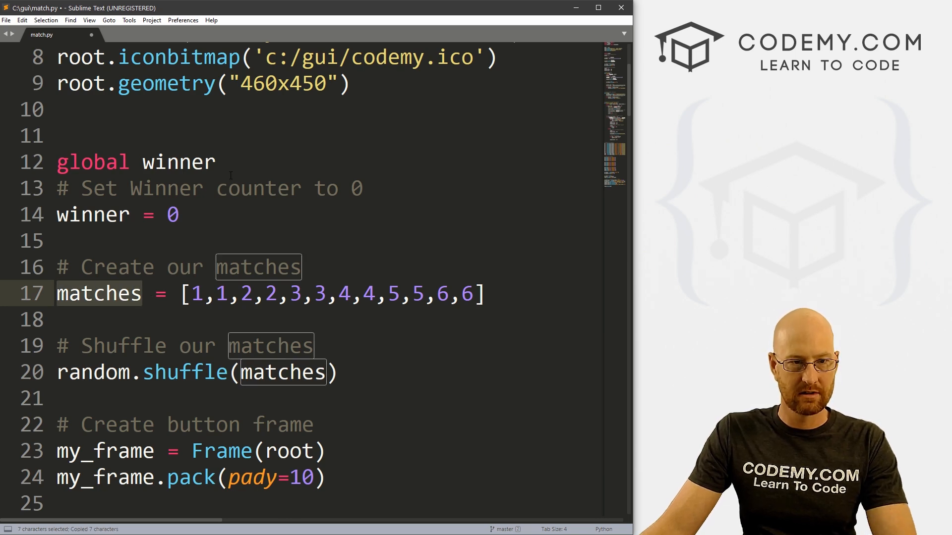
type(", matches")
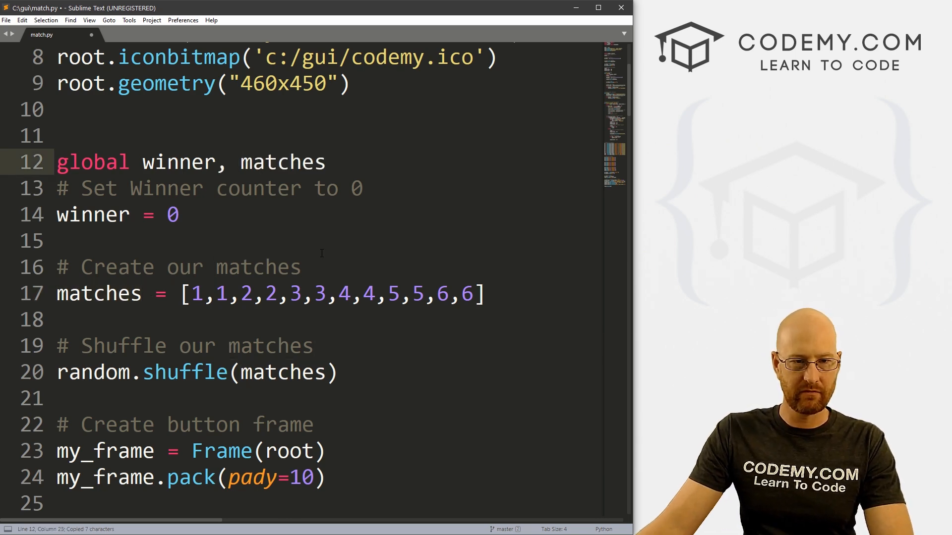
scroll("down", 3)
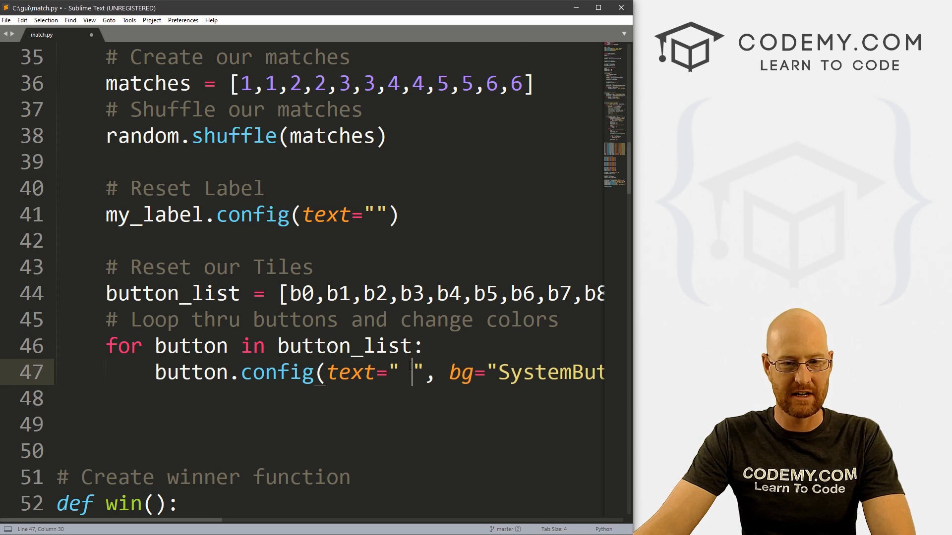
scroll("down", 3)
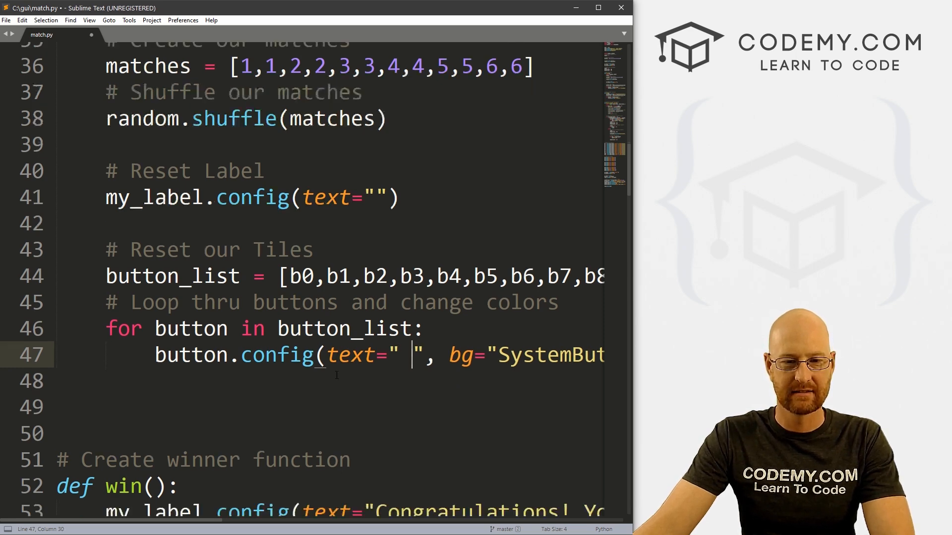
scroll("down", 3)
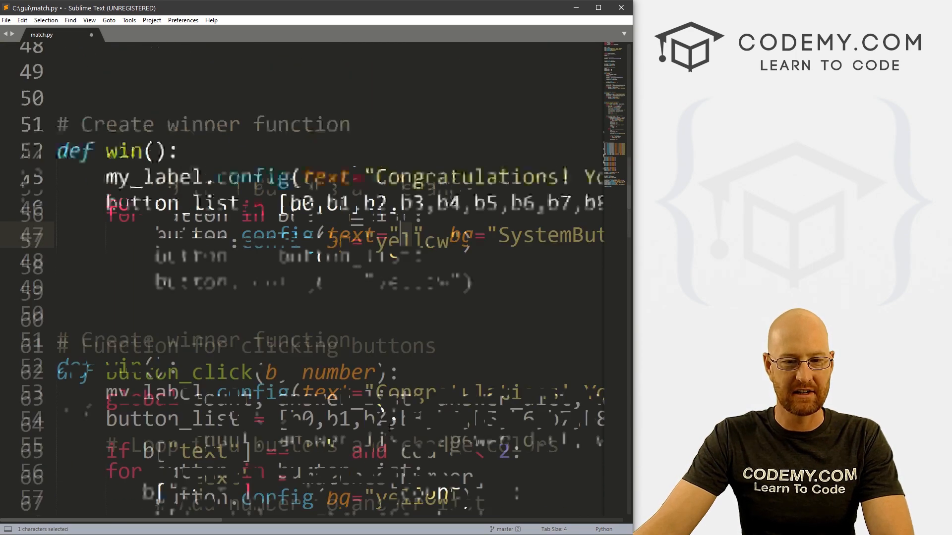
scroll("down", 3)
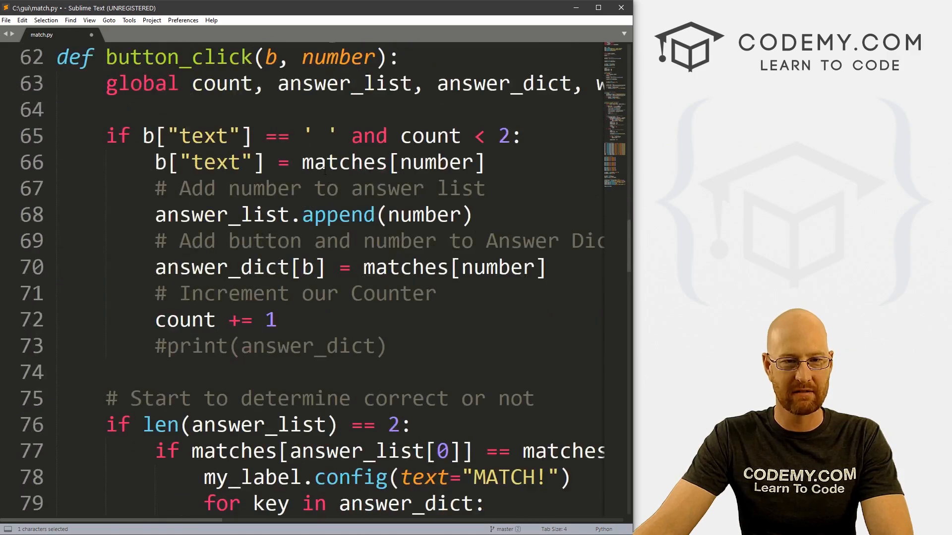
left_click(346, 126)
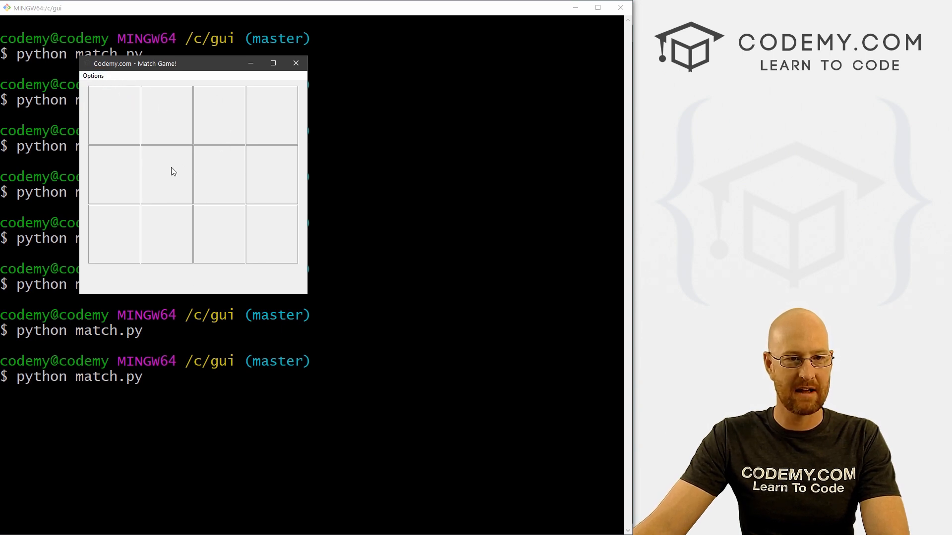
Reveal tiles in the running game until every pair matches and it is won
left_click(167, 175)
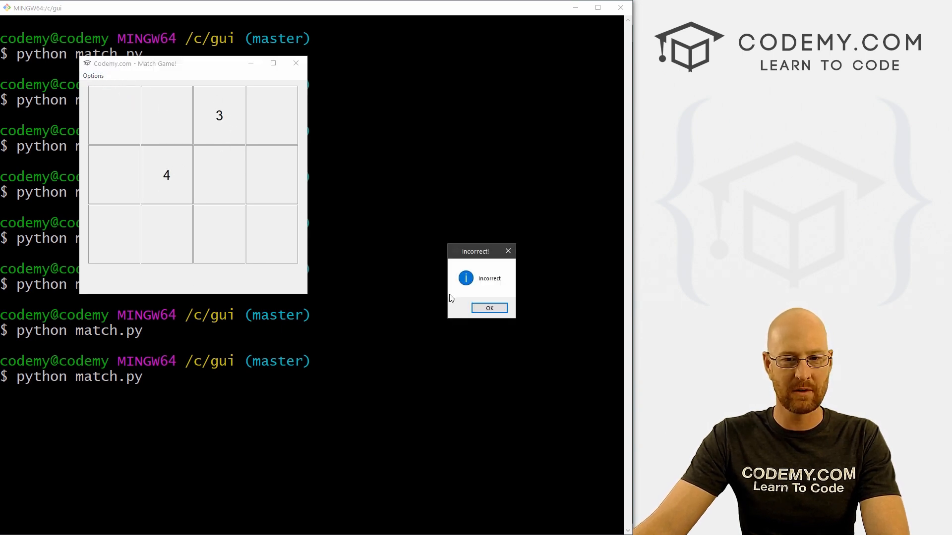
left_click(489, 308)
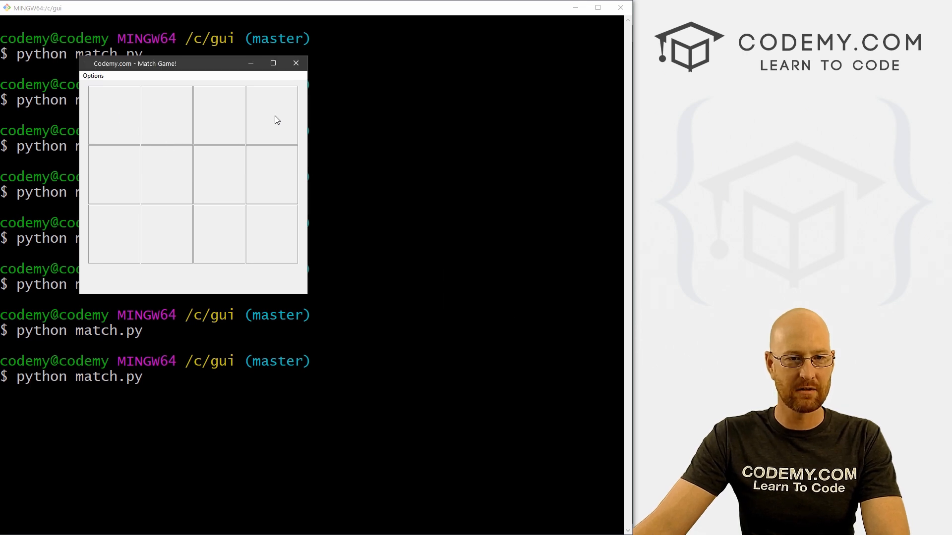
left_click(167, 175)
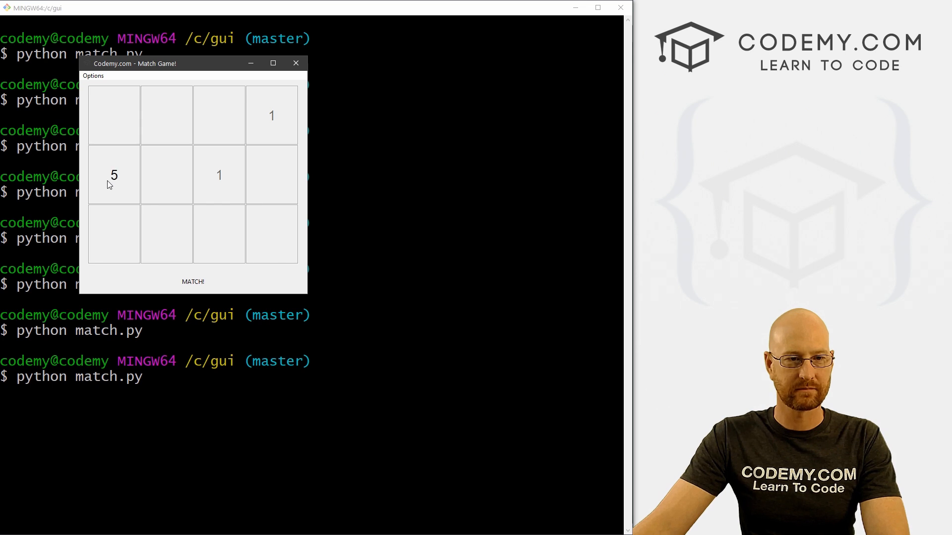
left_click(166, 115)
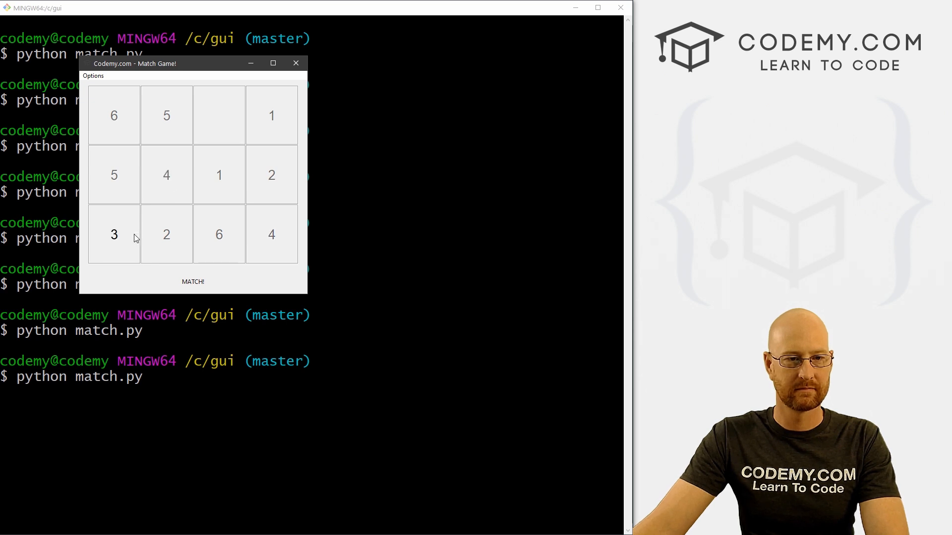
left_click(219, 116)
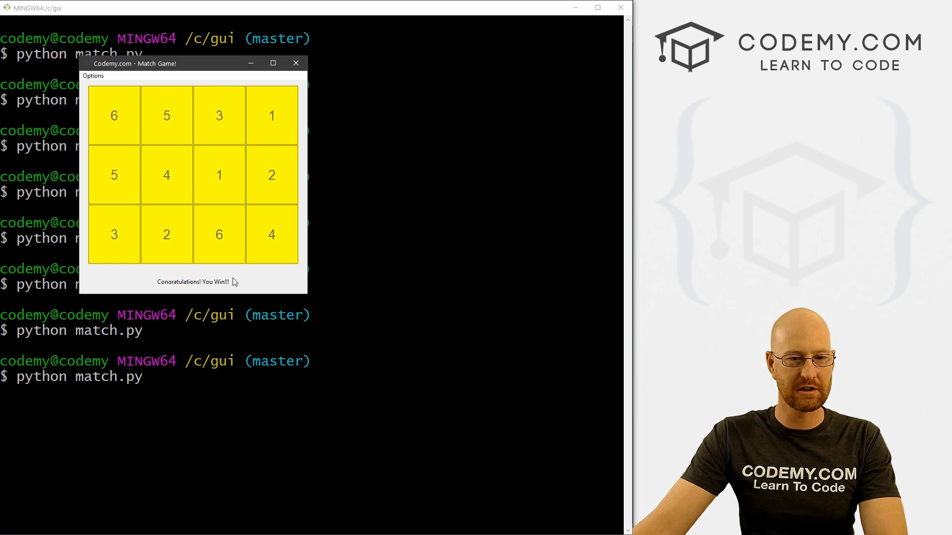
Choose Options > Reset Game, then reveal tiles to confirm the reshuffled positions
left_click(92, 76)
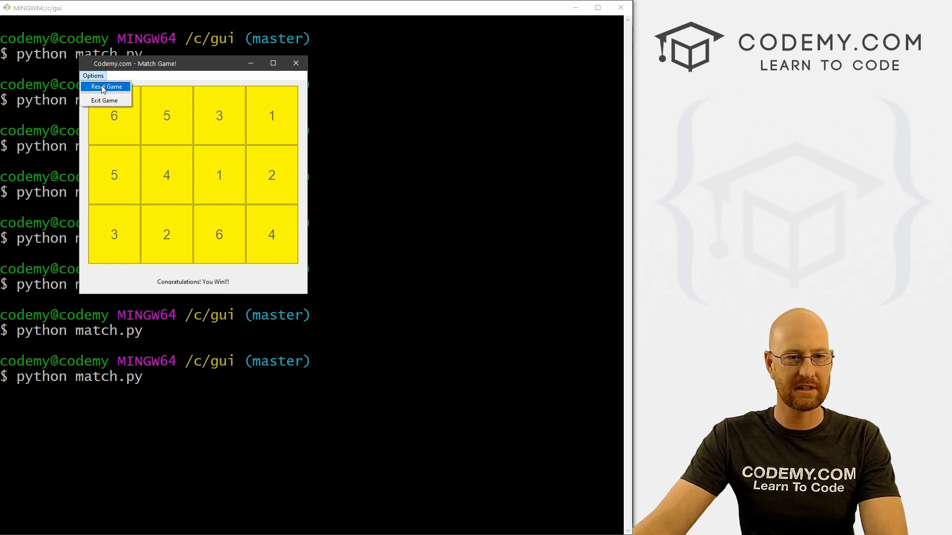
left_click(106, 87)
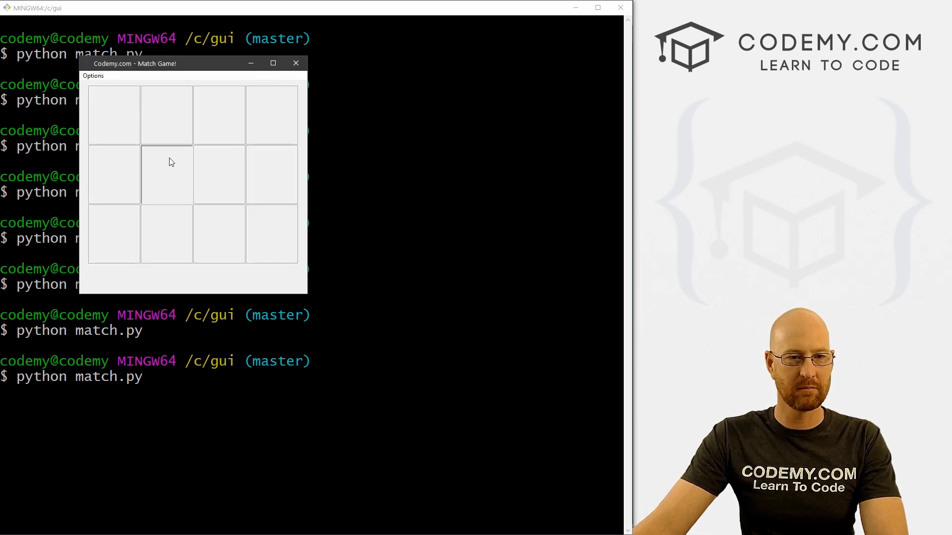
left_click(114, 115)
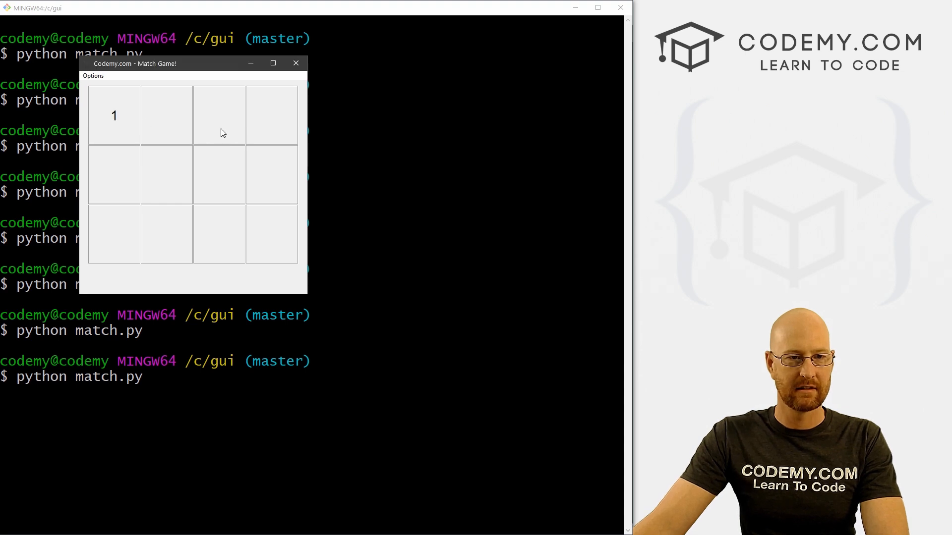
left_click(219, 235)
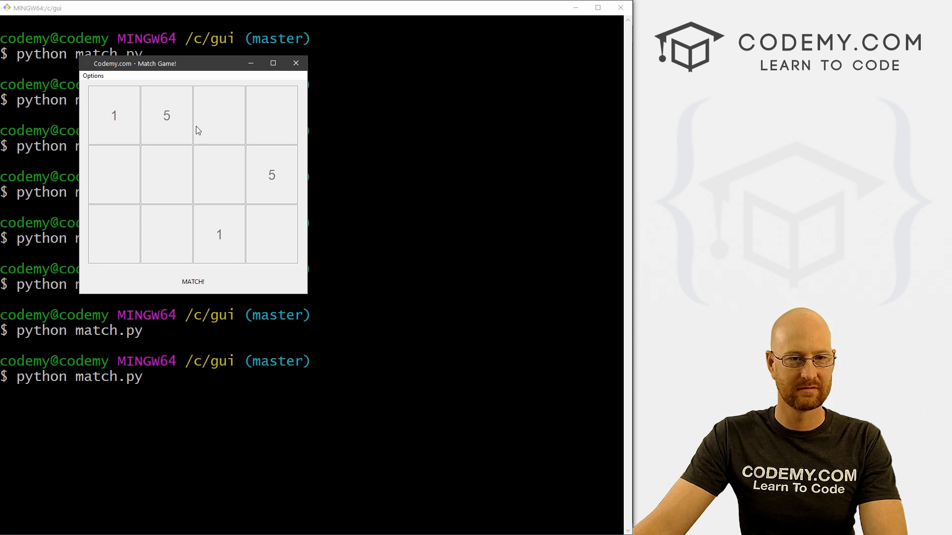
left_click(271, 235)
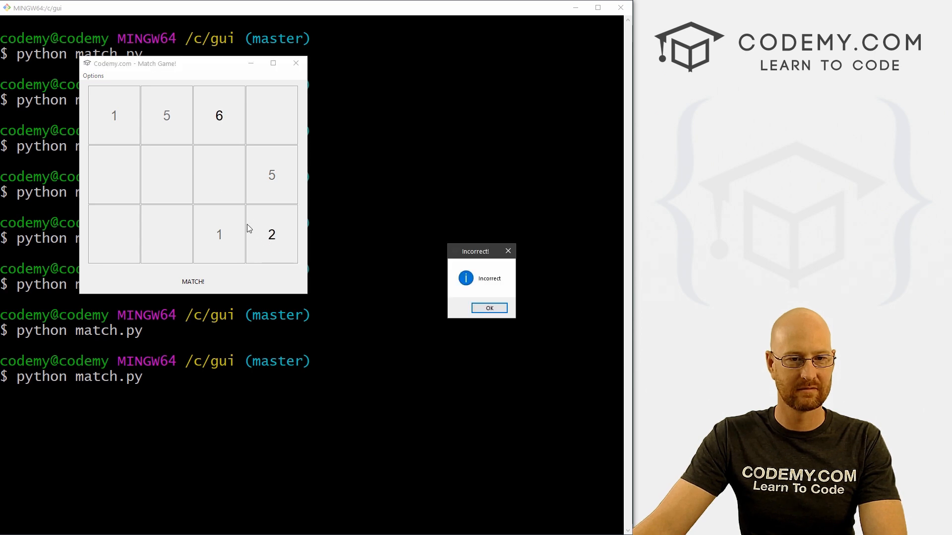
left_click(489, 308)
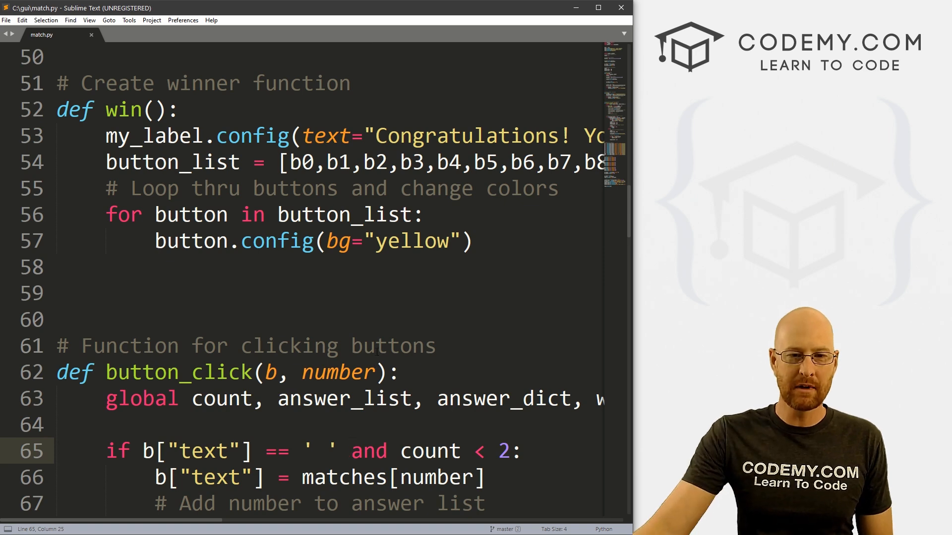
scroll("down", 3)
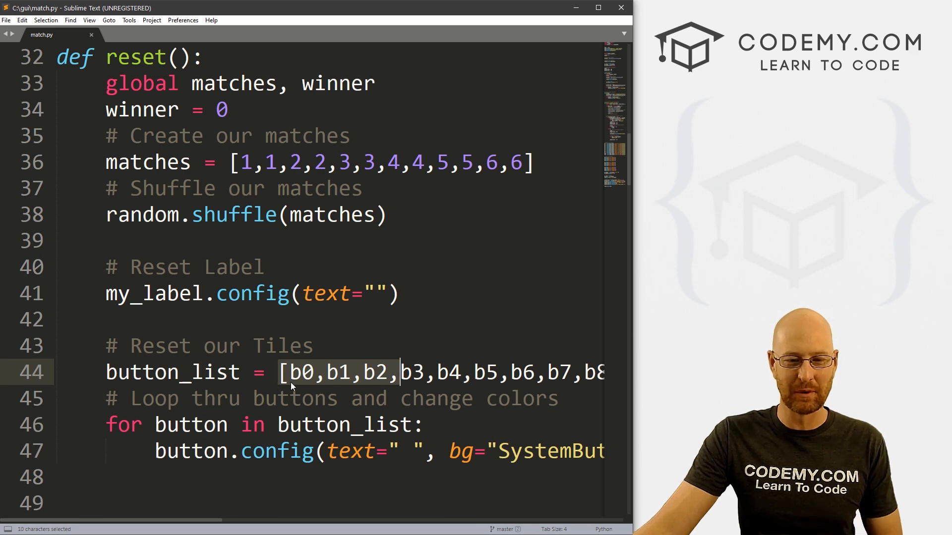
scroll("down", 3)
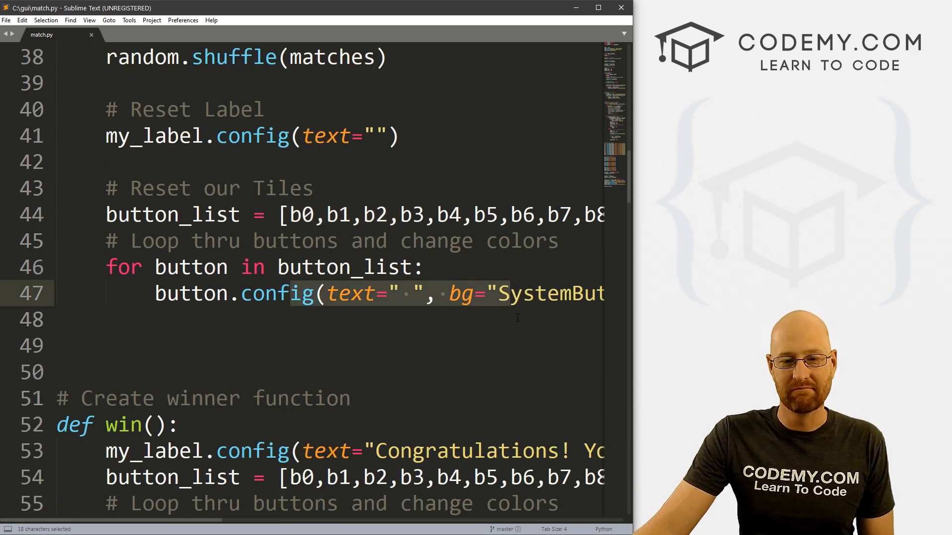